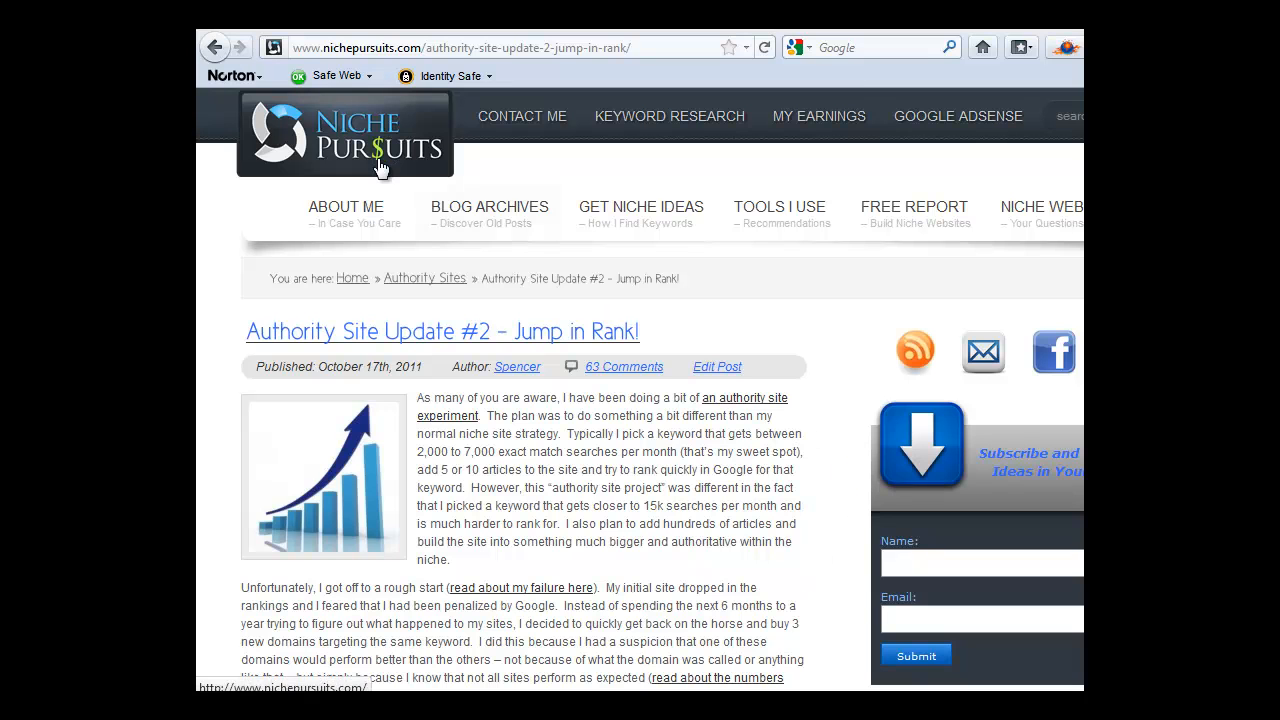
pyautogui.moveTo(392, 266)
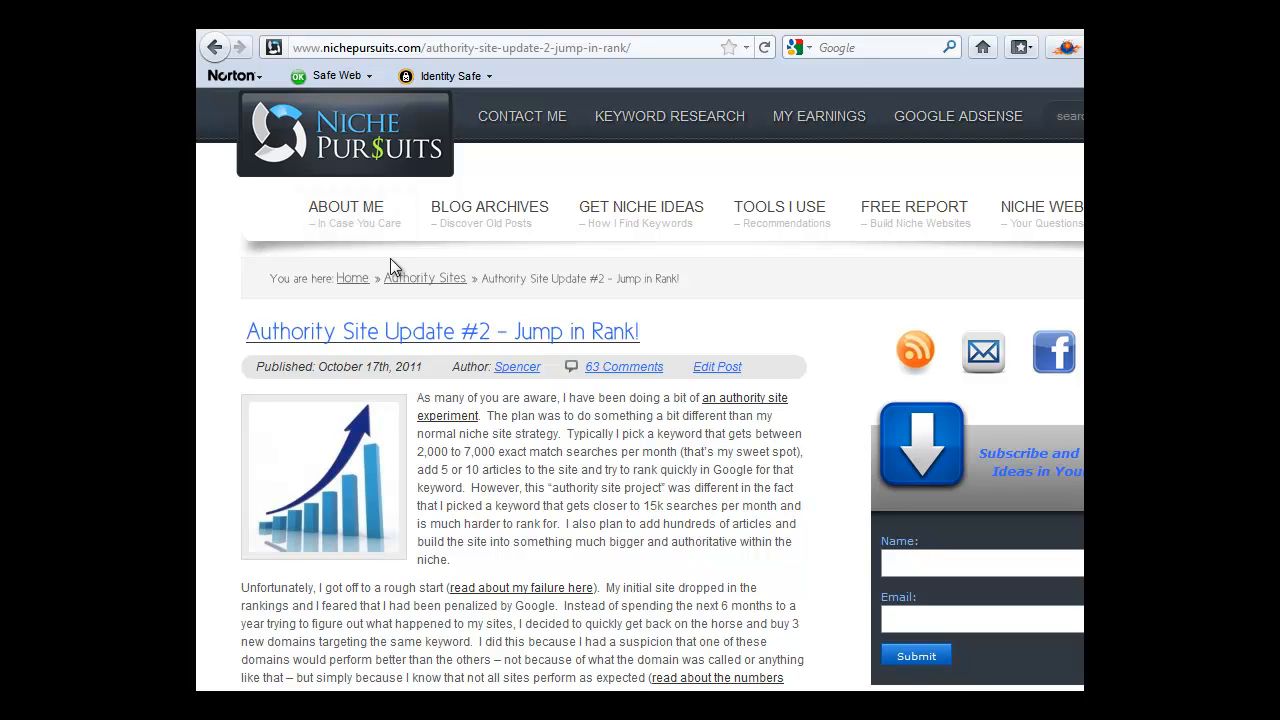
pyautogui.moveTo(304, 240)
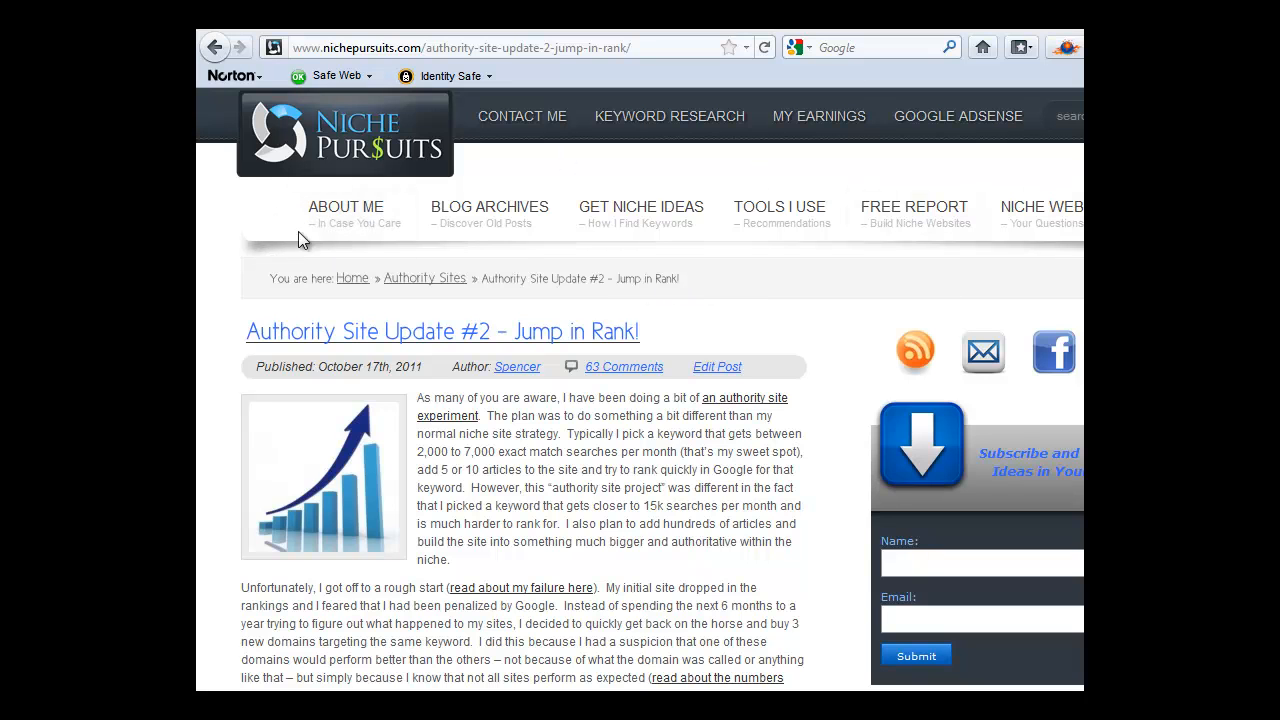
pyautogui.moveTo(344, 206)
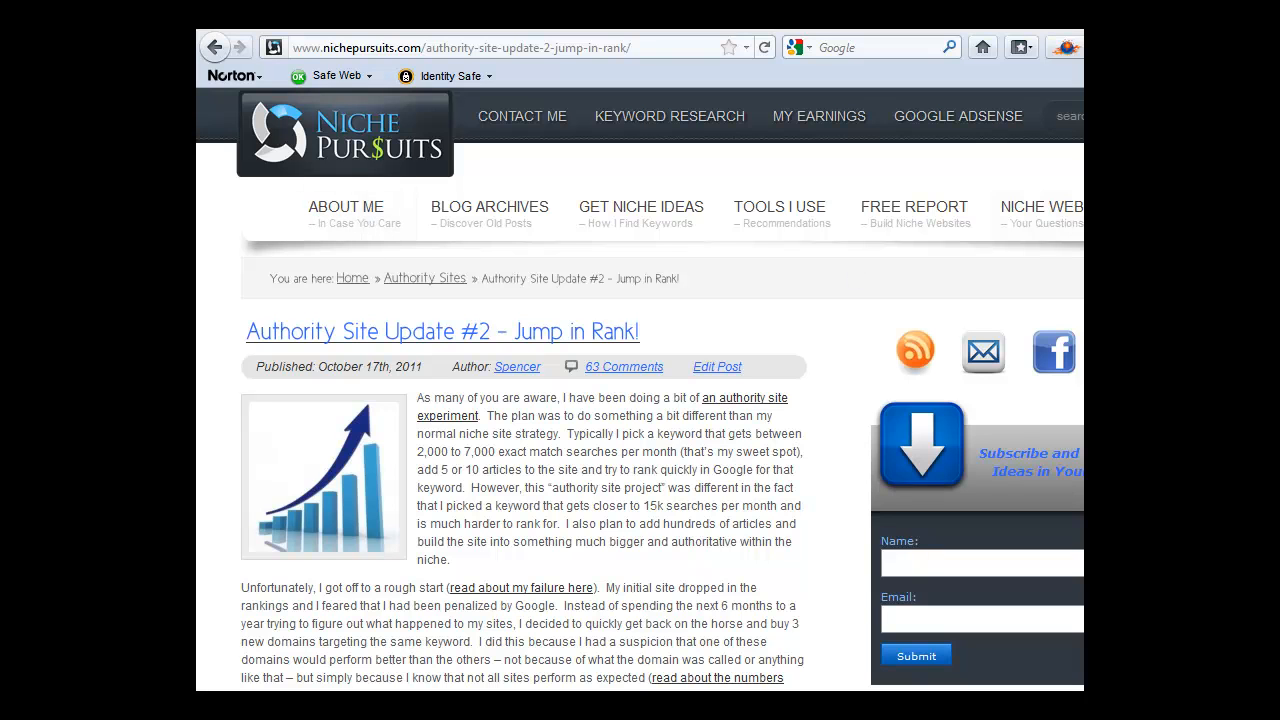
pyautogui.moveTo(272, 256)
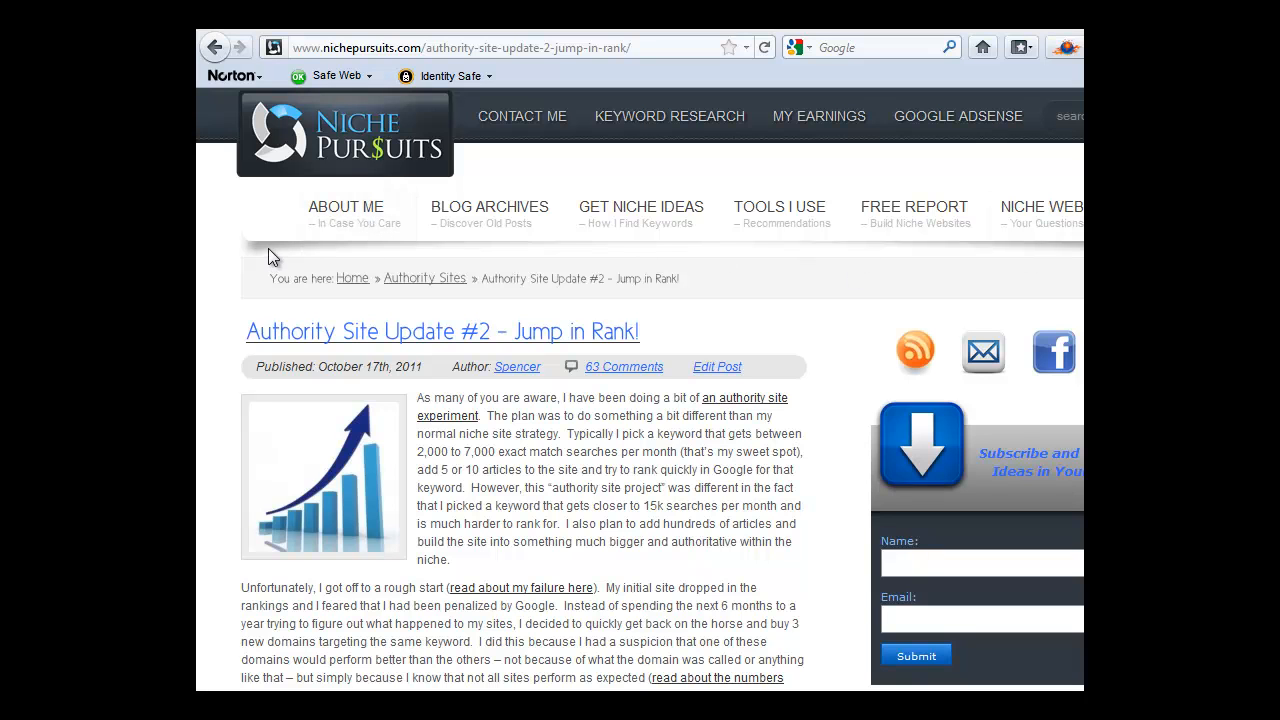
pyautogui.moveTo(344, 216)
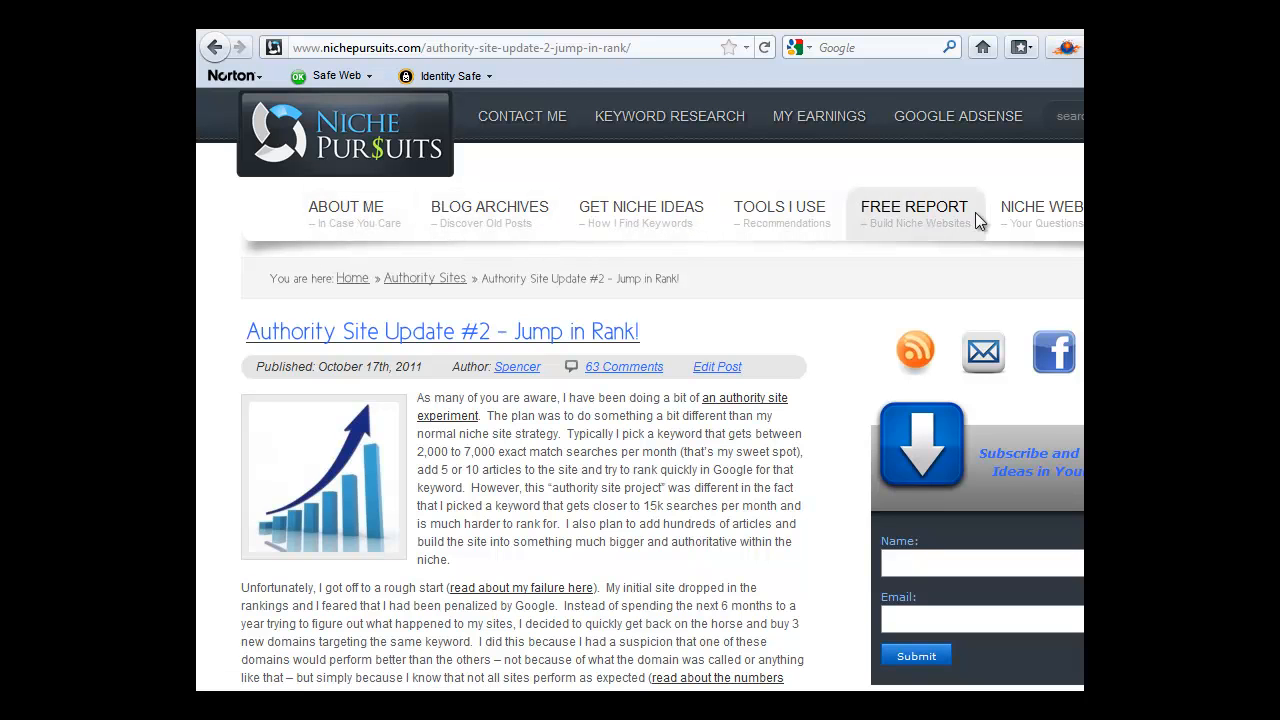
pyautogui.moveTo(288, 224)
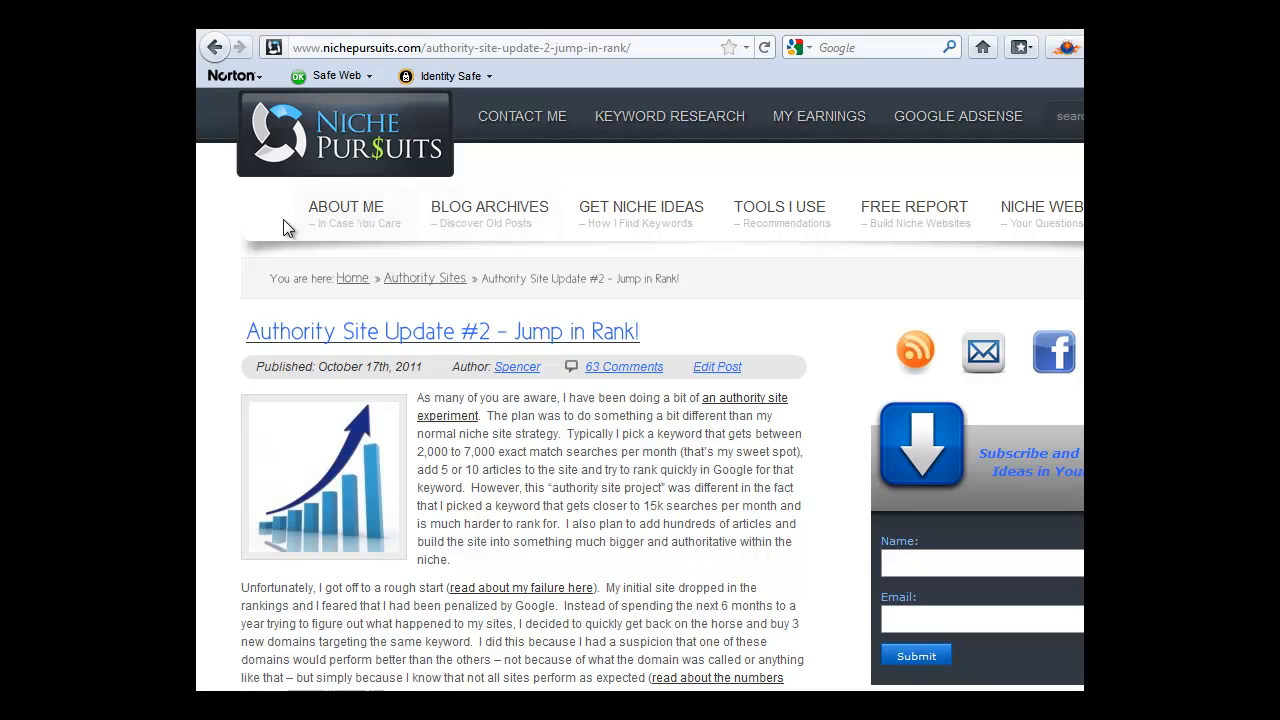
pyautogui.moveTo(324, 256)
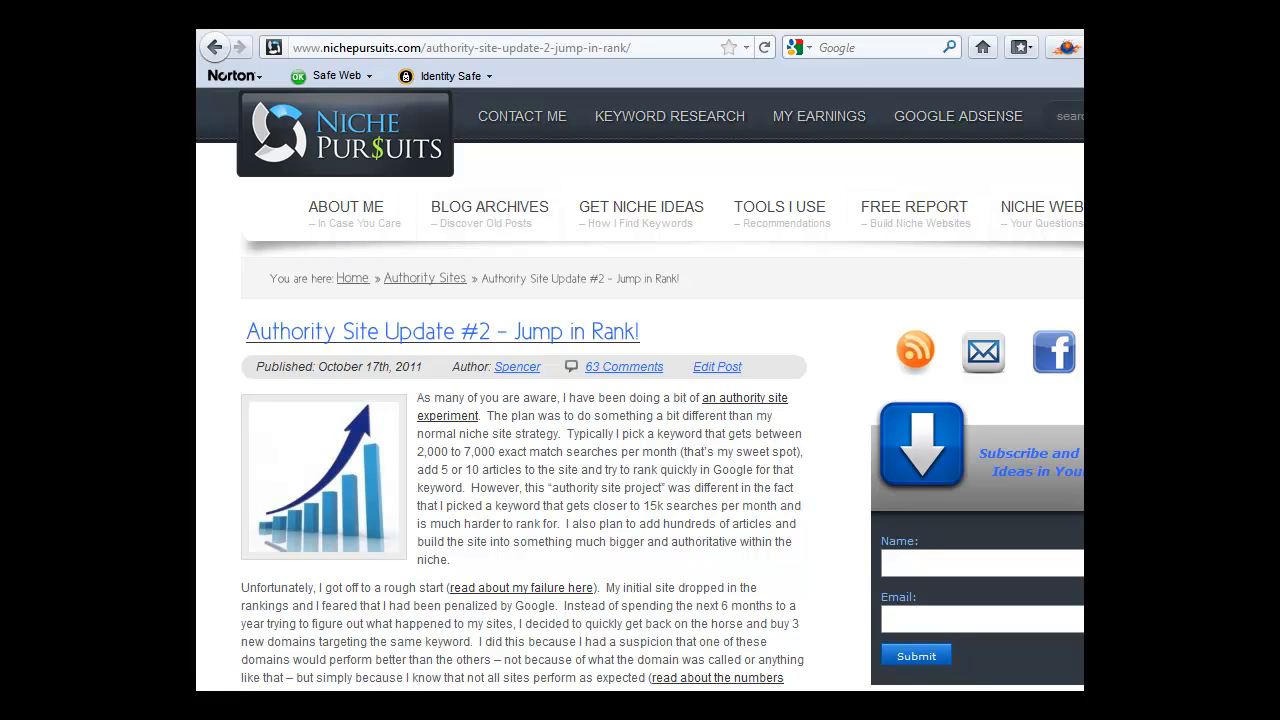
pyautogui.moveTo(352, 276)
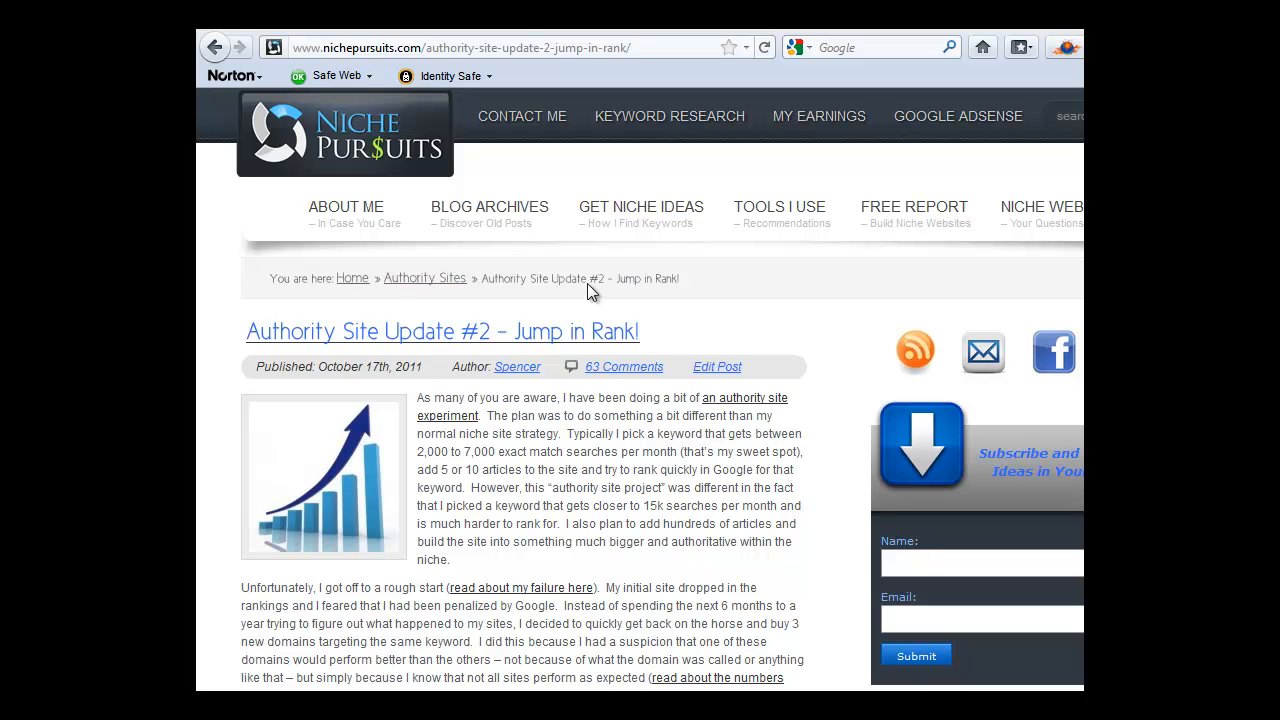
pyautogui.moveTo(488, 212)
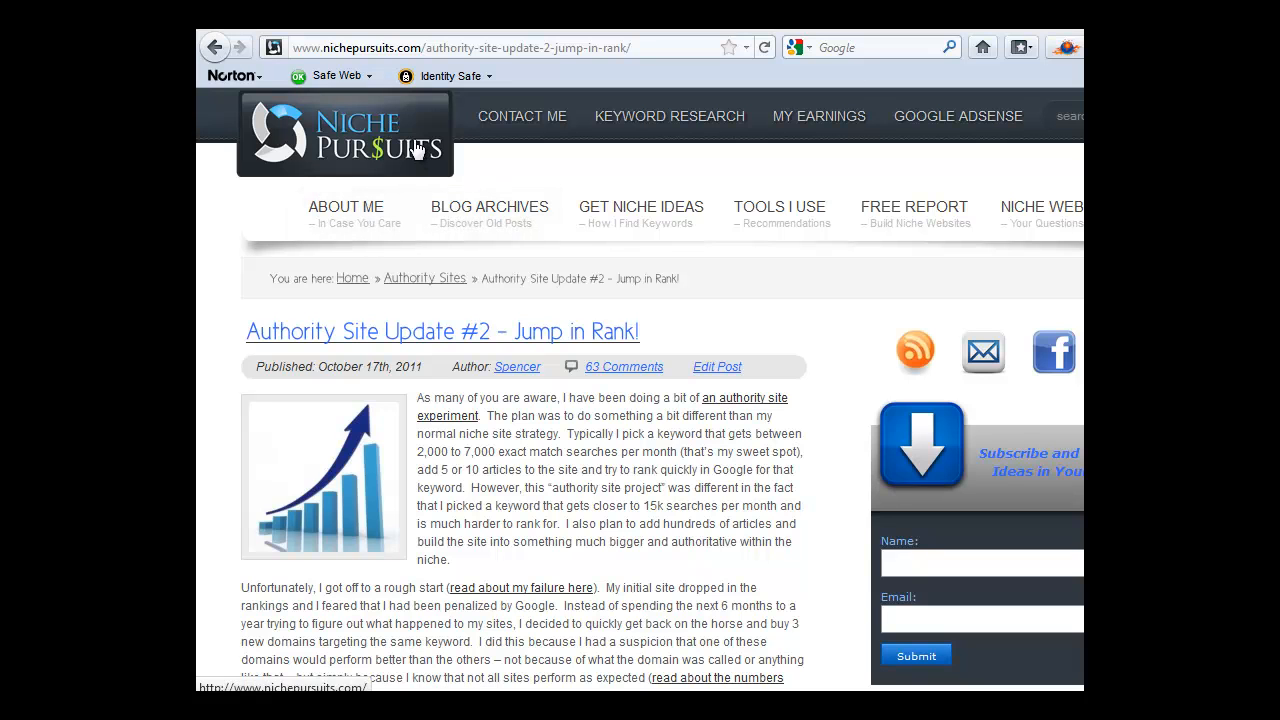
pyautogui.moveTo(216, 48)
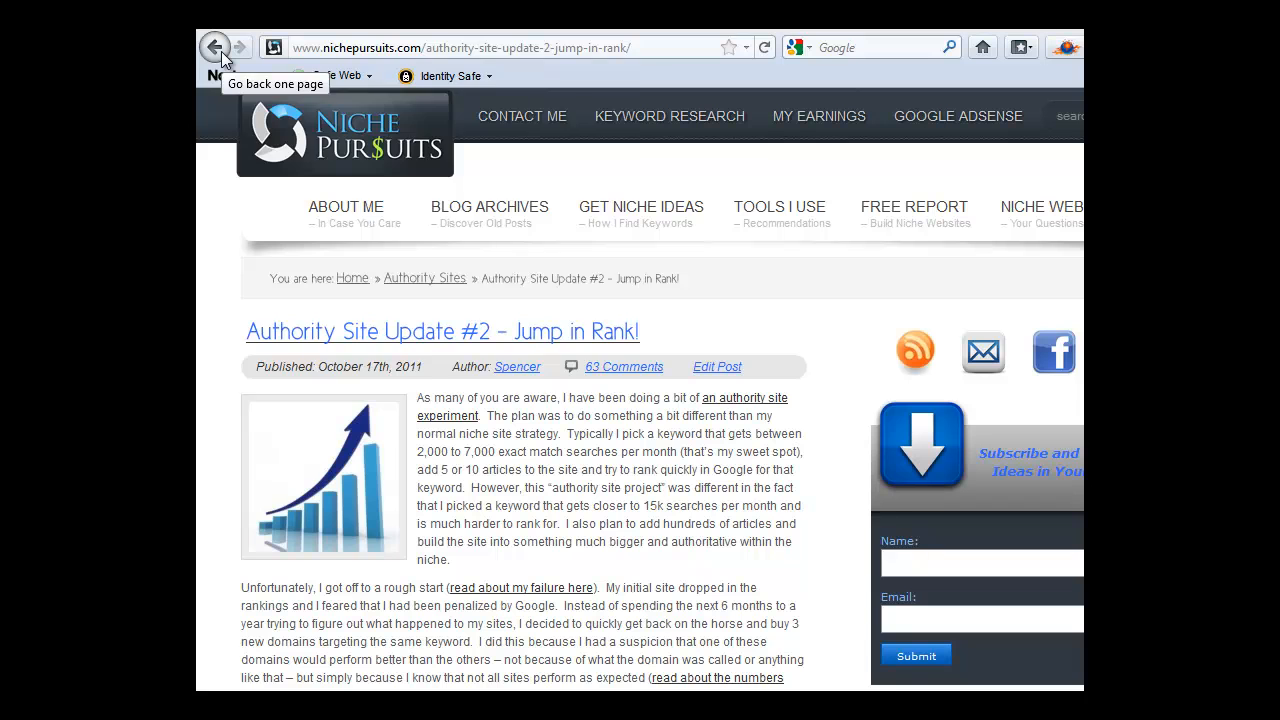
# Step: Return to the Posts list and go to Appearance > Editor showing the Einat style.css
pyautogui.click(216, 48)
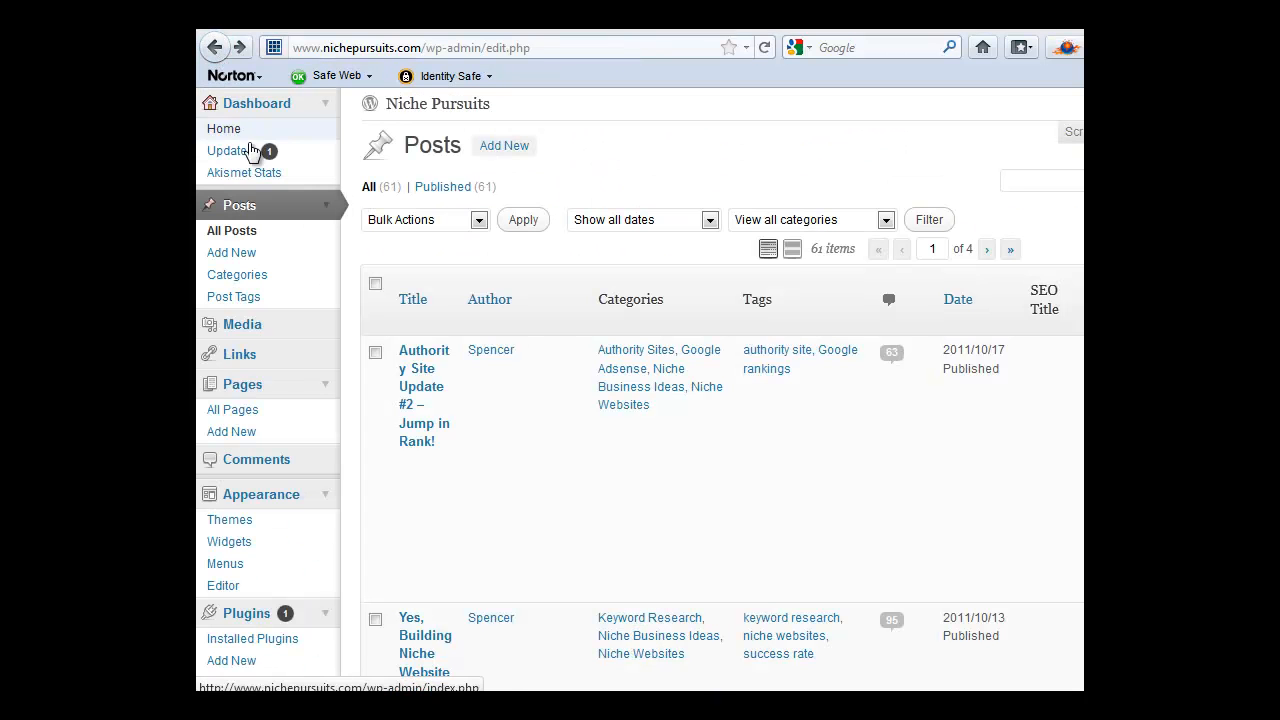
pyautogui.moveTo(288, 330)
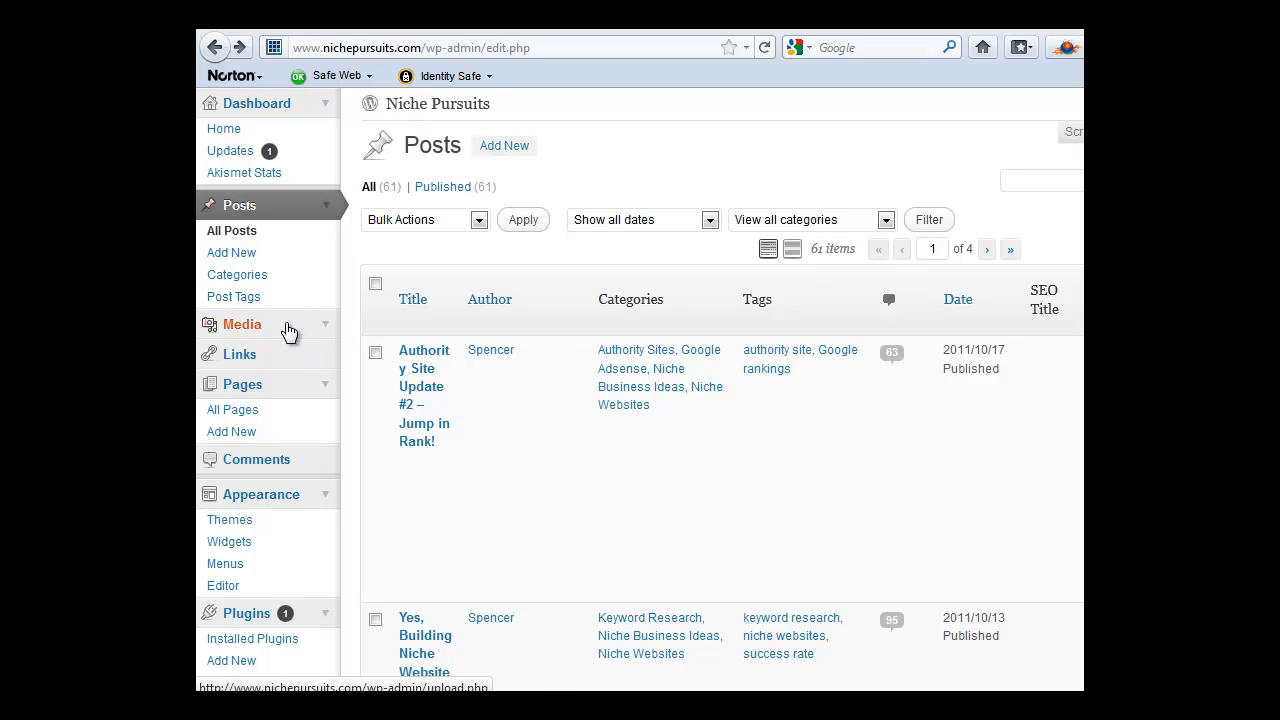
pyautogui.scroll(-3)
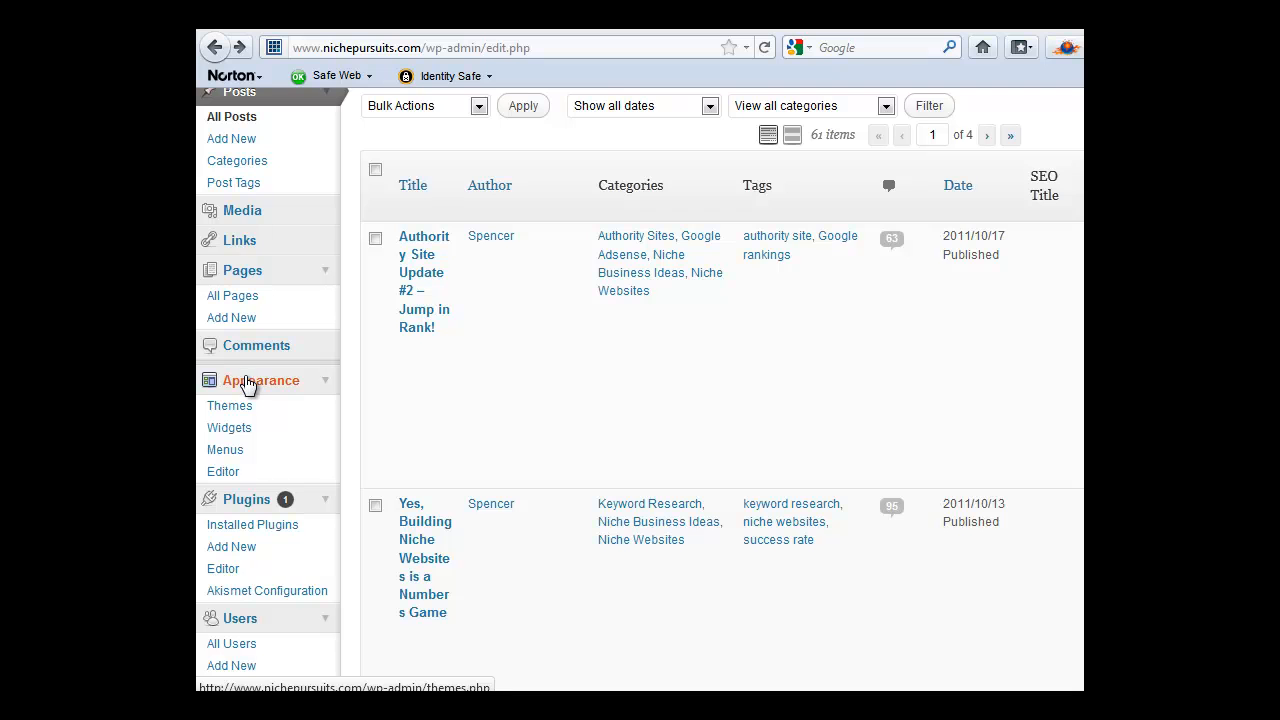
pyautogui.moveTo(222, 472)
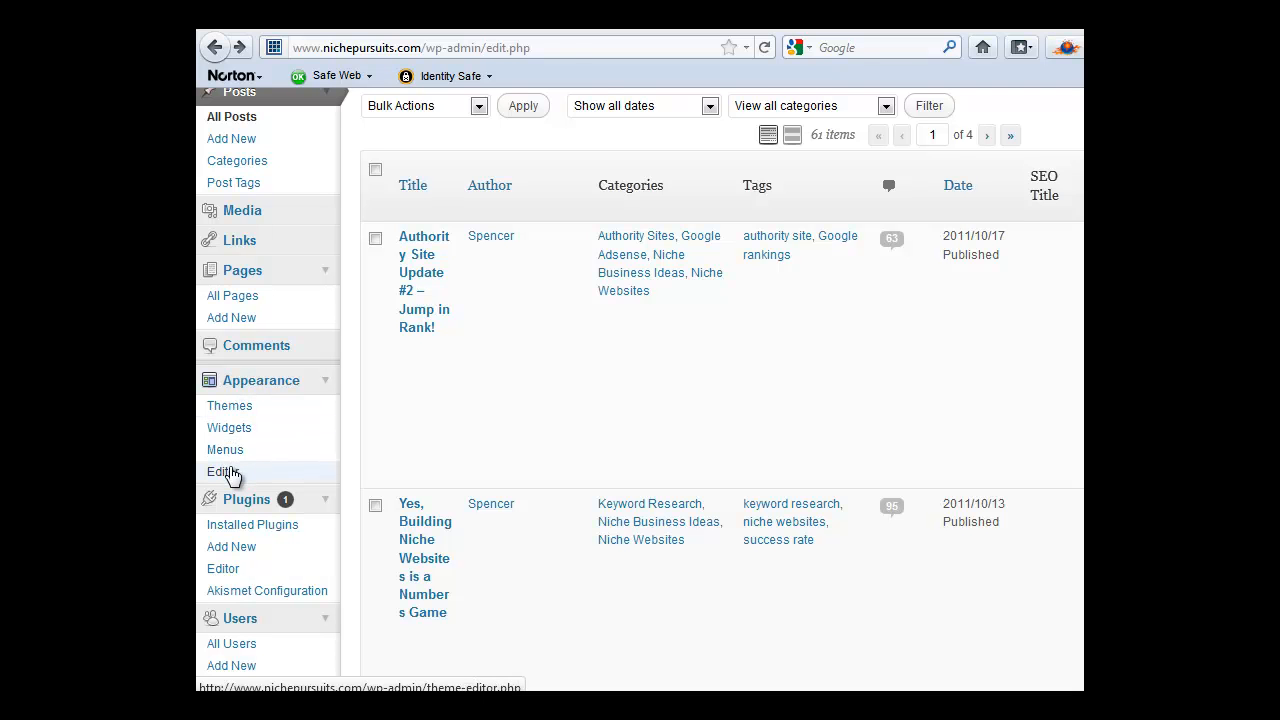
pyautogui.click(220, 472)
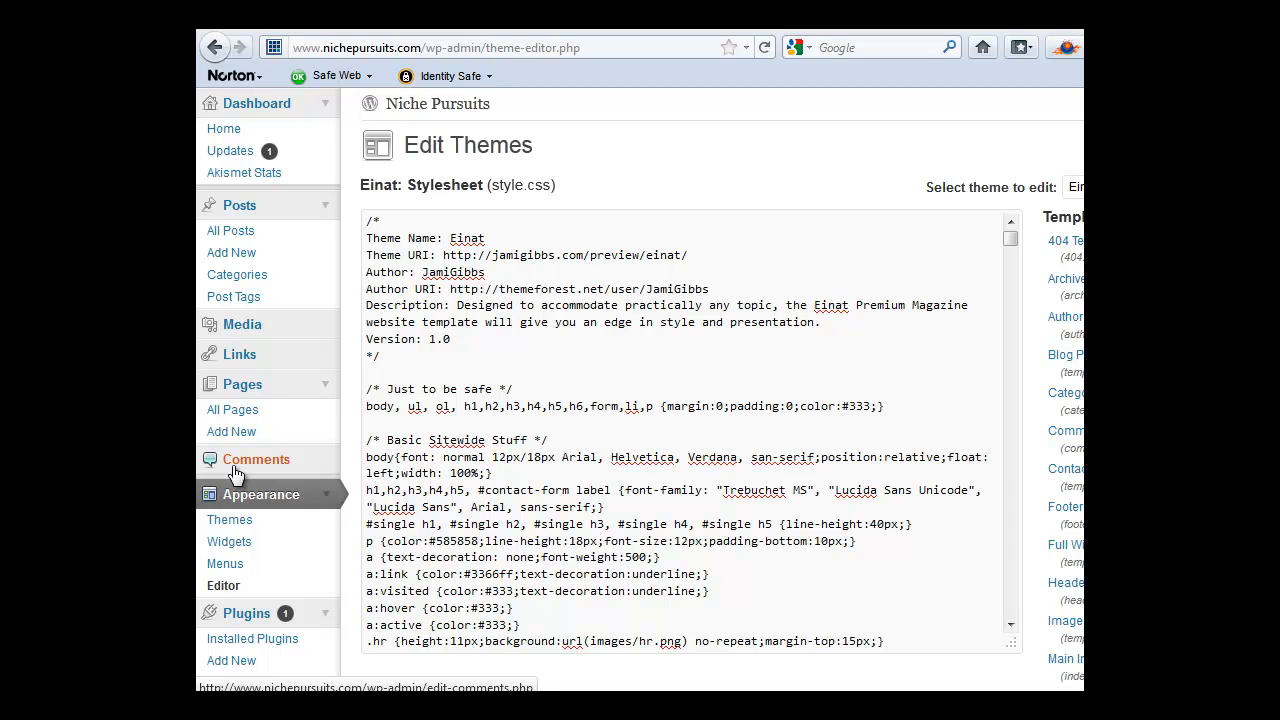
pyautogui.scroll(-3)
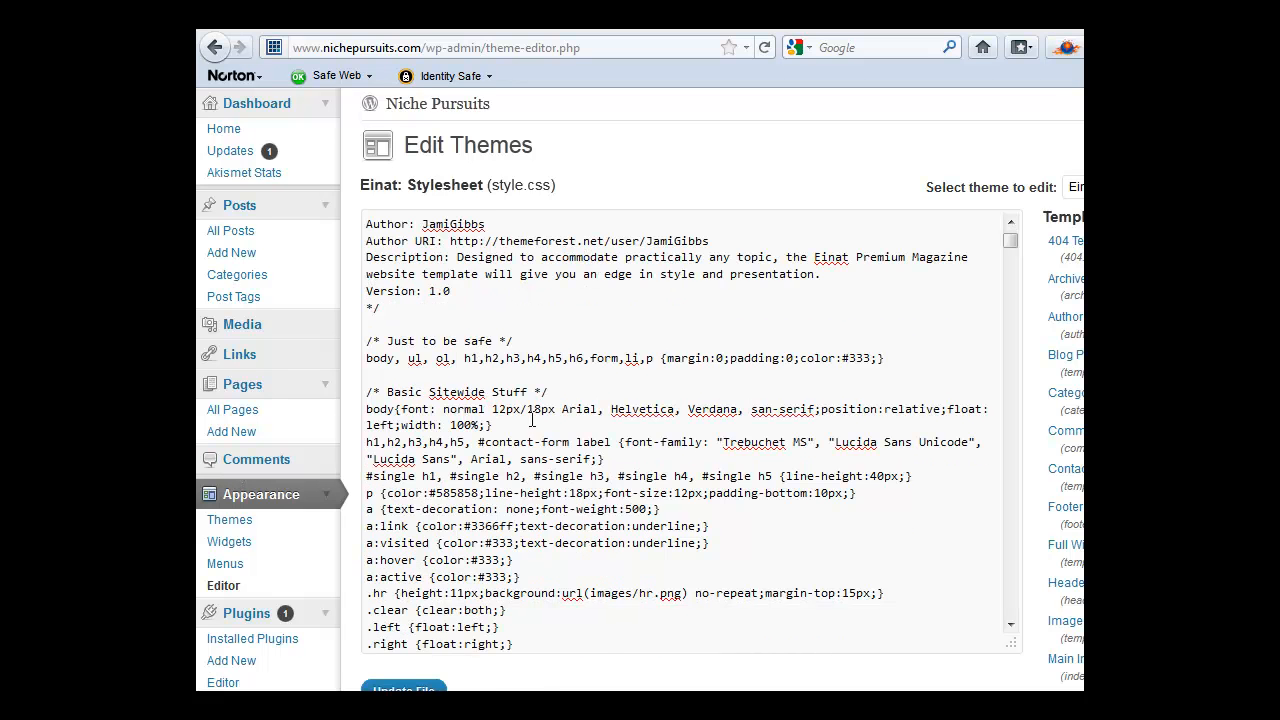
pyautogui.scroll(-3)
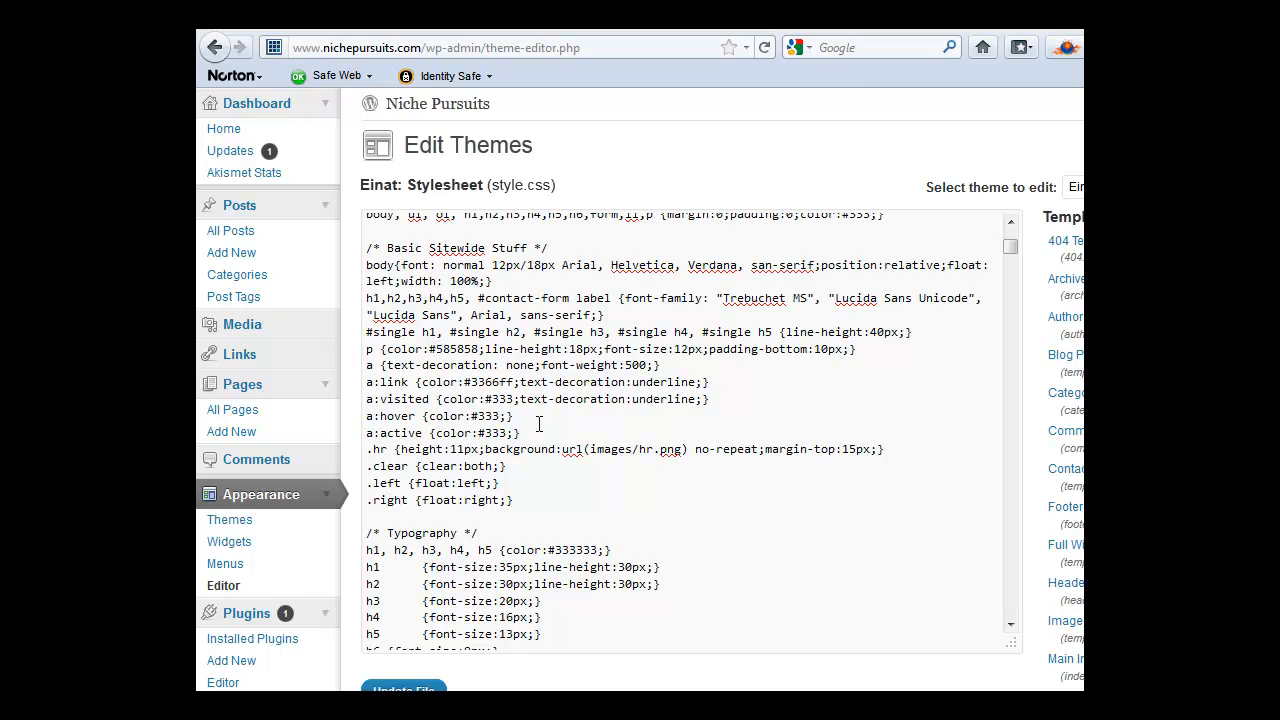
pyautogui.moveTo(1064, 584)
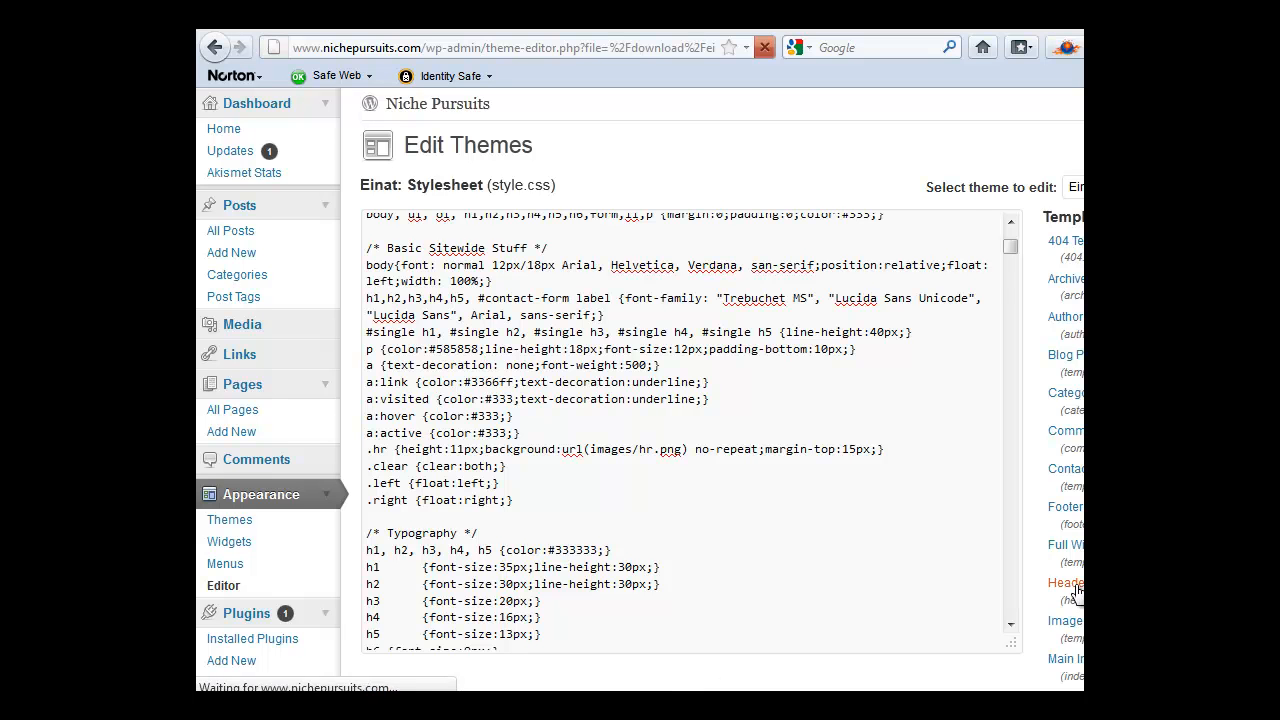
# Step: Edit header.php, adding a line after the categories-wrap div, and update the file
pyautogui.click(1064, 584)
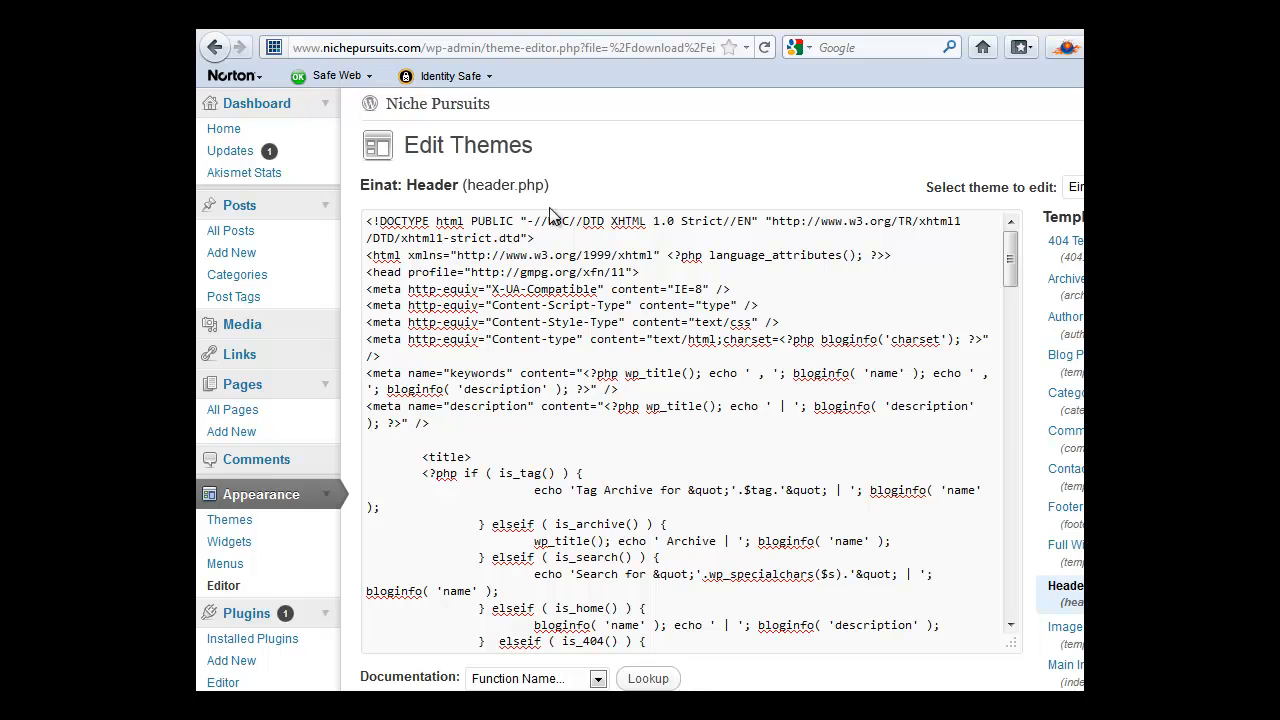
pyautogui.moveTo(556, 196)
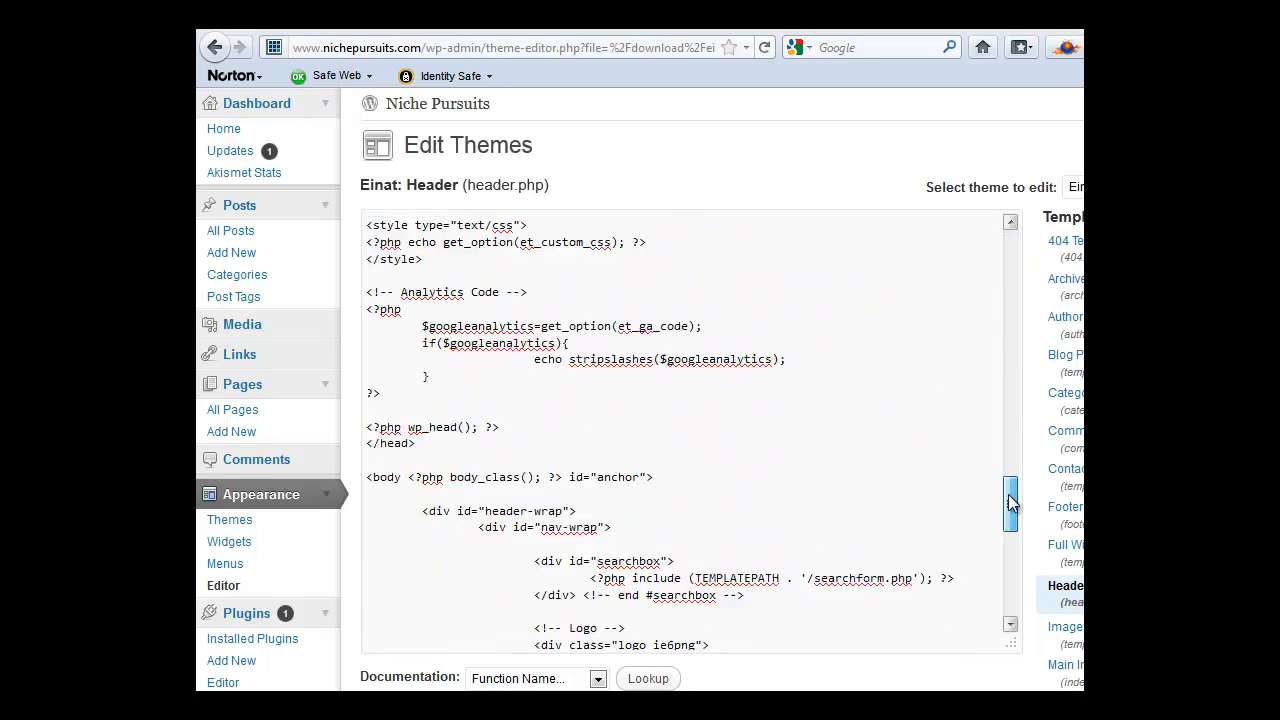
pyautogui.moveTo(1010, 500); pyautogui.dragTo(1010, 590)
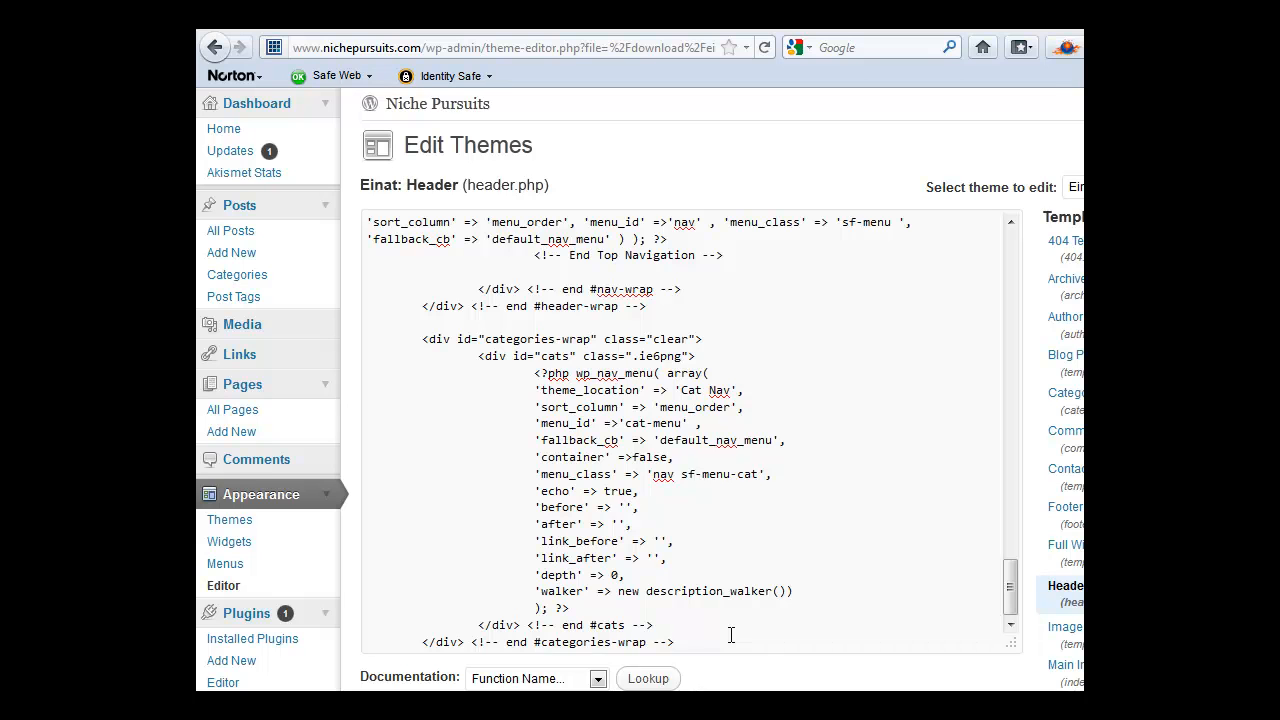
pyautogui.scroll(-3)
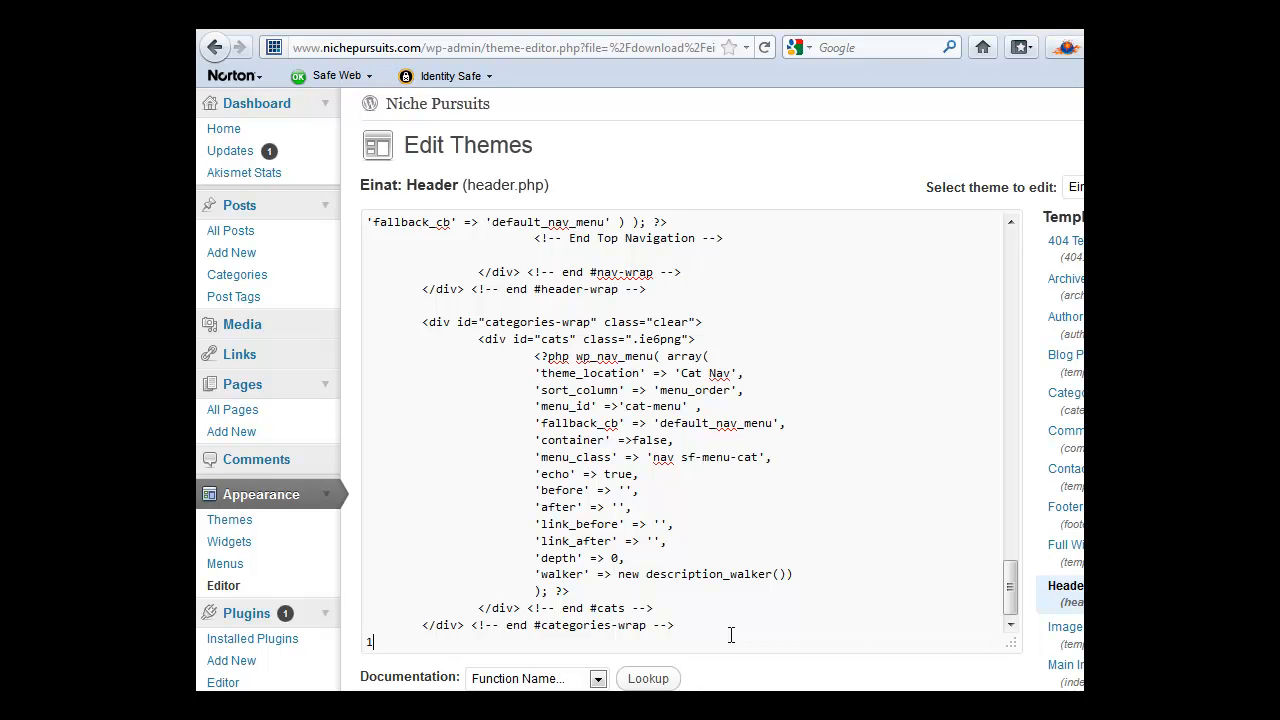
pyautogui.scroll(-3)
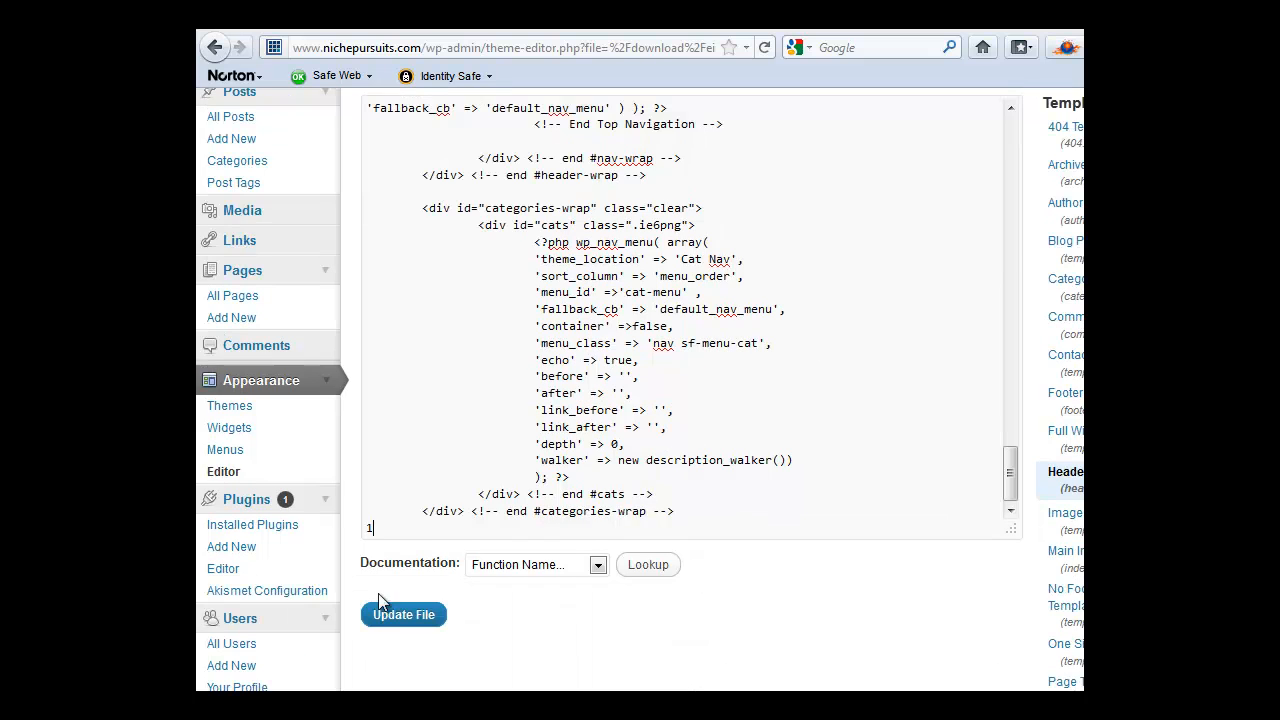
pyautogui.click(404, 614)
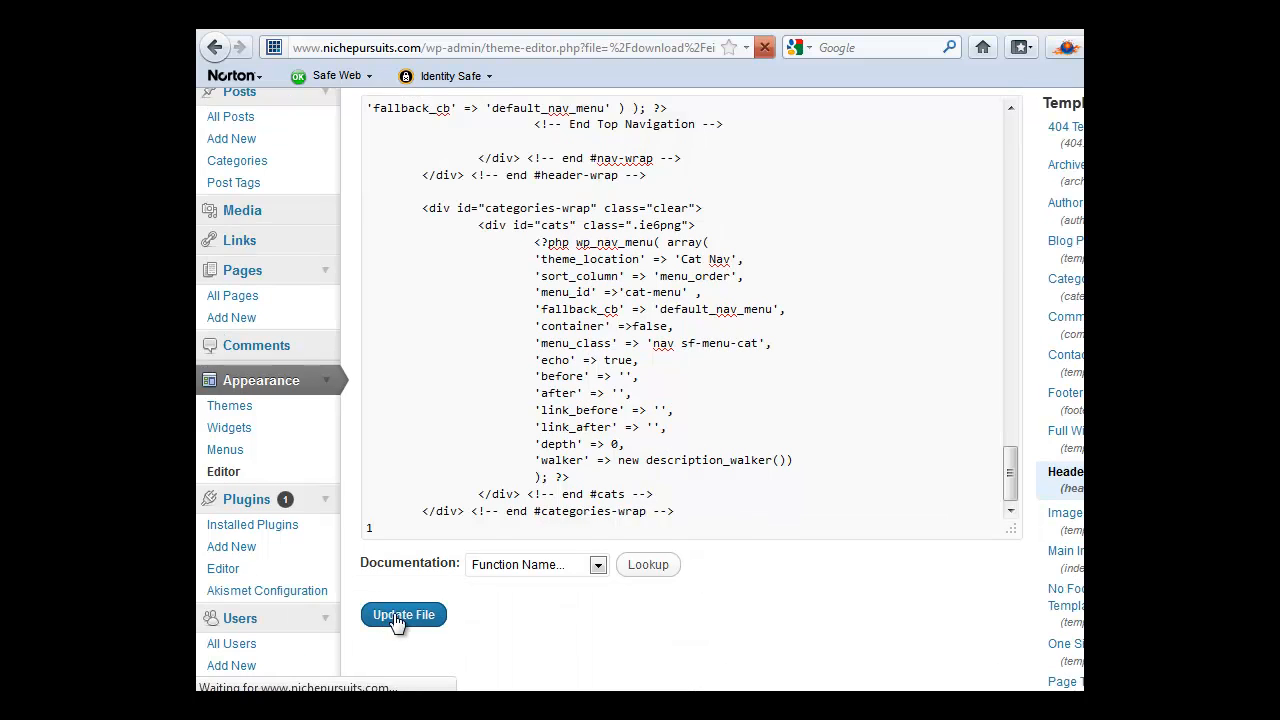
pyautogui.click(404, 614)
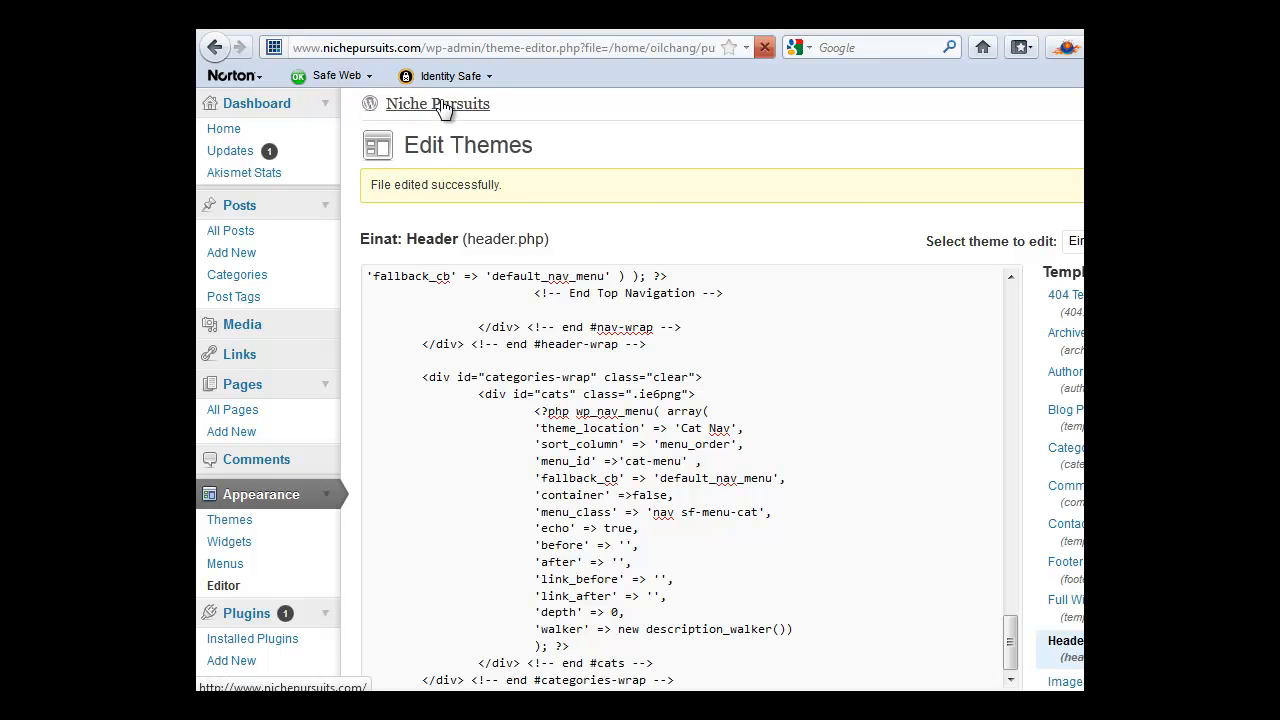
# Step: Visit the live Niche Pursuits homepage from the admin bar site title
pyautogui.click(436, 104)
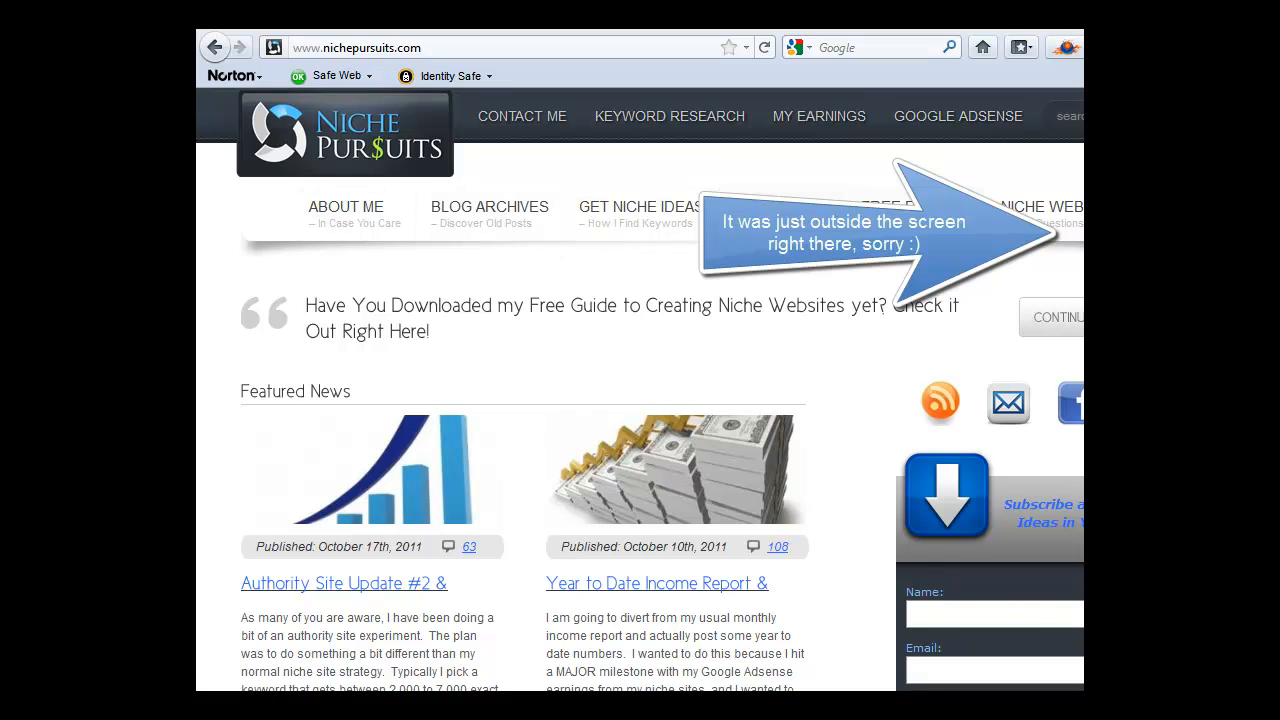
pyautogui.moveTo(728, 292)
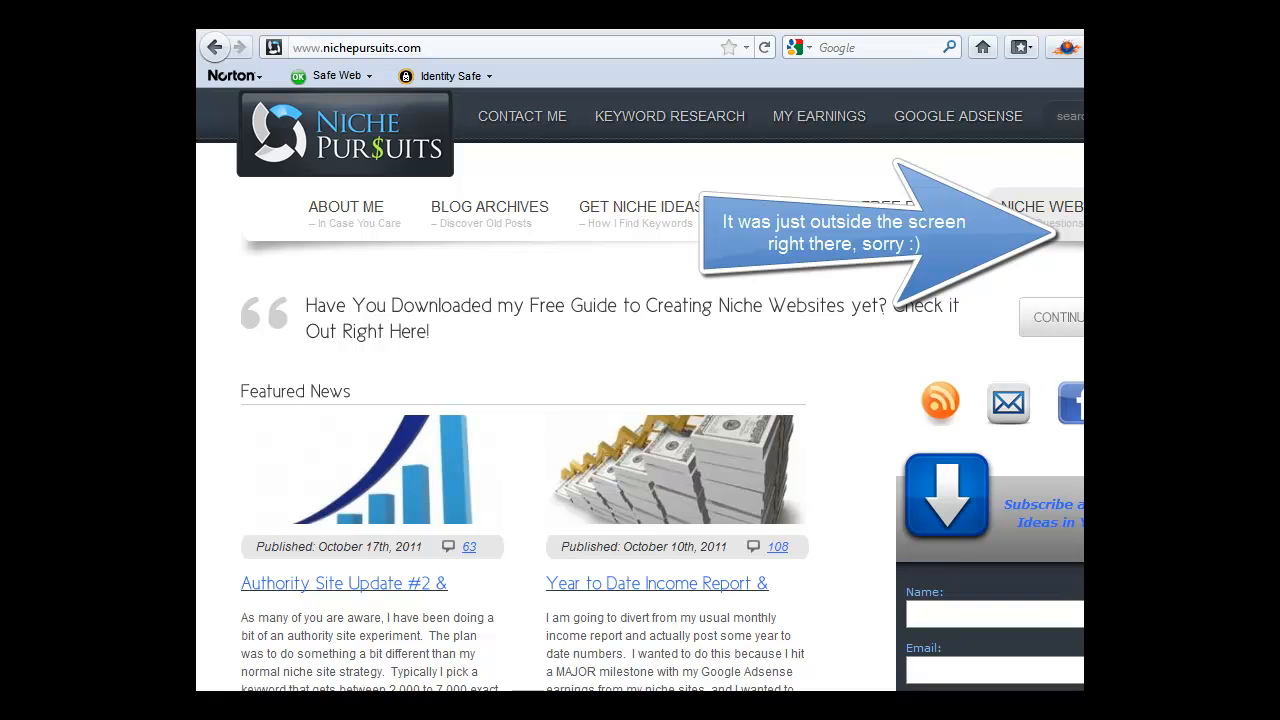
pyautogui.moveTo(216, 48)
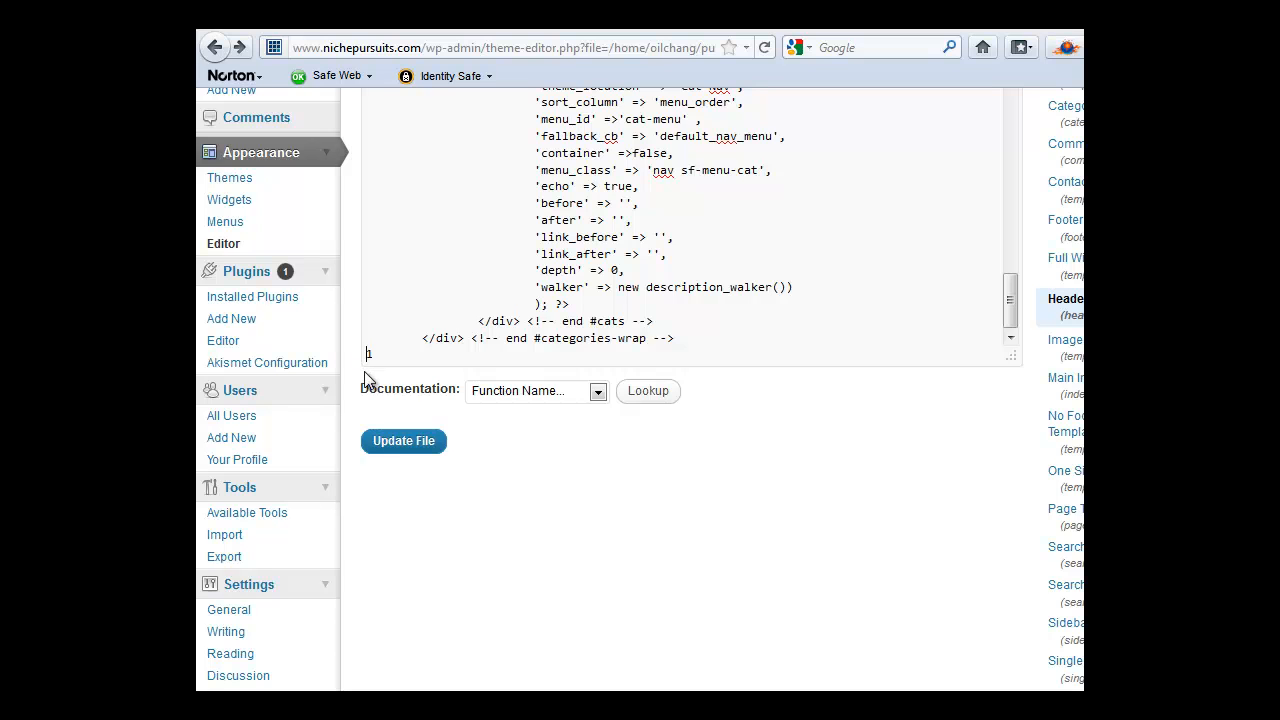
# Step: Append <br /><br /> to the end of header.php and update the file
pyautogui.write('<br /><br />')
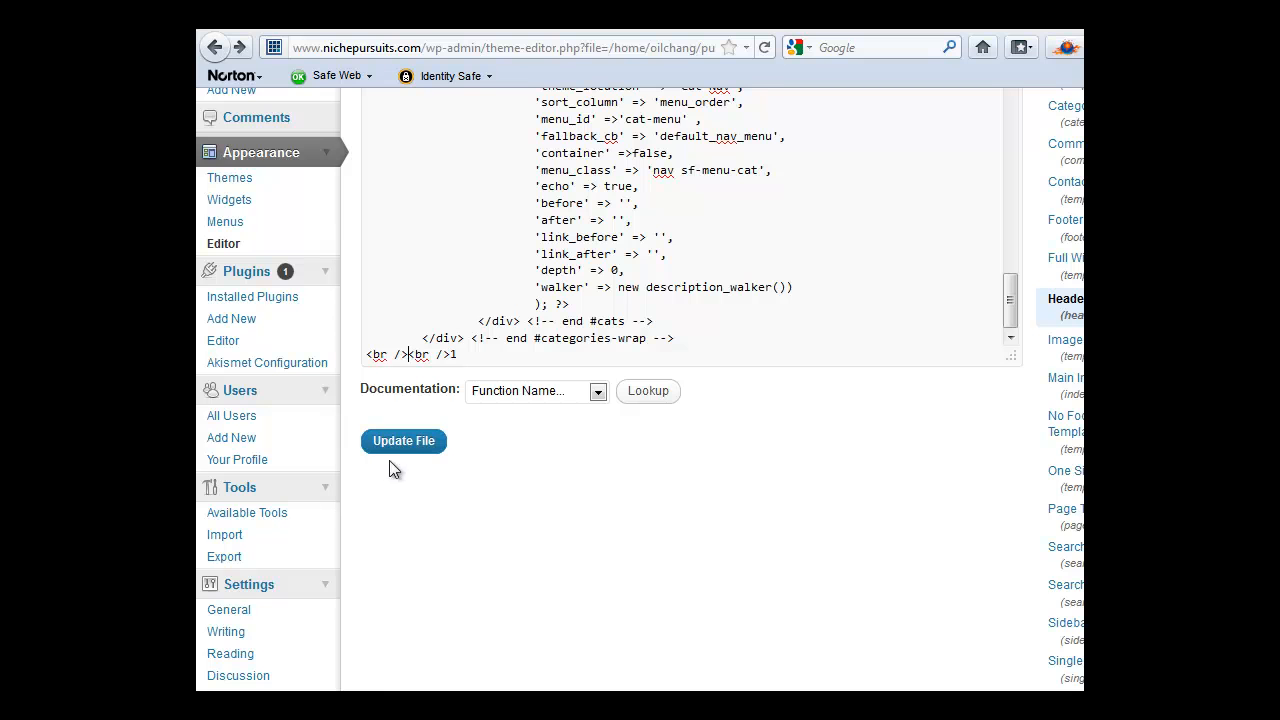
pyautogui.click(404, 442)
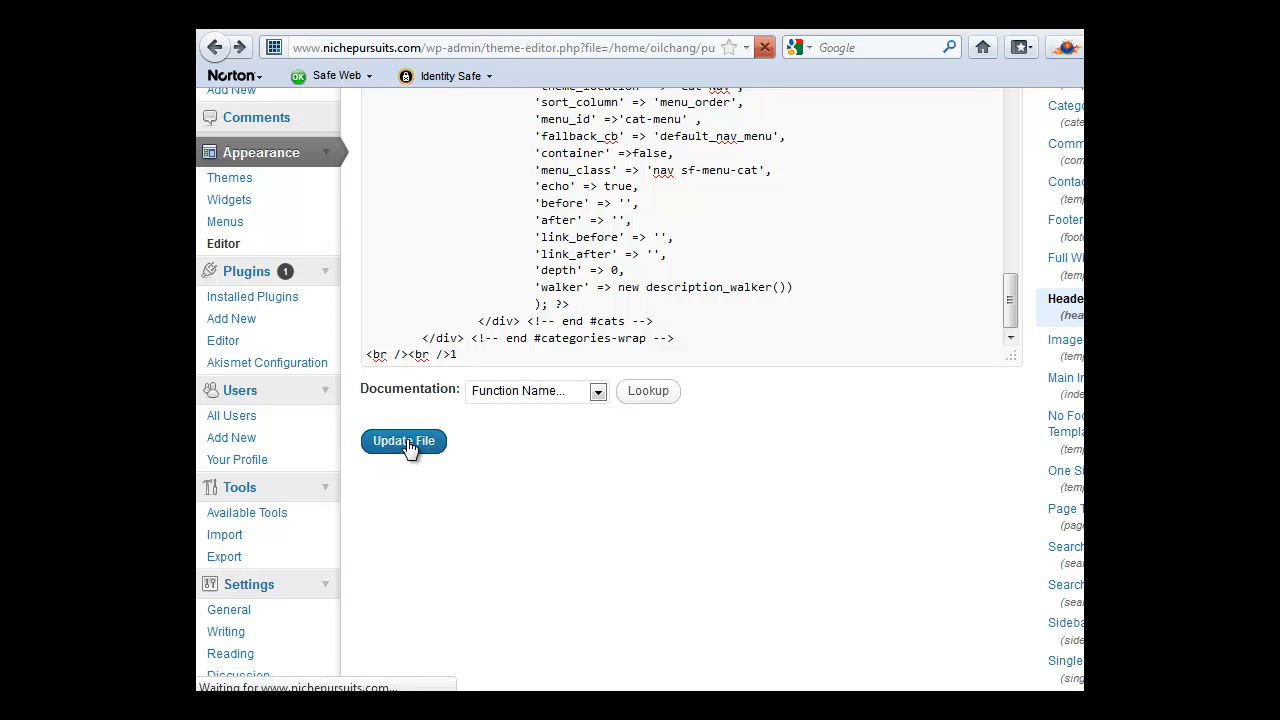
pyautogui.click(404, 442)
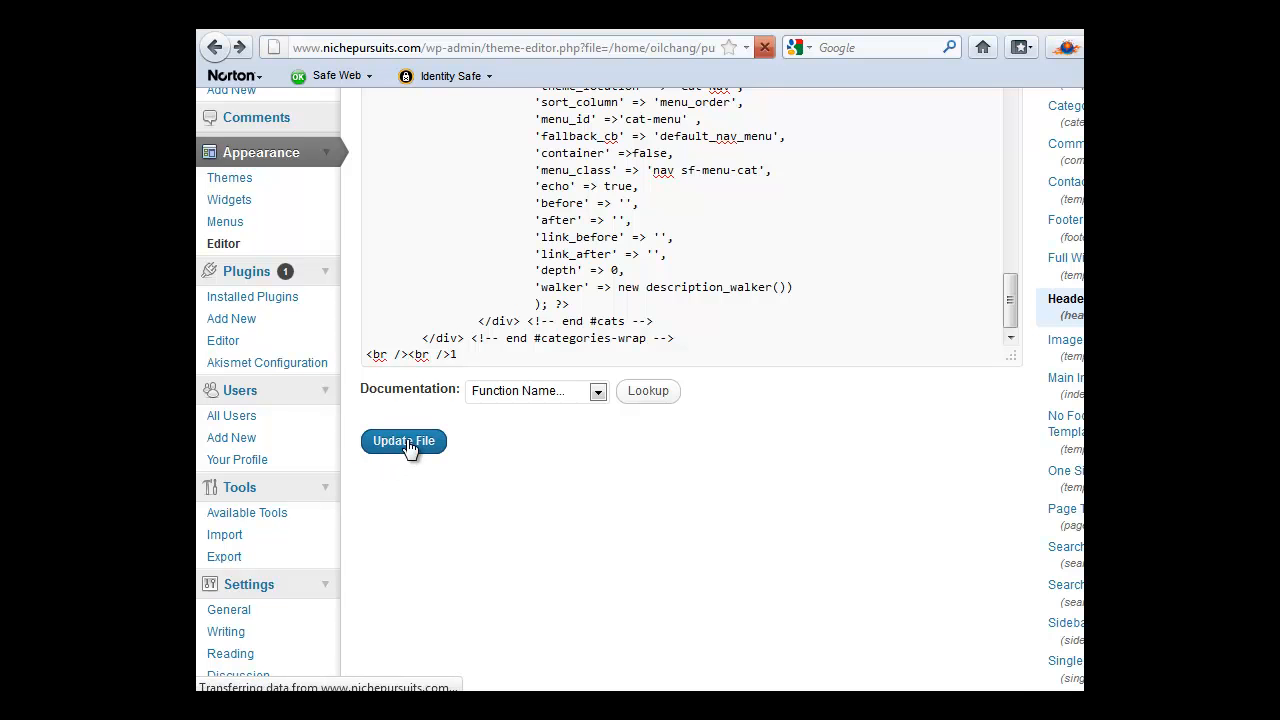
pyautogui.click(404, 442)
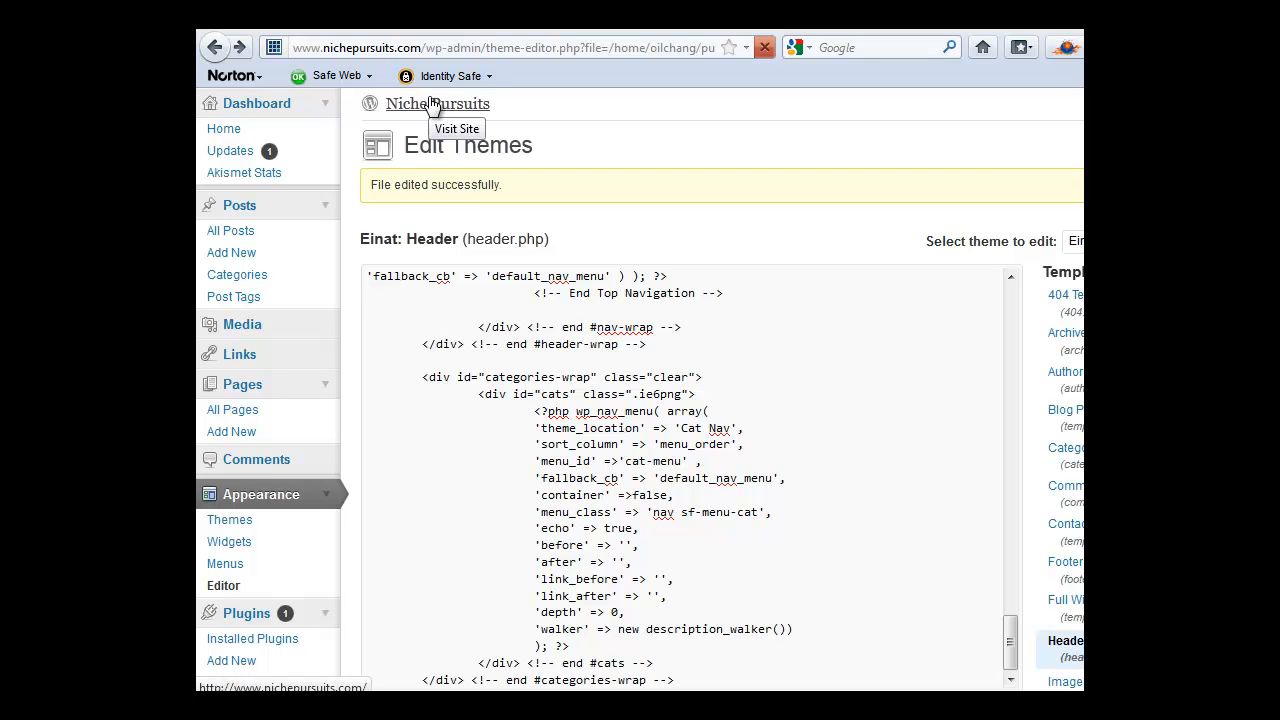
pyautogui.click(436, 104)
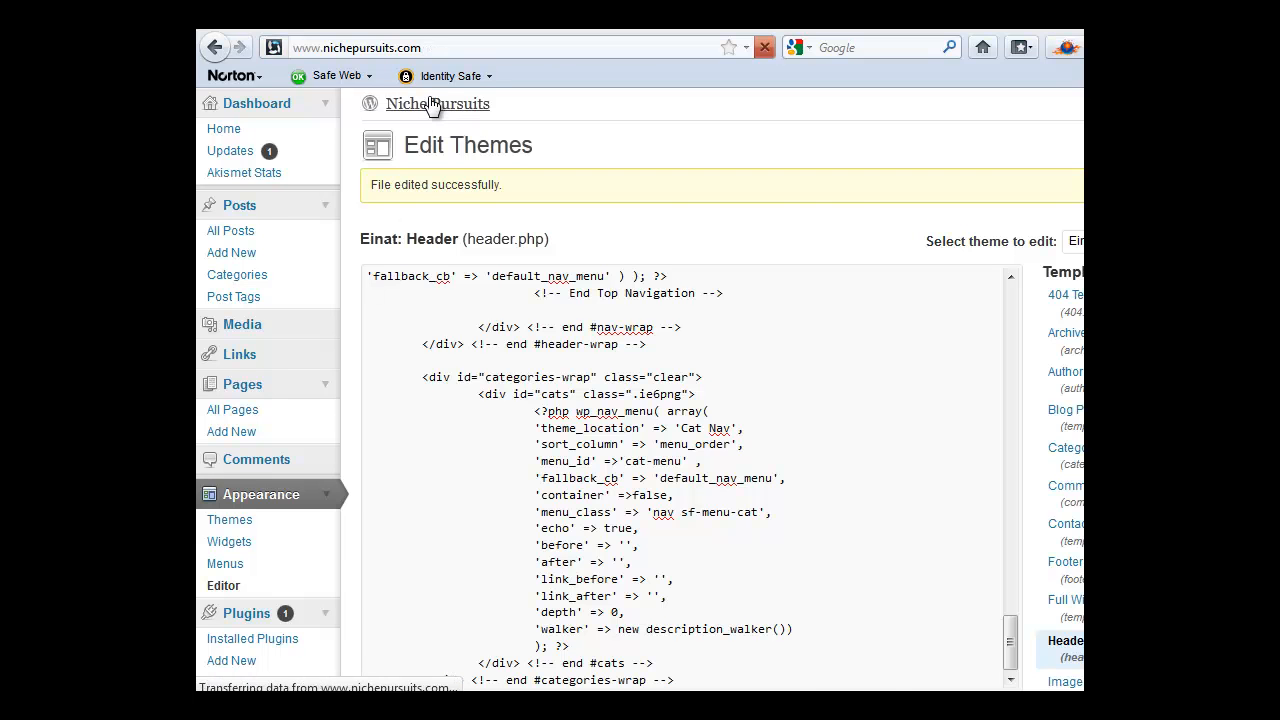
# Step: Reload the live homepage to look for the test marker under the menu bar
pyautogui.click(436, 104)
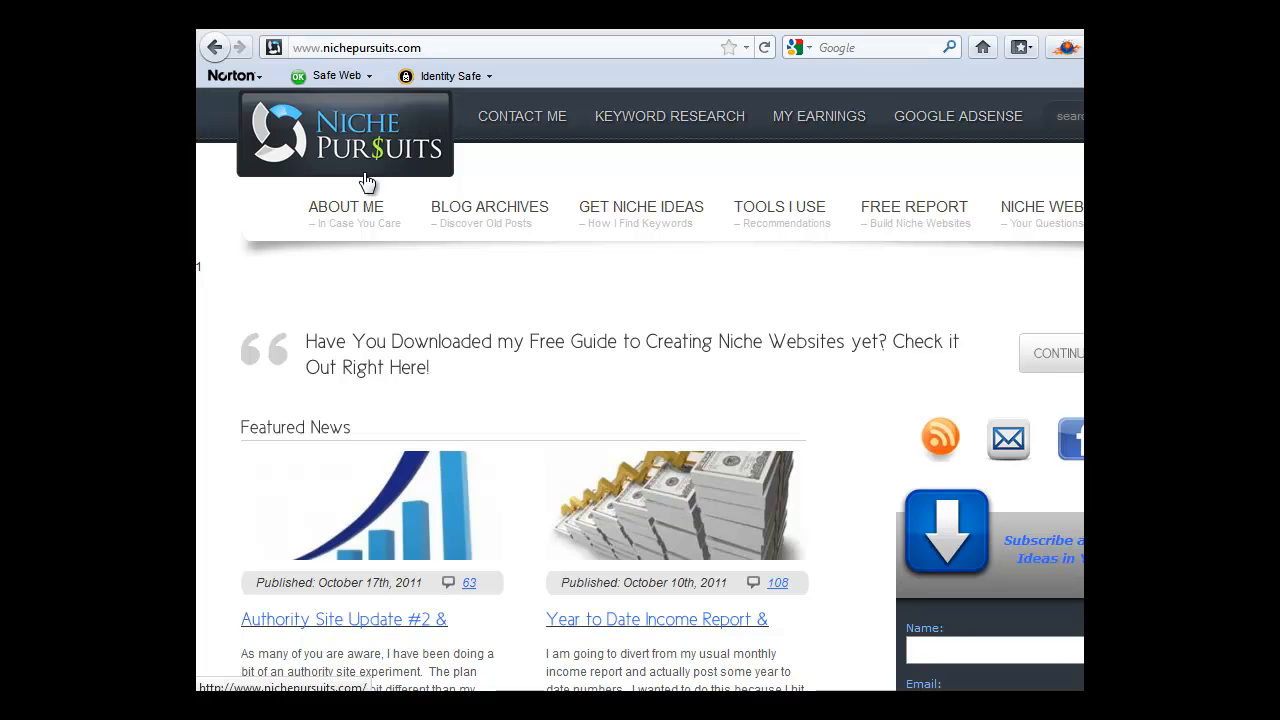
pyautogui.moveTo(218, 268)
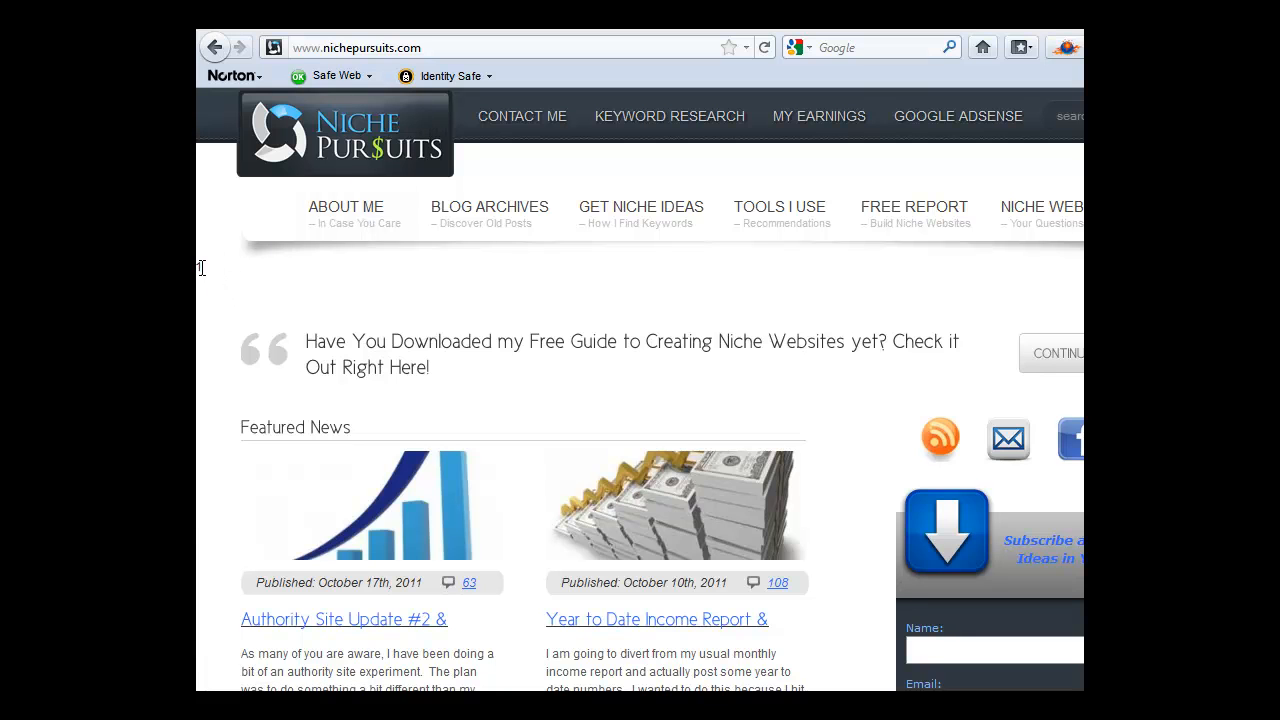
pyautogui.moveTo(248, 260)
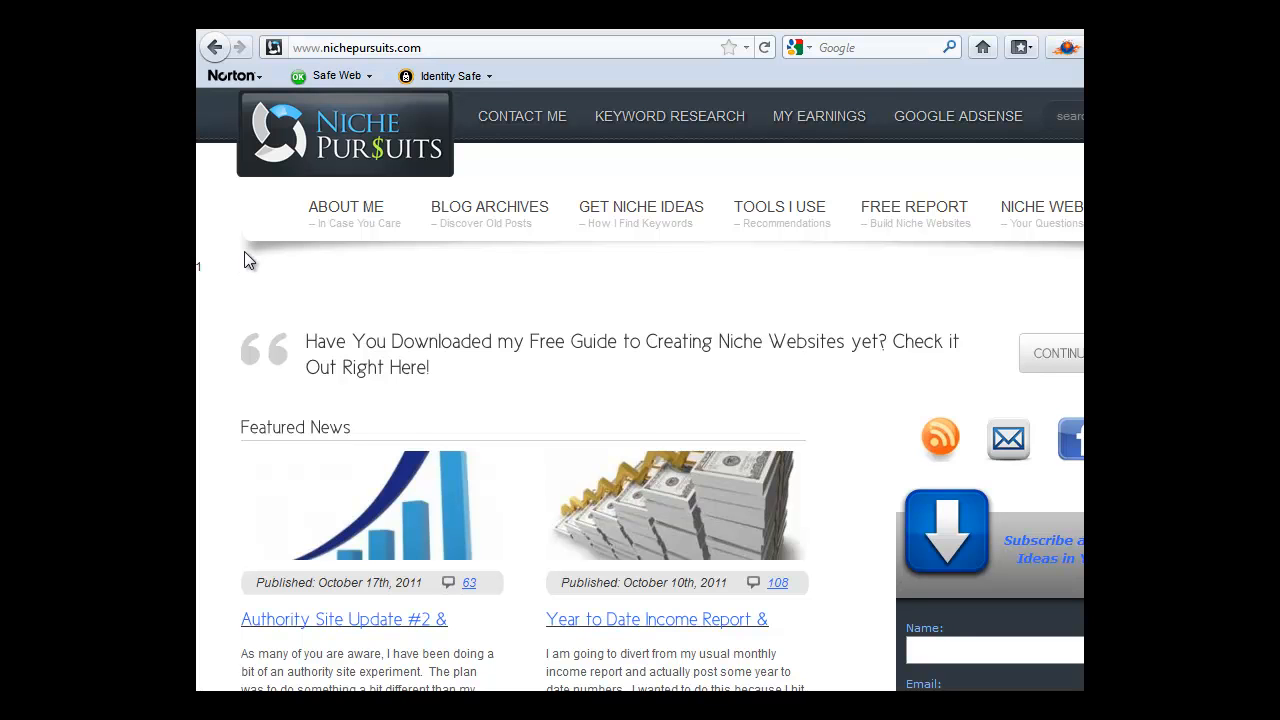
pyautogui.moveTo(252, 270)
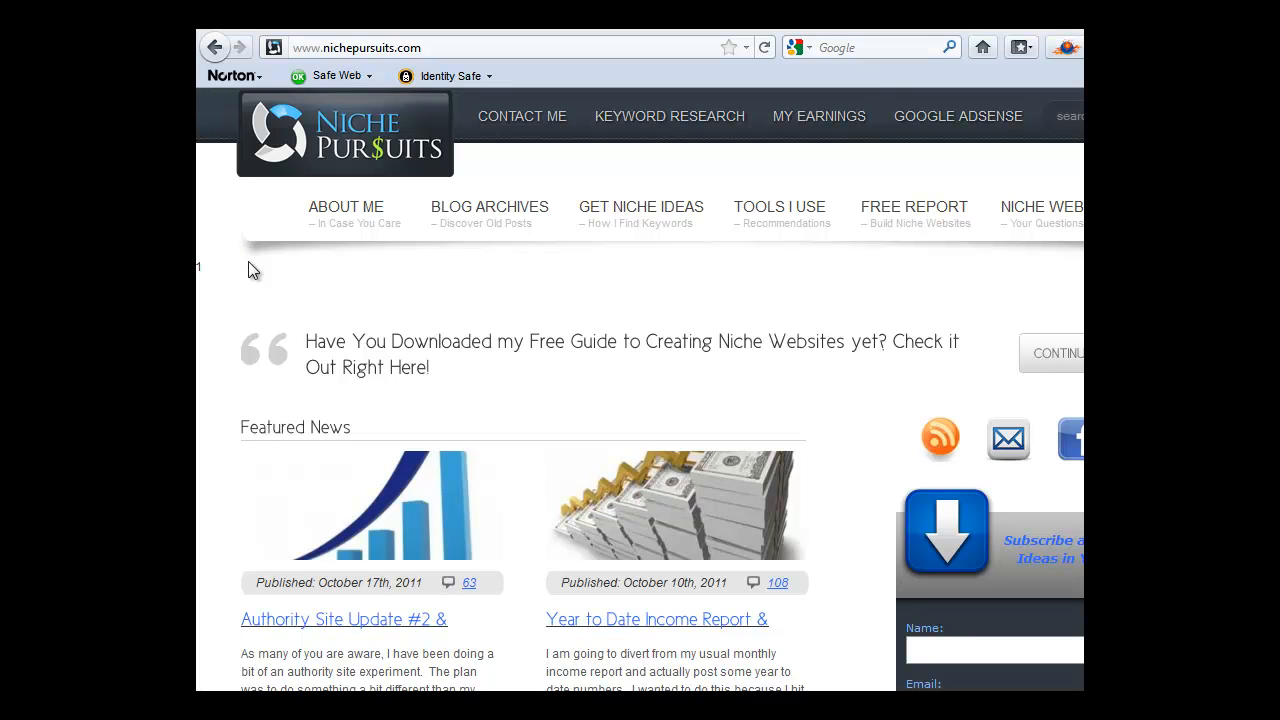
pyautogui.moveTo(556, 272)
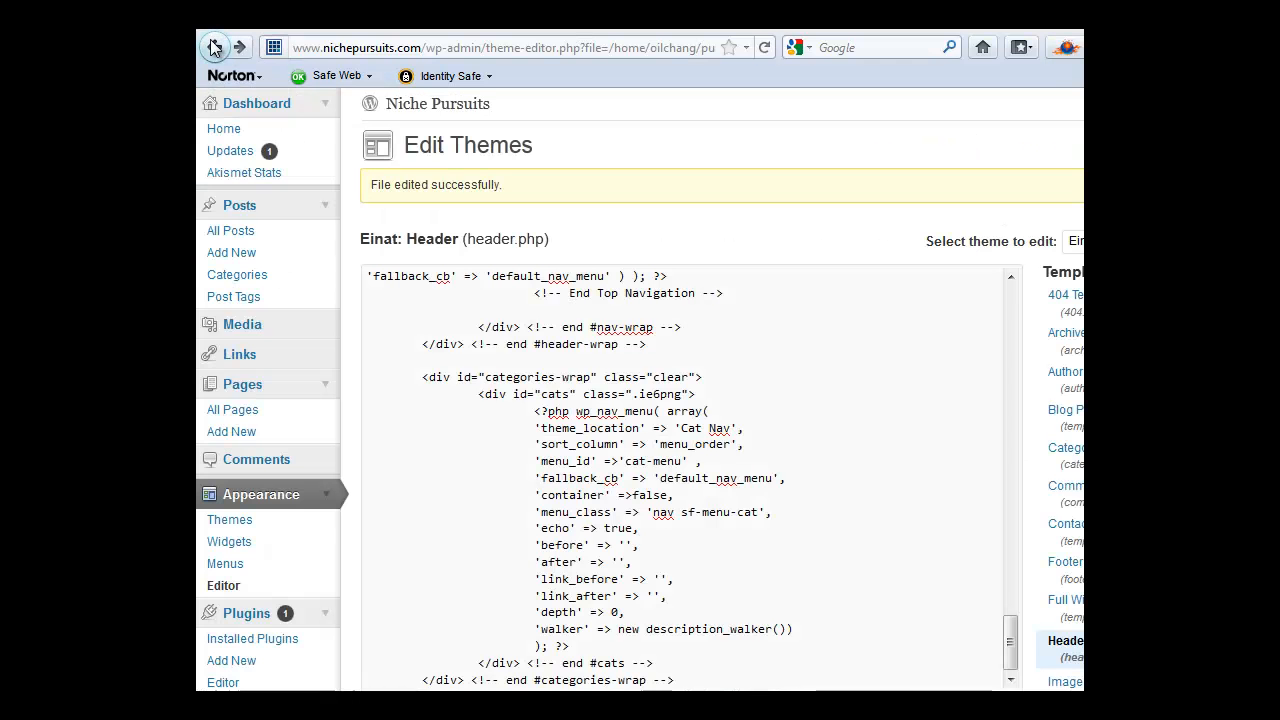
# Step: Add <center>1</center> after the last <br /> in header.php and update the file
pyautogui.scroll(-3)
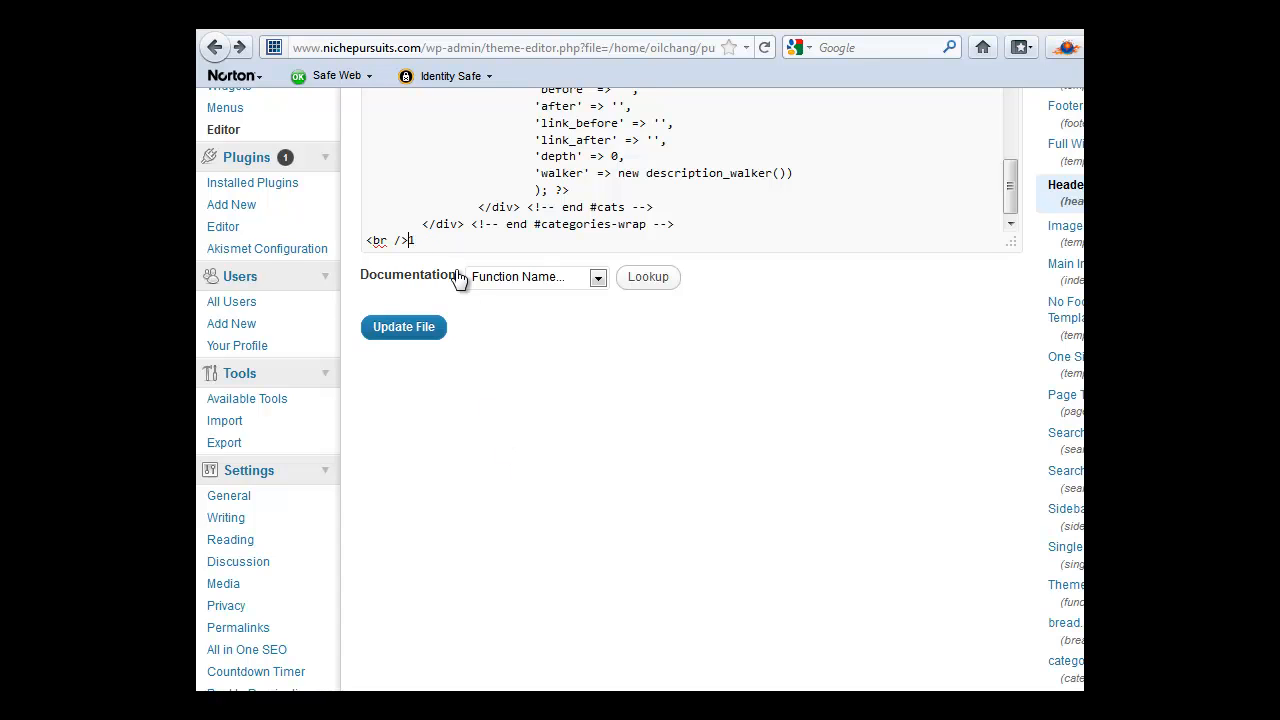
pyautogui.write('<center>')
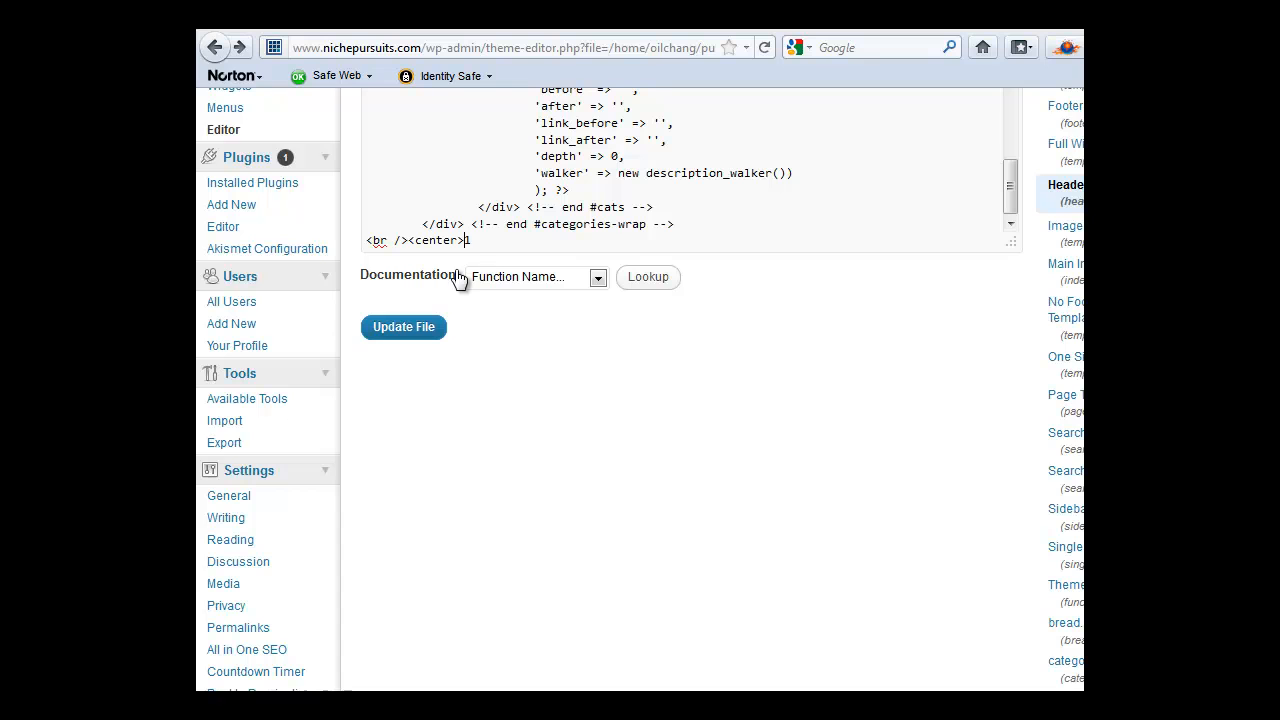
pyautogui.write('1')
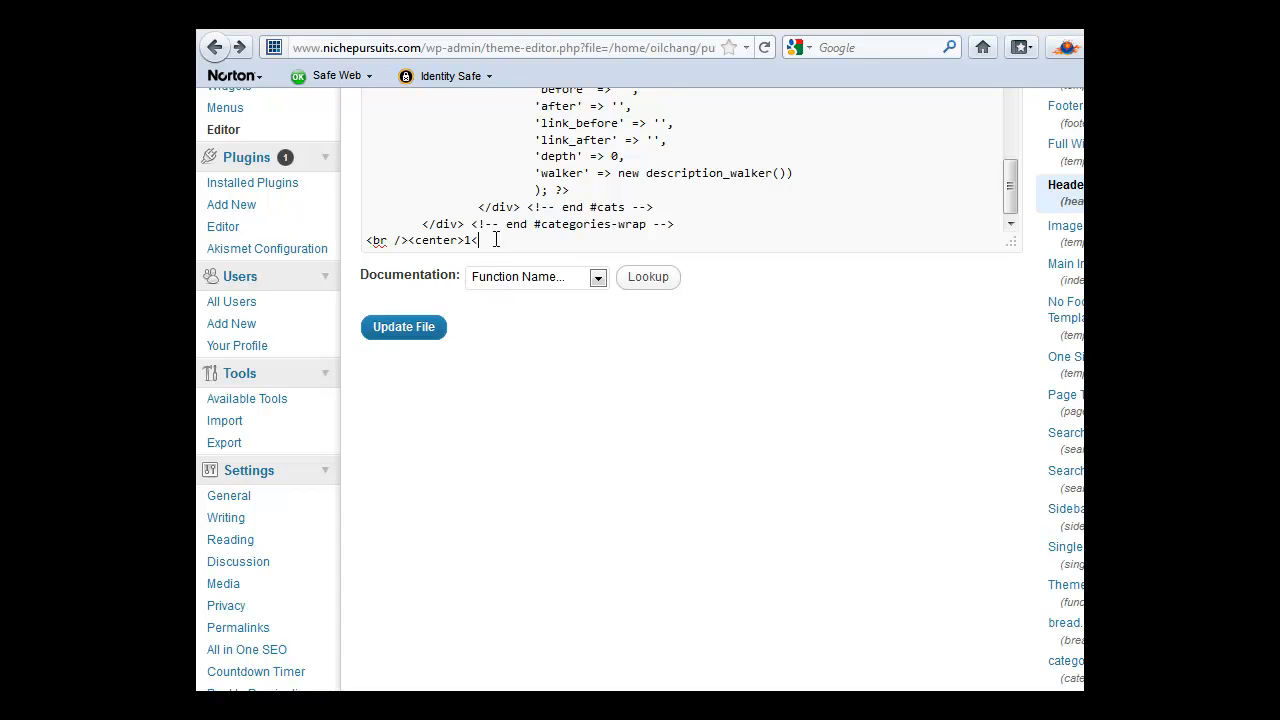
pyautogui.write('</center>')
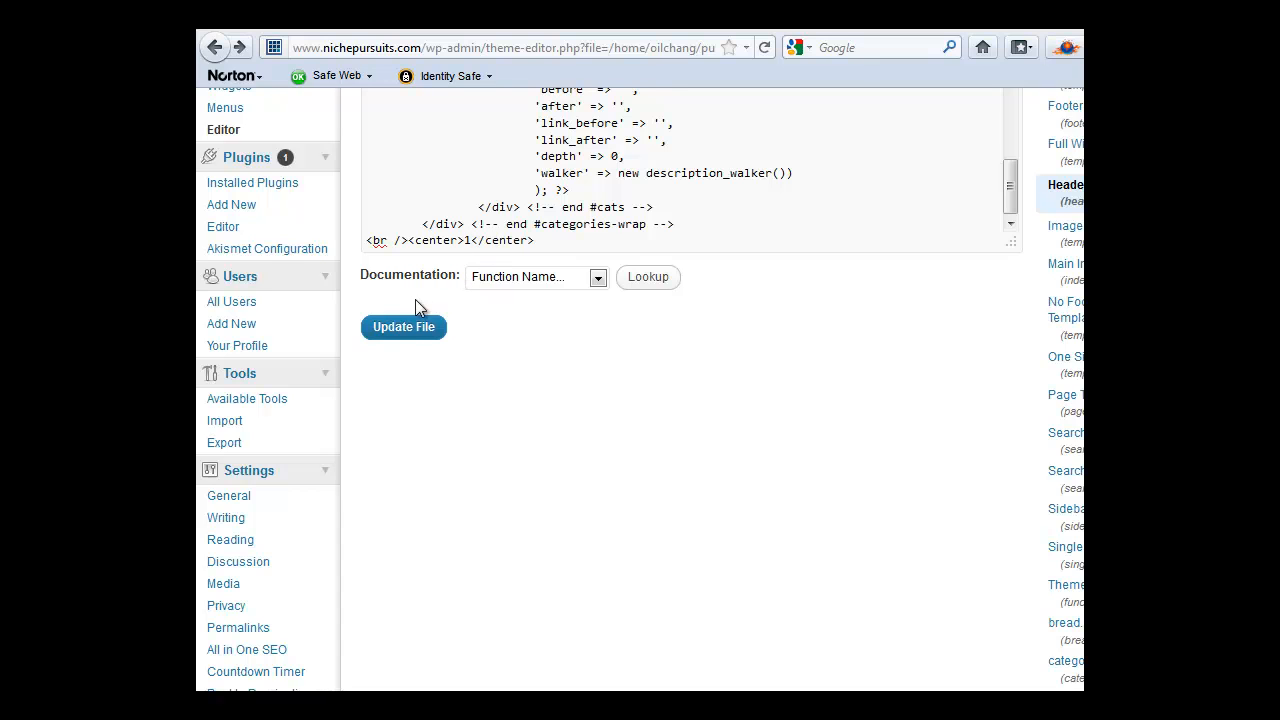
pyautogui.click(404, 328)
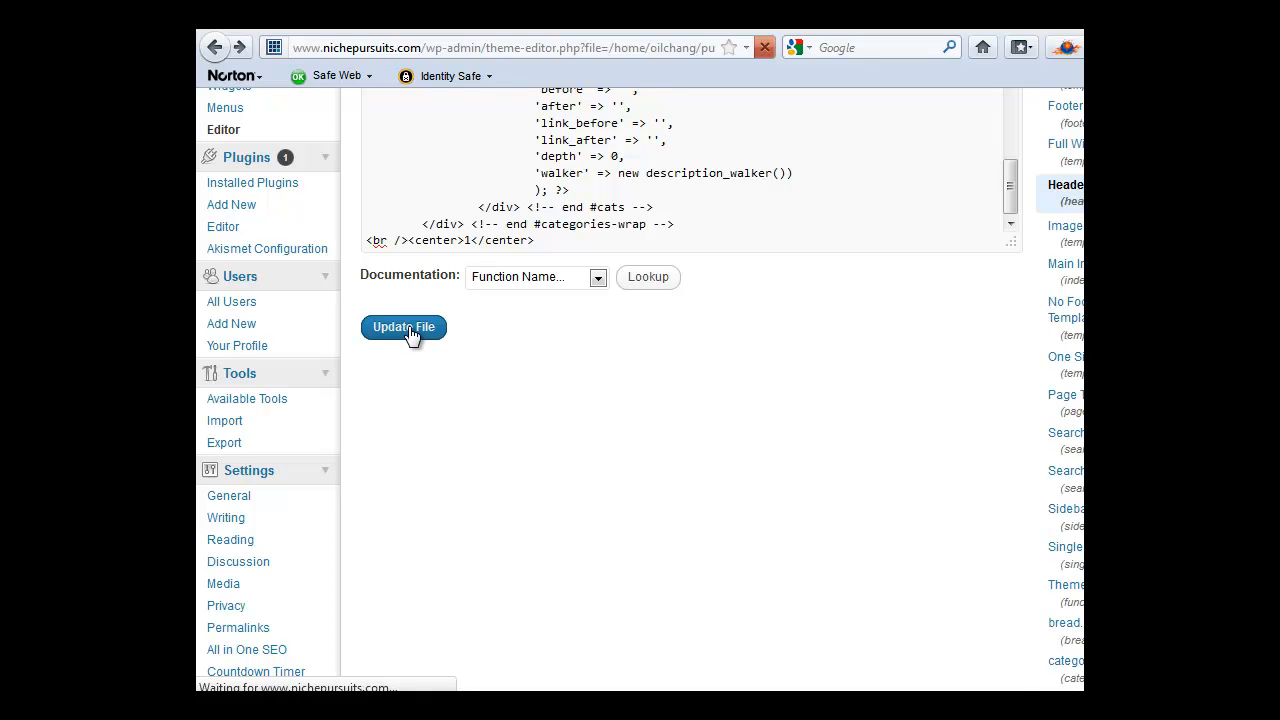
pyautogui.click(404, 328)
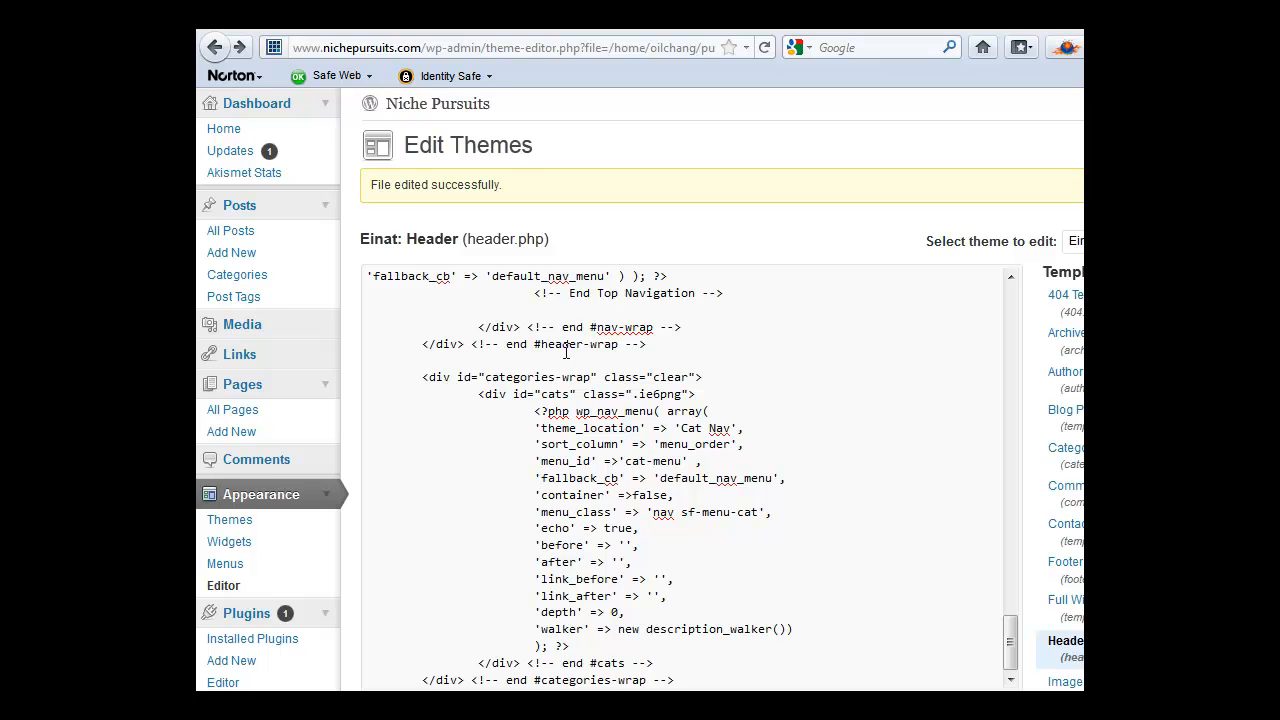
pyautogui.scroll(-3)
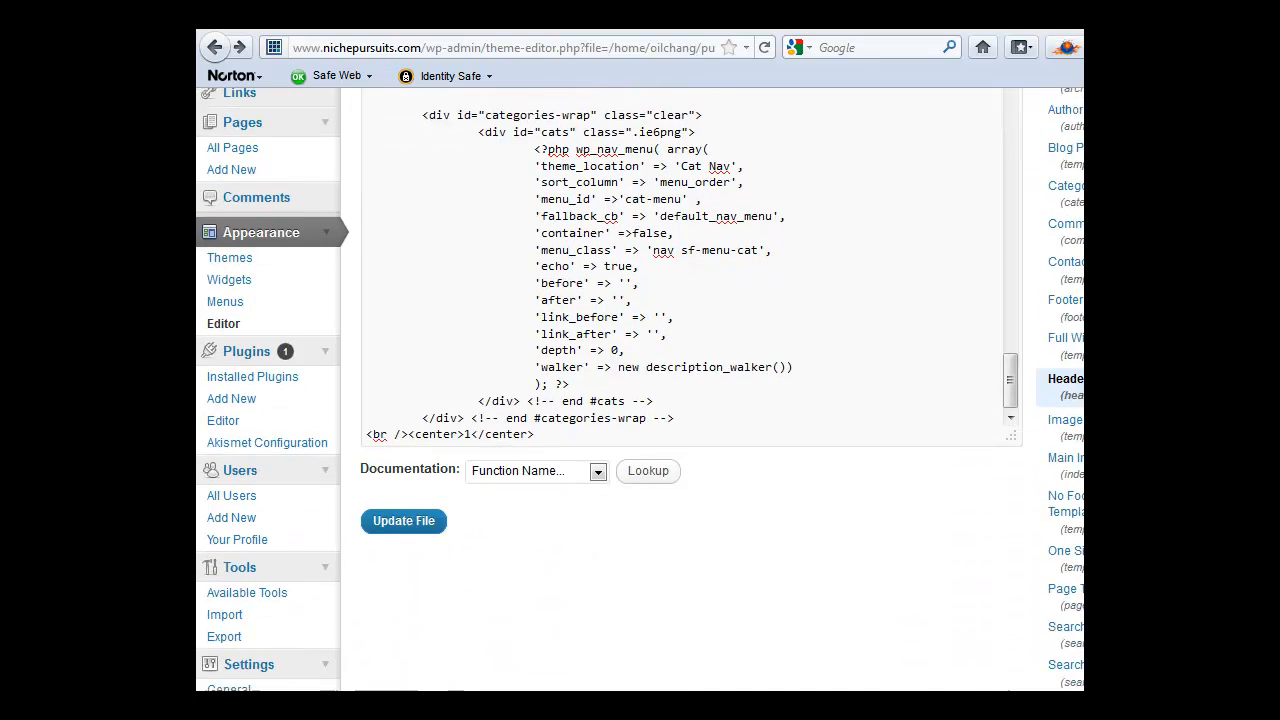
pyautogui.scroll(-3)
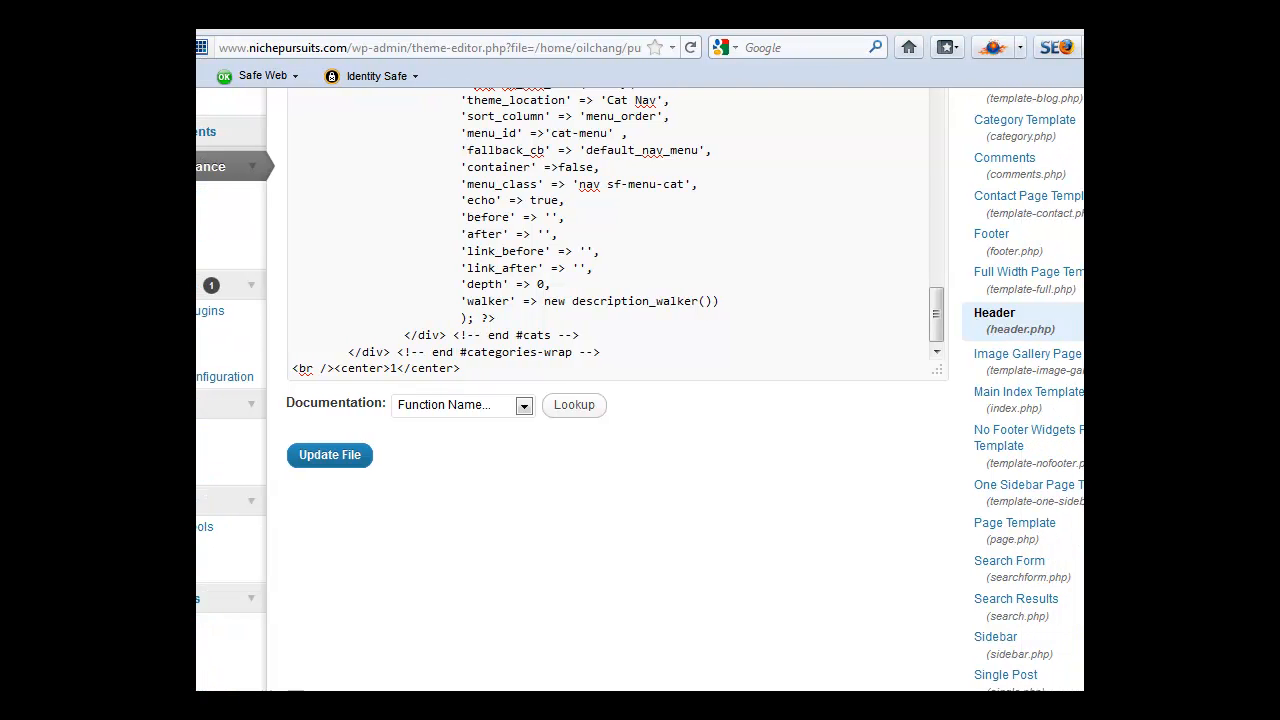
pyautogui.scroll(-3)
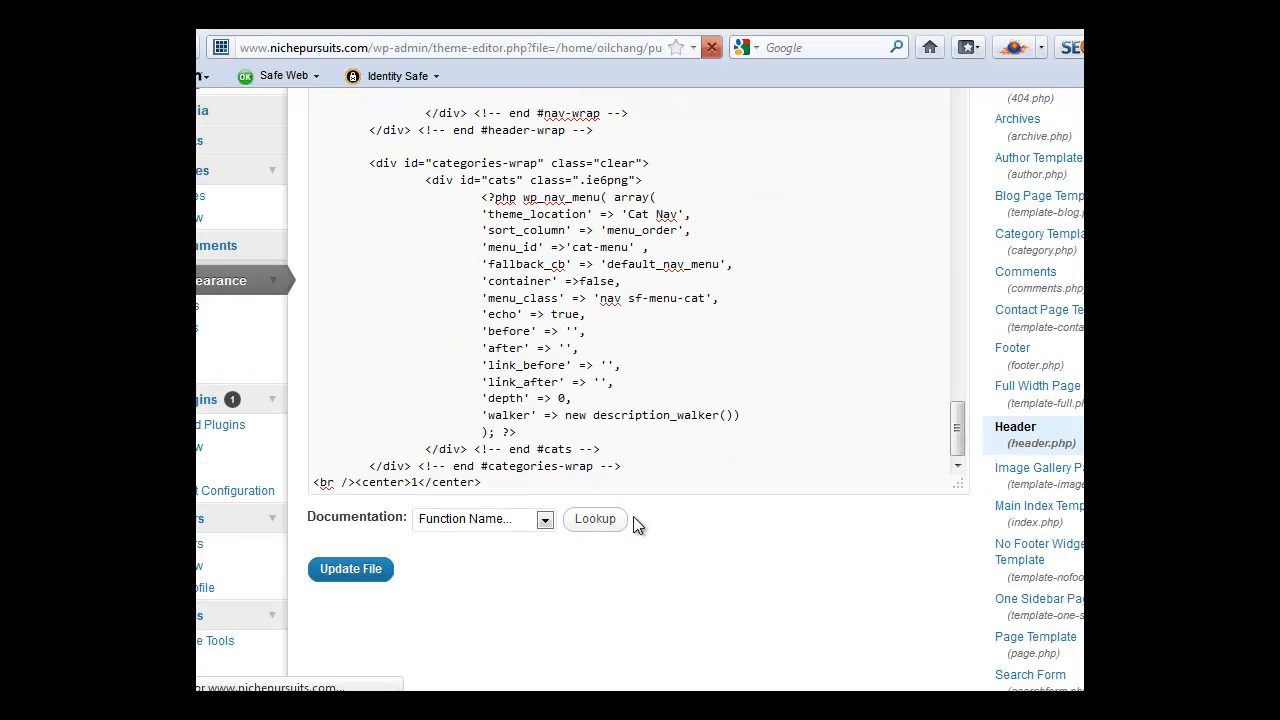
# Step: Visit the live site to confirm the centred 1 marker below the navigation menu
pyautogui.click(350, 568)
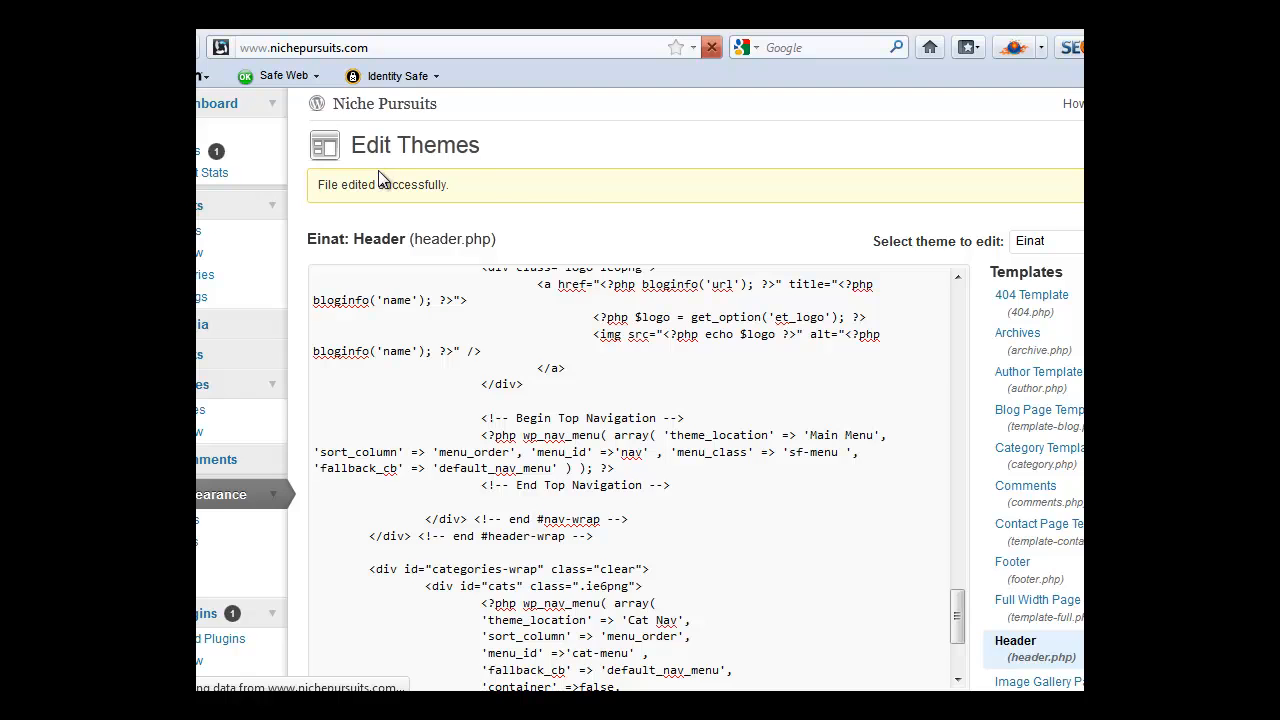
pyautogui.click(712, 48)
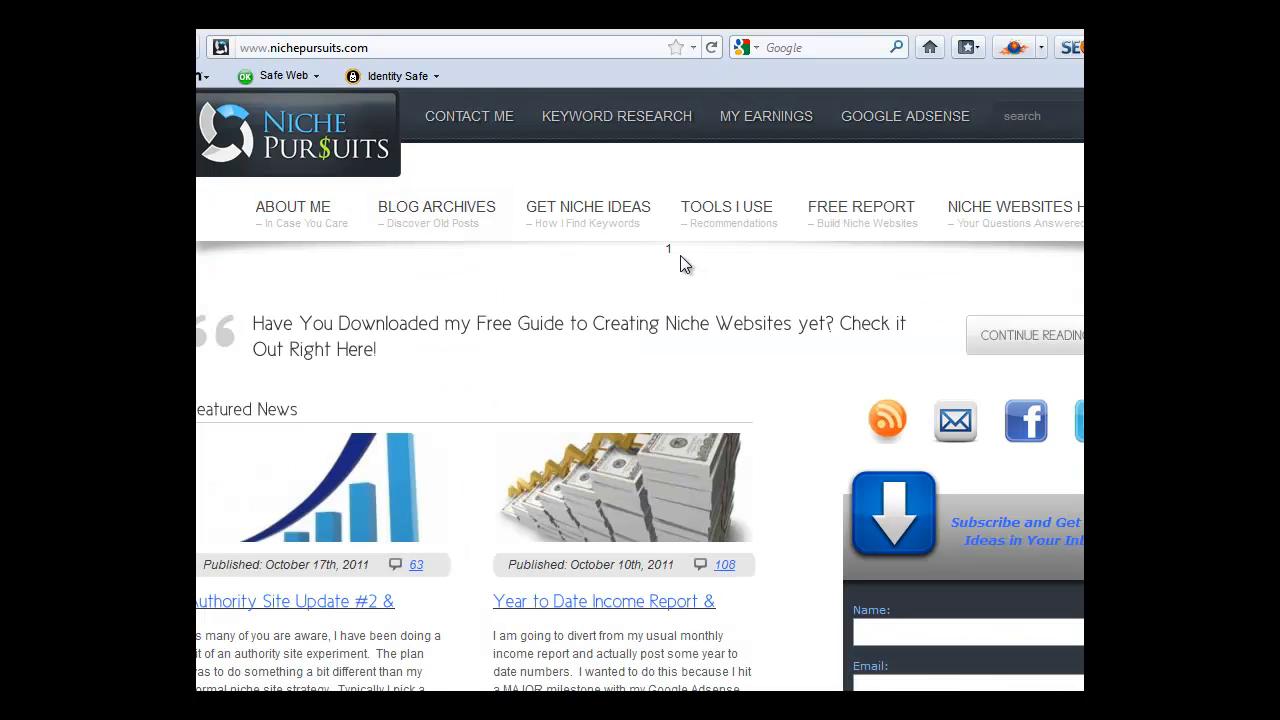
pyautogui.moveTo(678, 256)
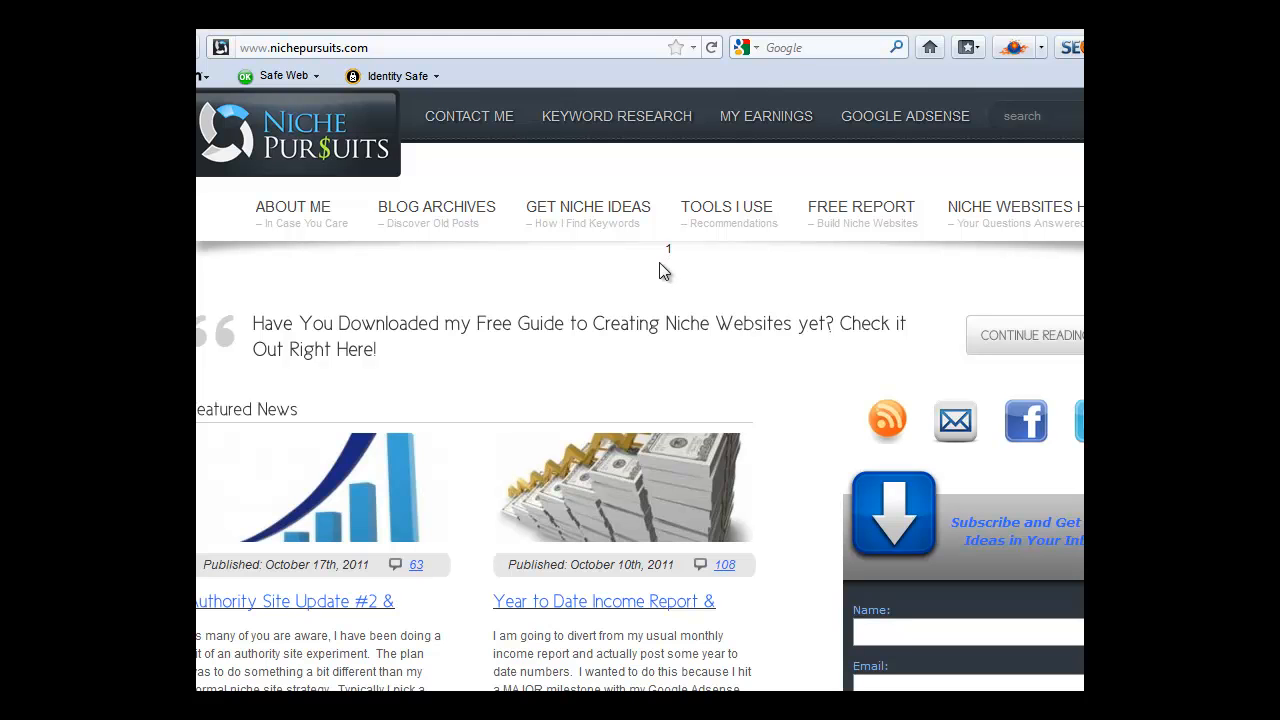
pyautogui.moveTo(484, 348)
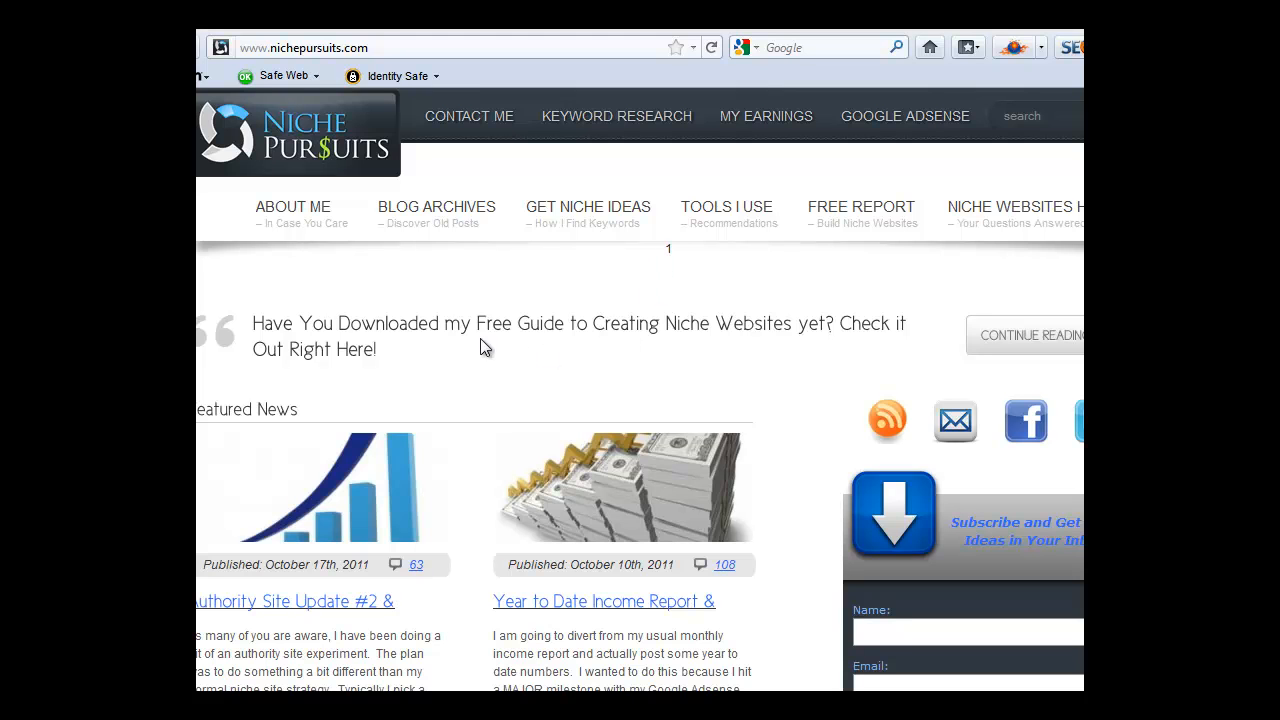
pyautogui.moveTo(380, 384)
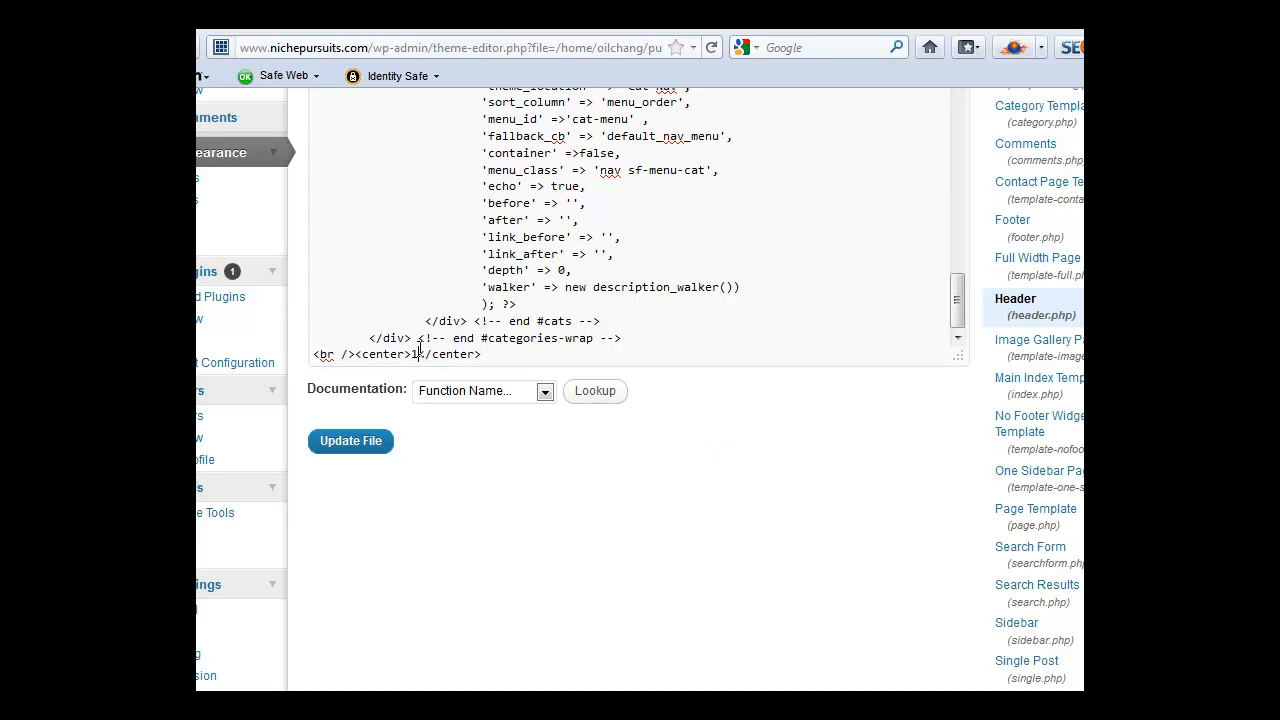
pyautogui.moveTo(424, 408)
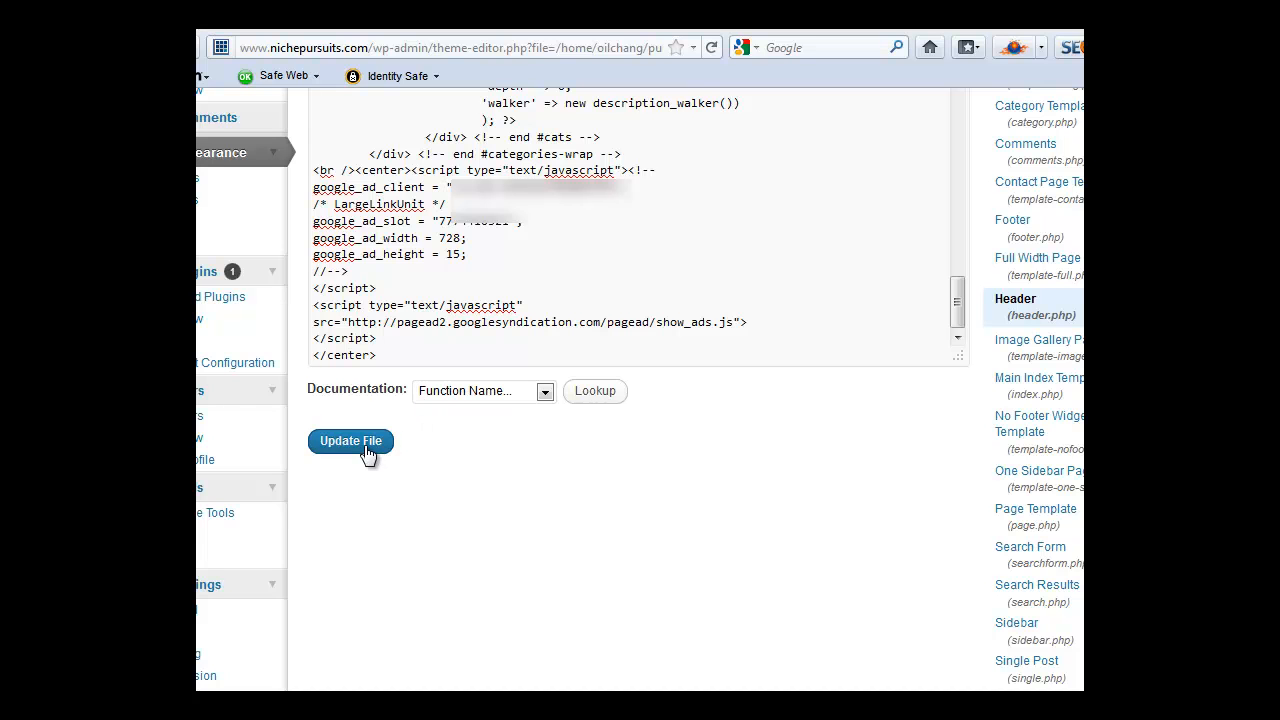
# Step: Update header.php with the AdSense link unit script replacing the 1 marker
pyautogui.click(350, 442)
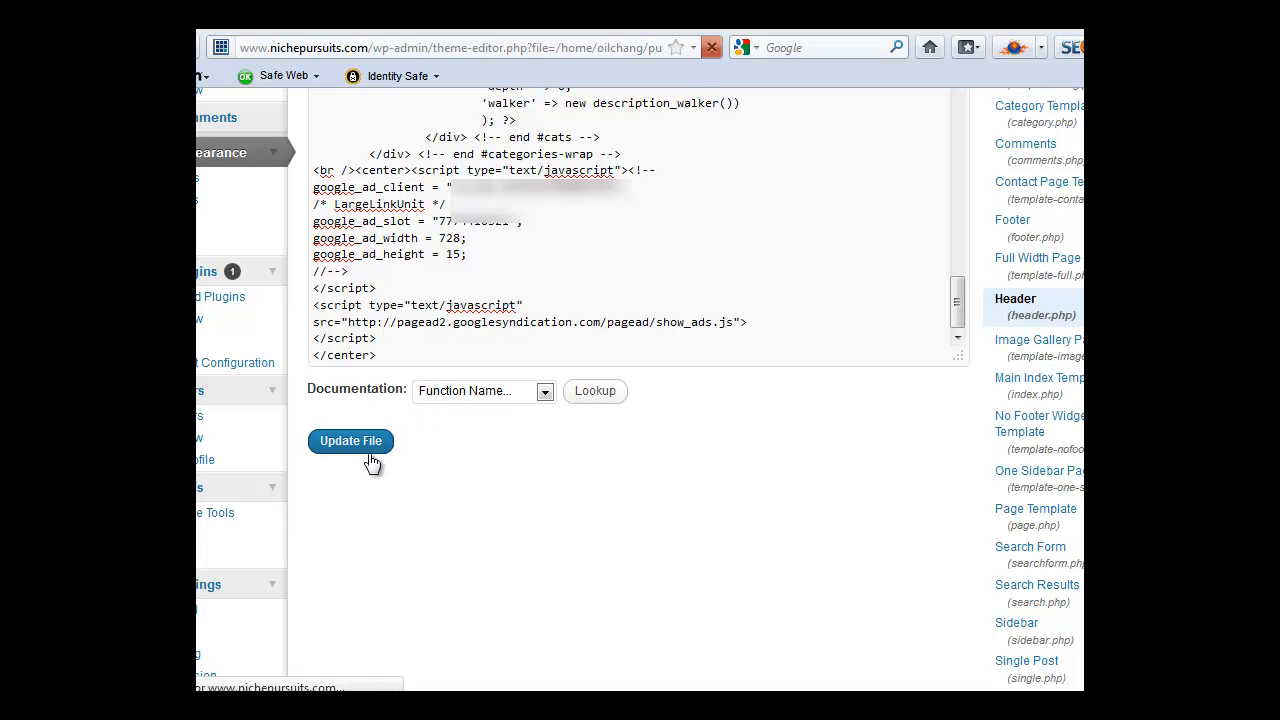
pyautogui.click(350, 442)
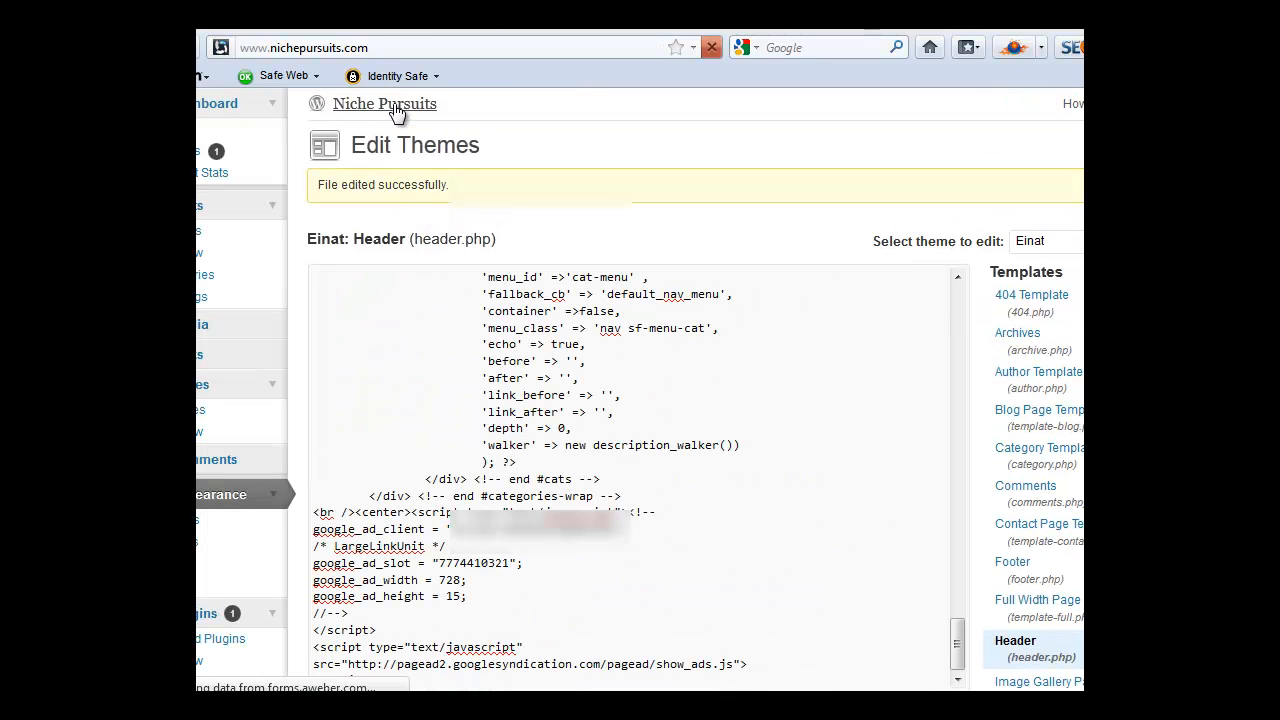
# Step: Visit the live site showing the Ads by Google row, then view the first featured post
pyautogui.click(384, 104)
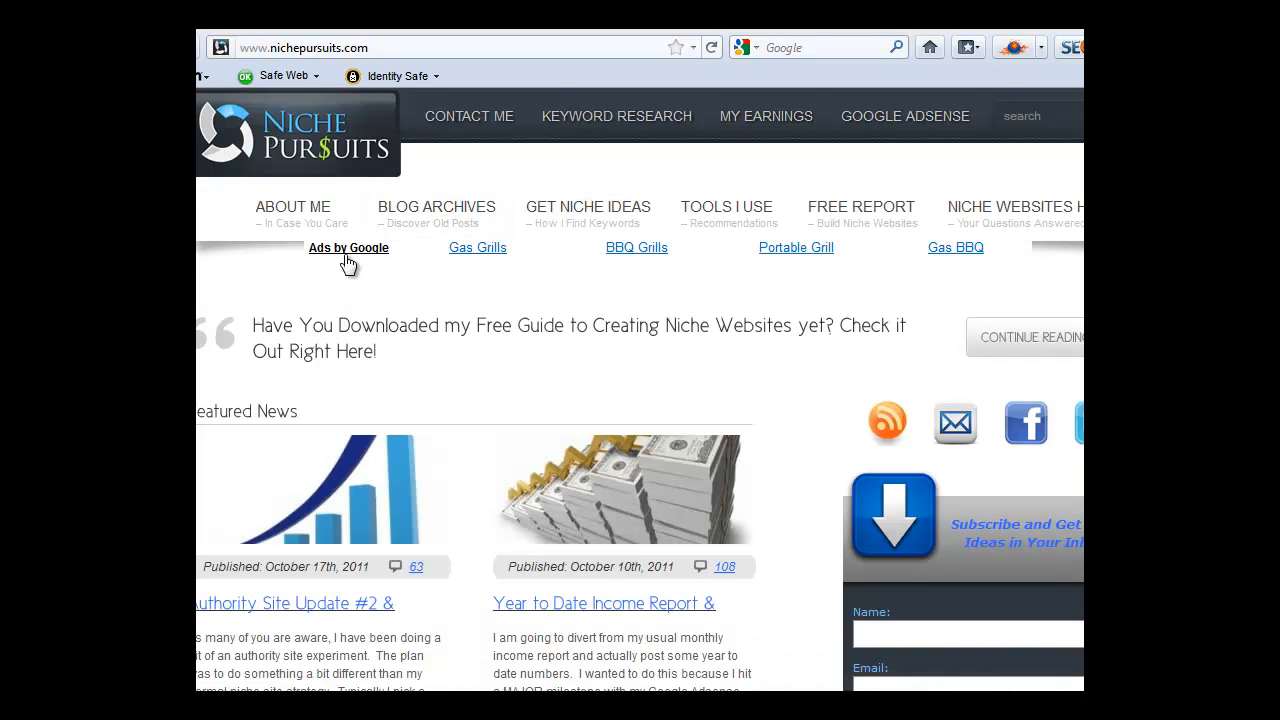
pyautogui.moveTo(970, 262)
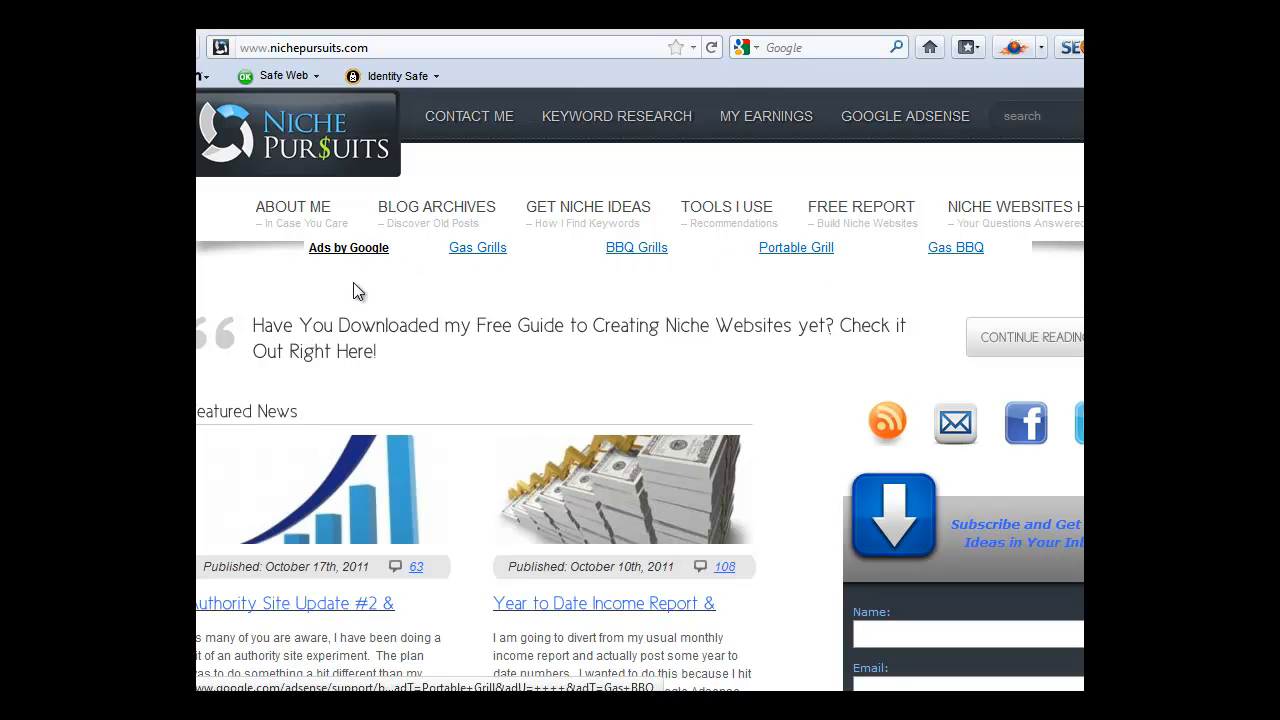
pyautogui.click(292, 604)
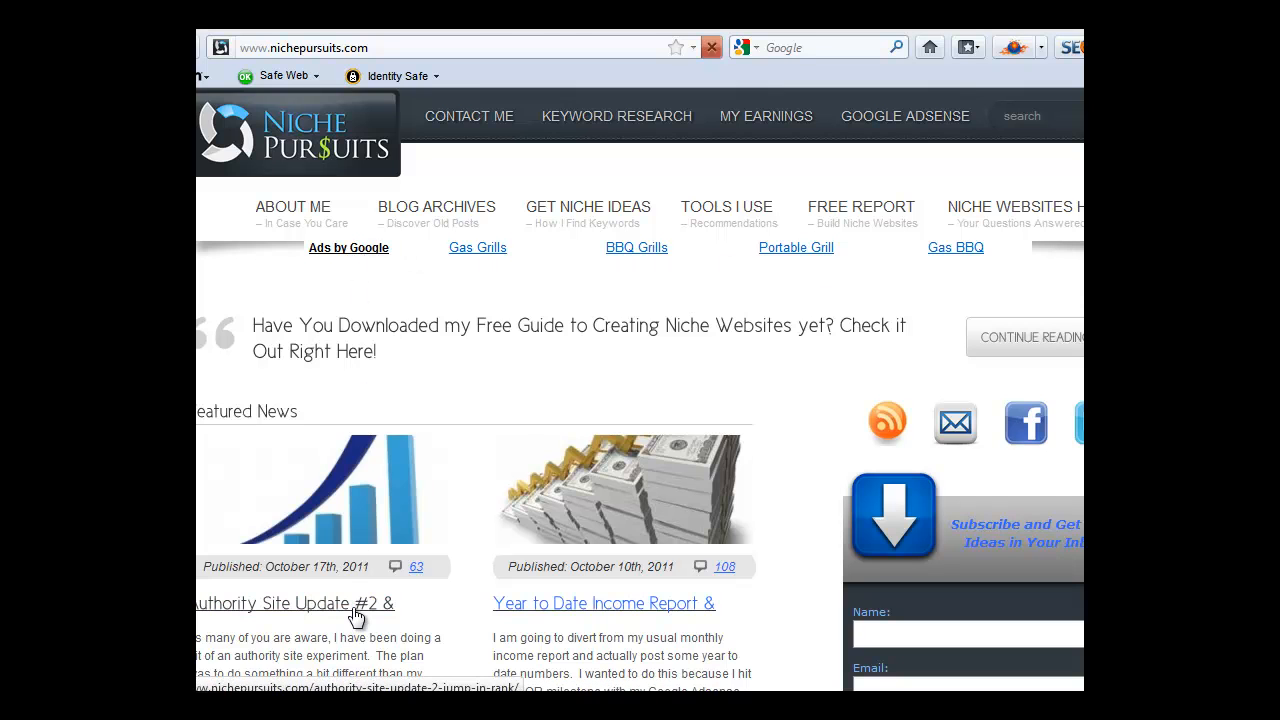
pyautogui.click(290, 604)
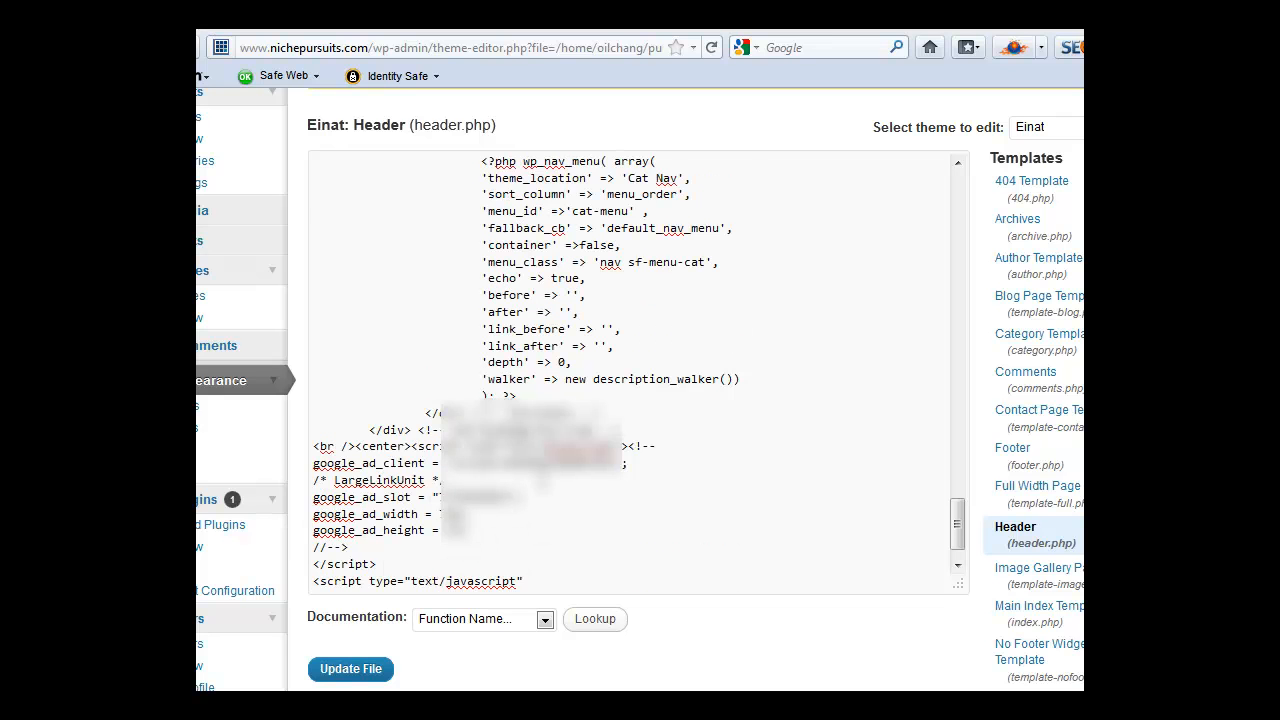
# Step: Add another <br /> before the <center> ad block in header.php and update the file
pyautogui.scroll(-3)
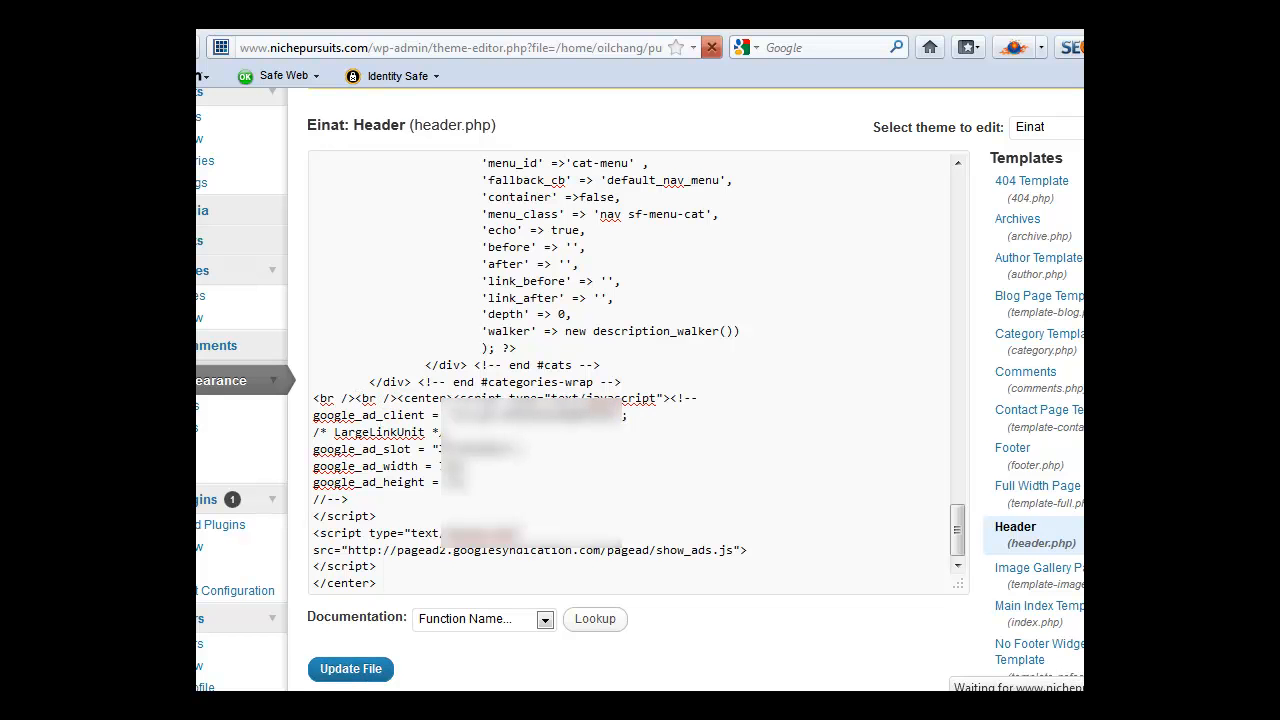
pyautogui.click(350, 668)
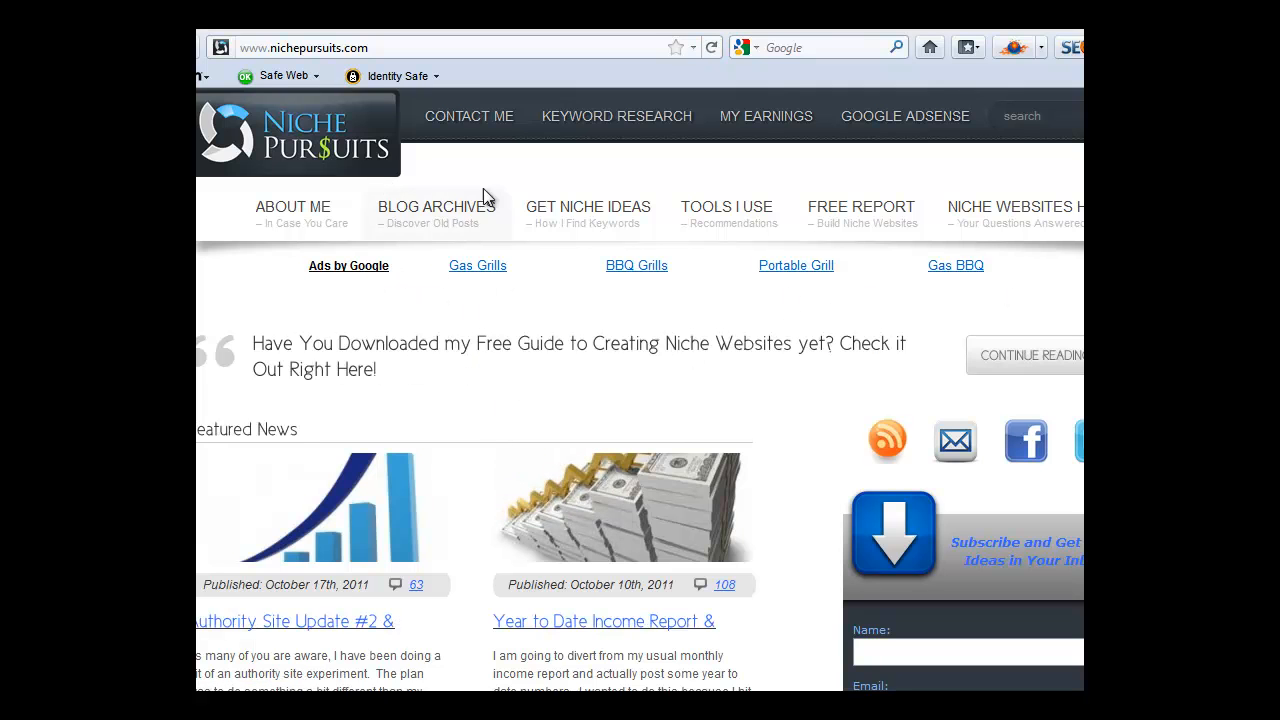
pyautogui.moveTo(478, 272)
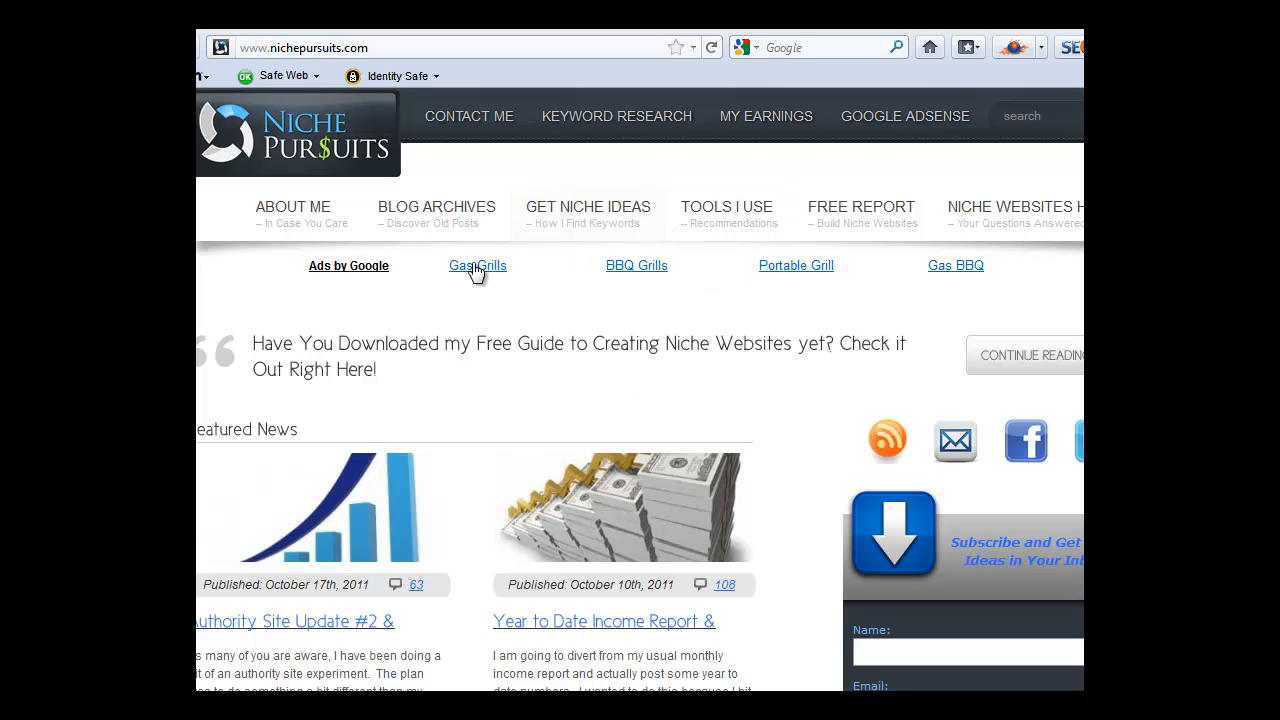
pyautogui.moveTo(362, 610)
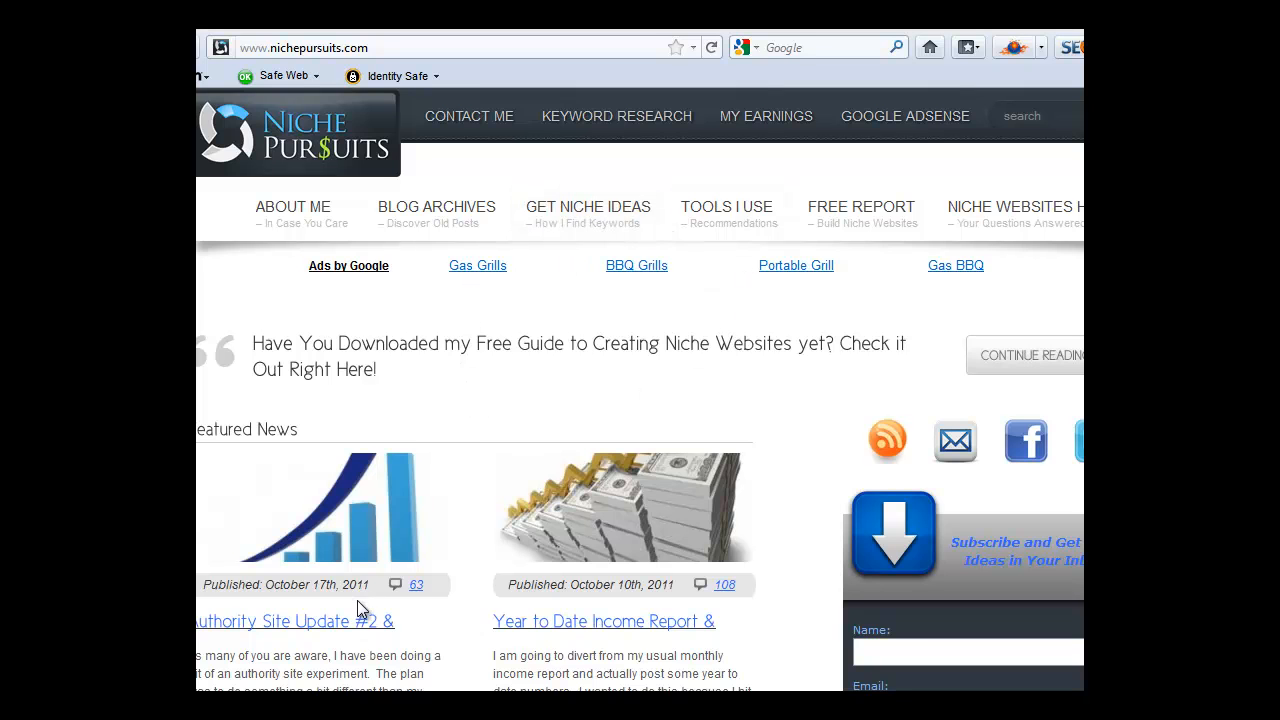
# Step: View the Authority Site Update #2 post to confirm the AdSense link row appears under the menu
pyautogui.click(292, 620)
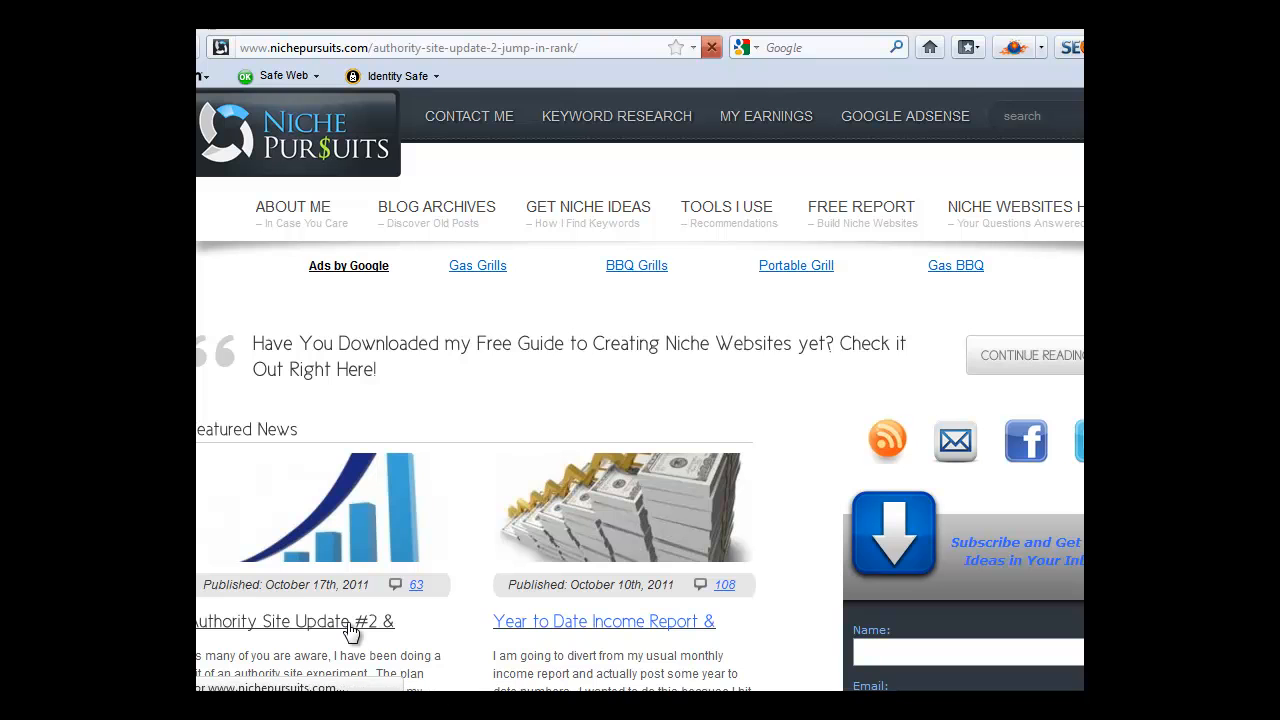
pyautogui.click(300, 620)
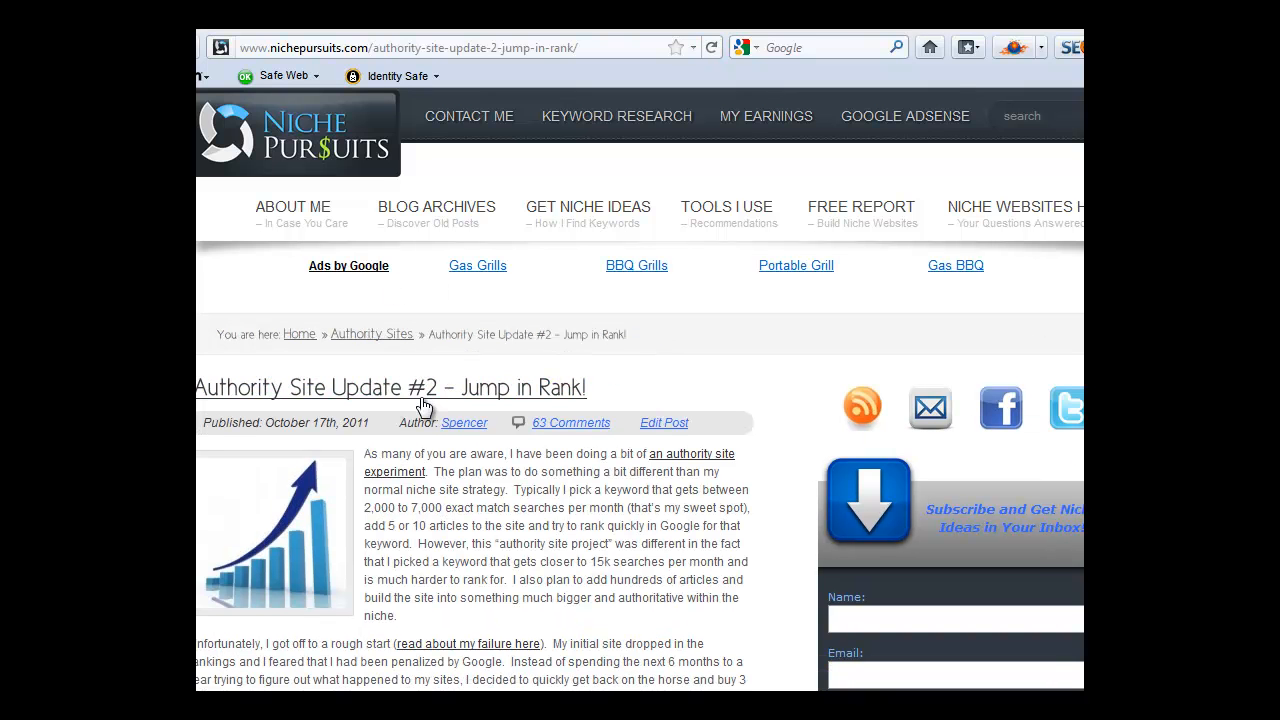
pyautogui.moveTo(544, 436)
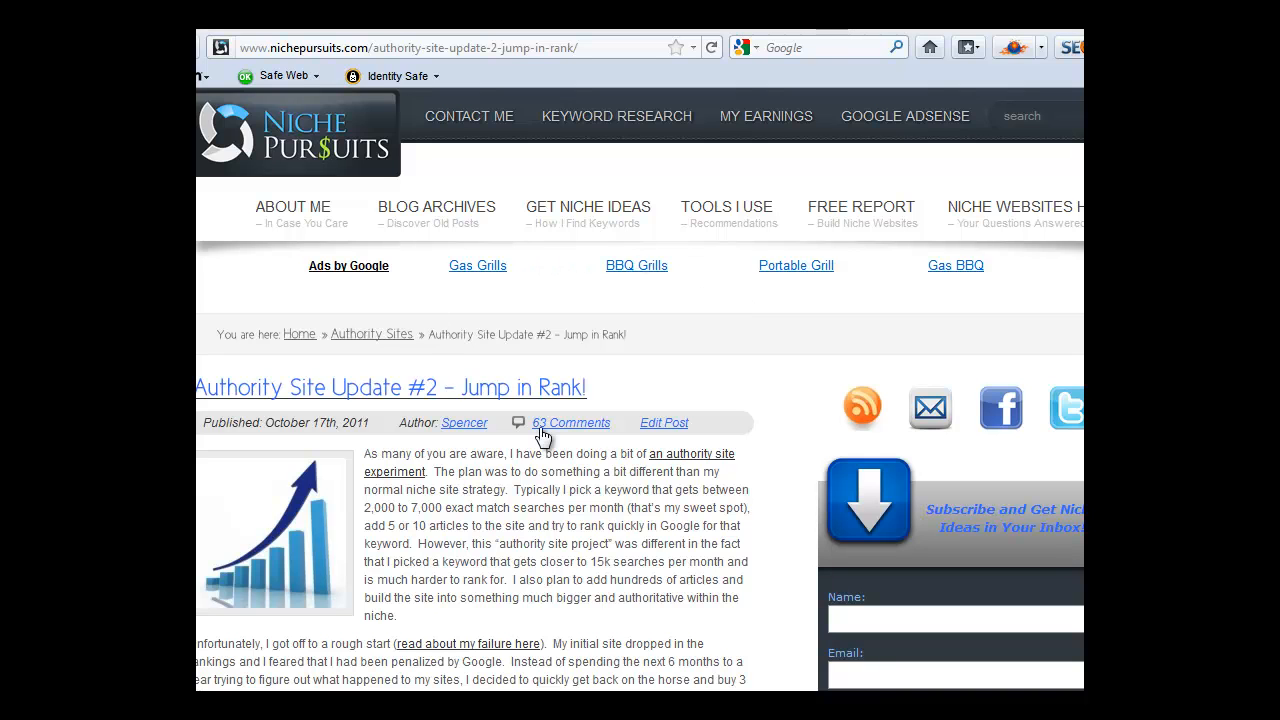
pyautogui.moveTo(548, 410)
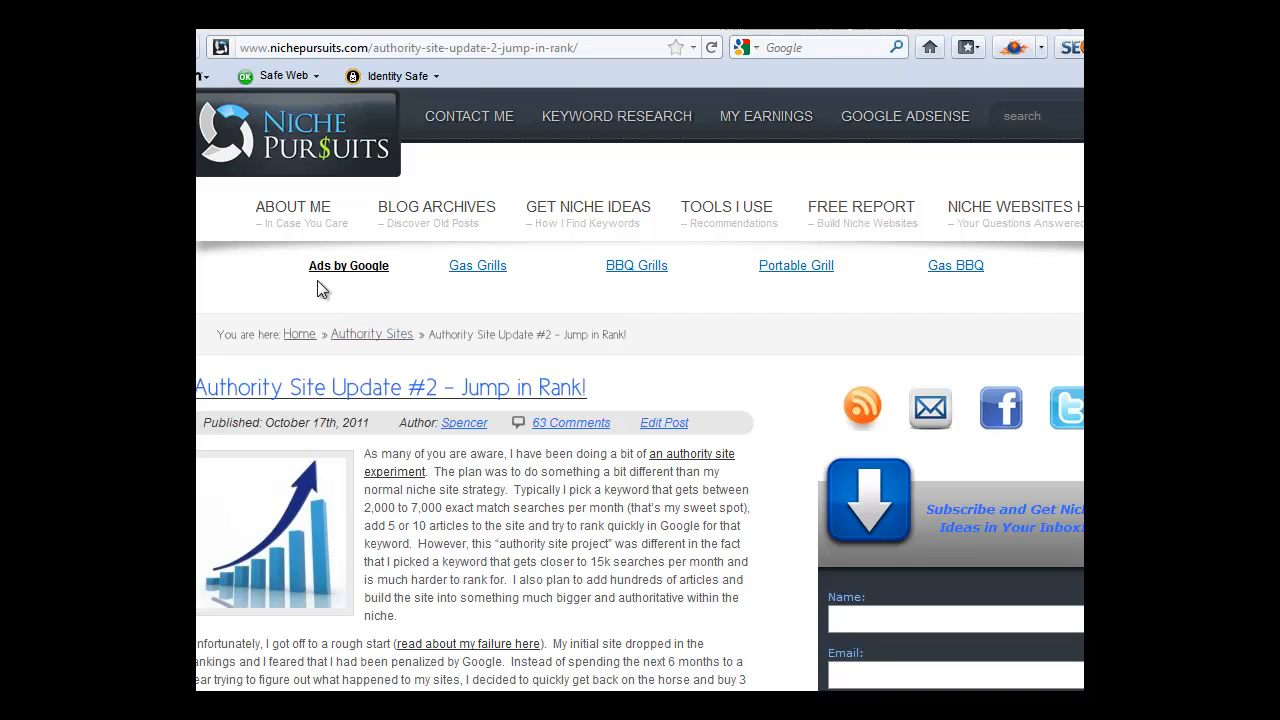
pyautogui.moveTo(284, 336)
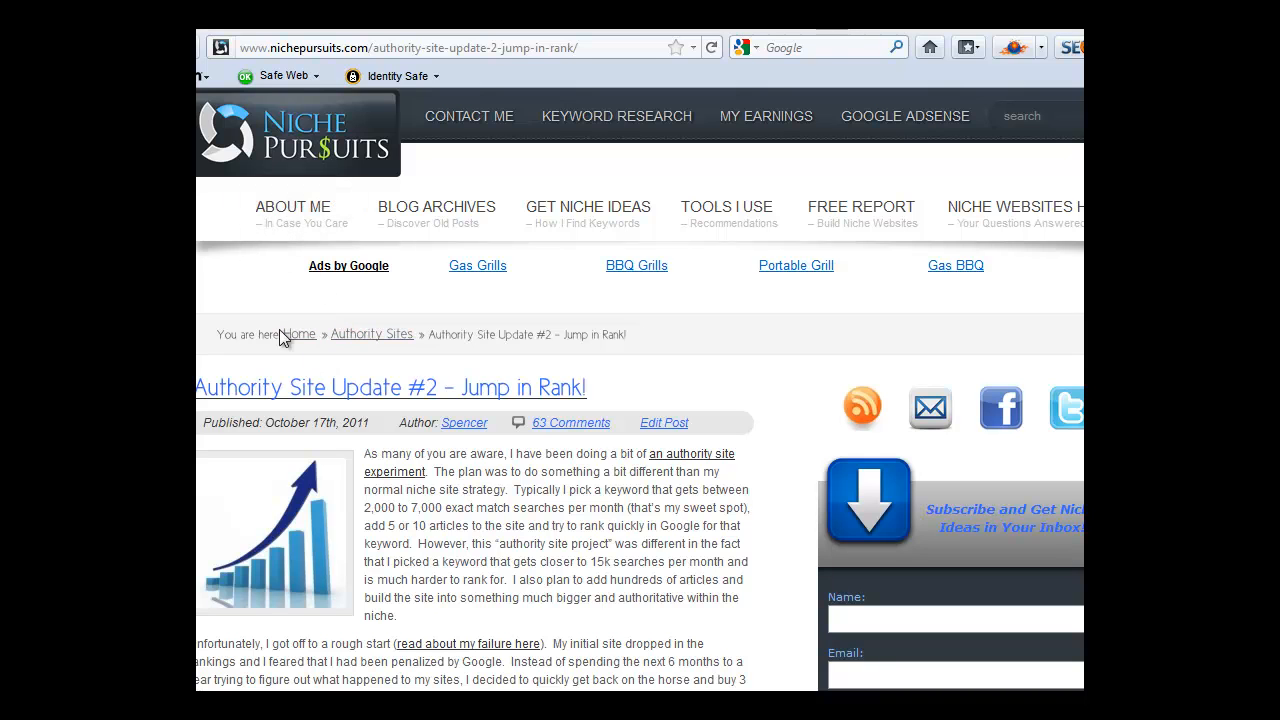
pyautogui.moveTo(264, 222)
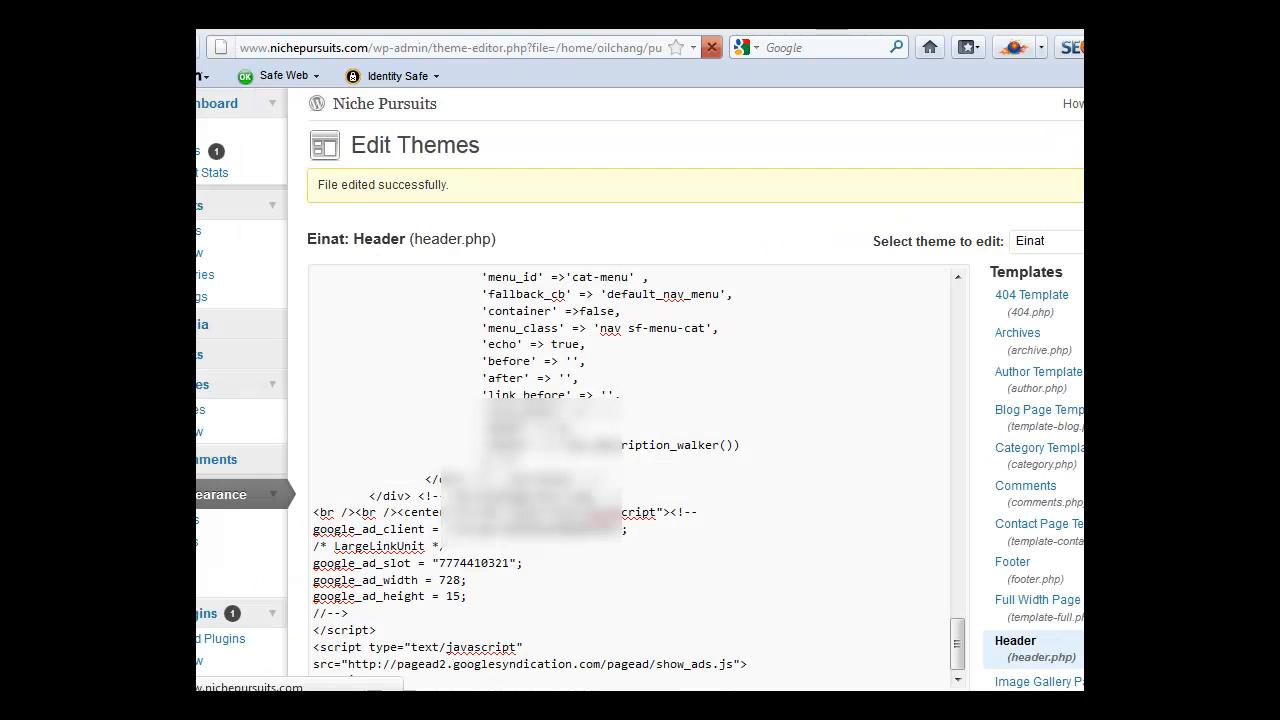
# Step: Update the Einat header.php template so the AdSense link unit code is saved
pyautogui.scroll(-3)
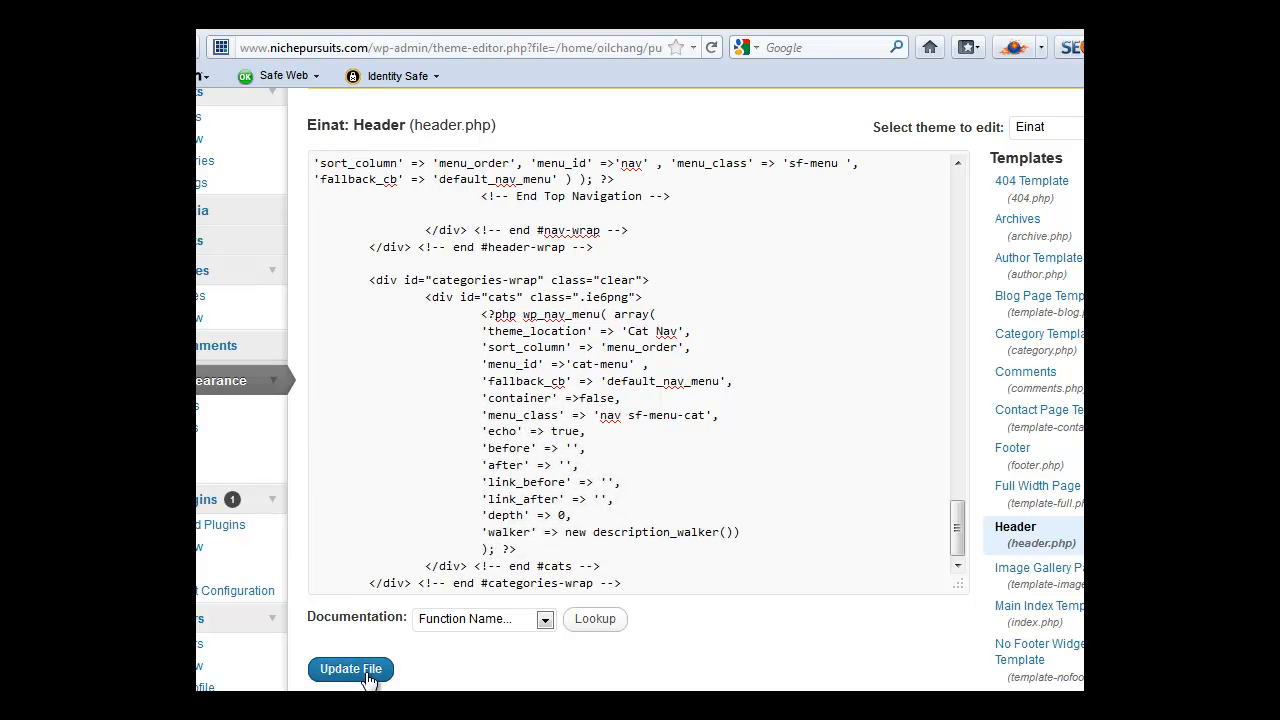
pyautogui.click(350, 668)
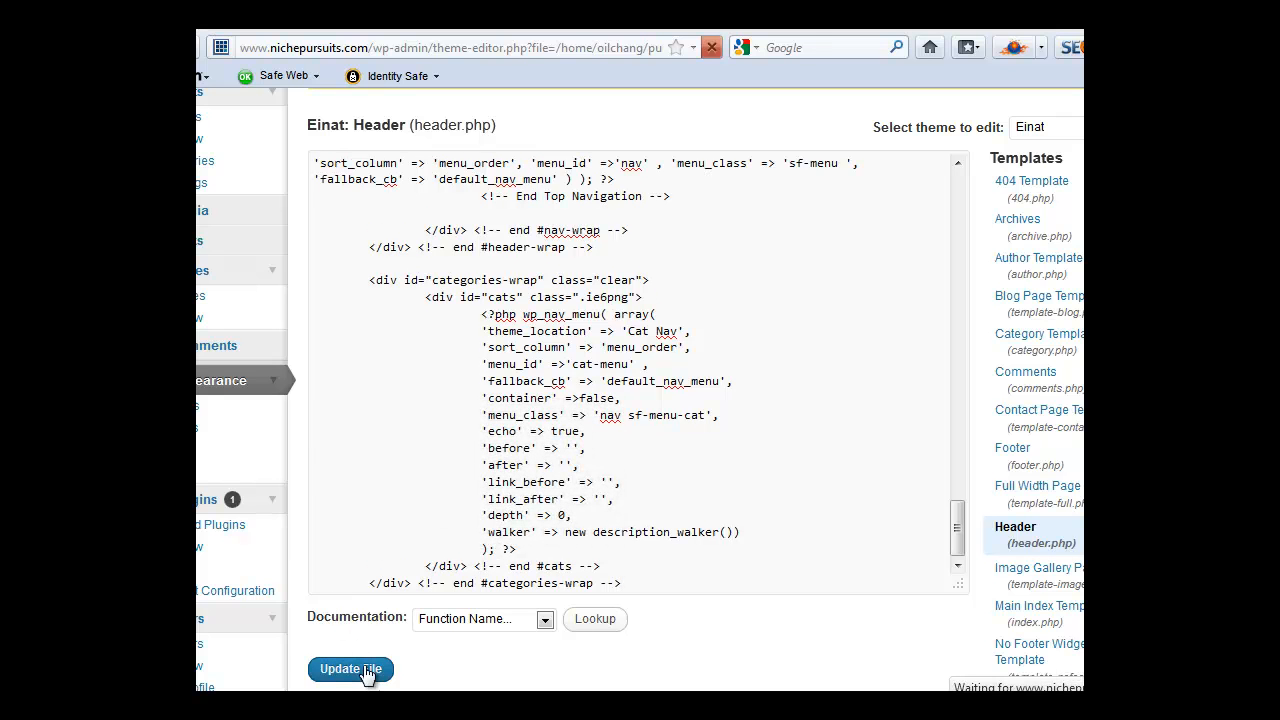
pyautogui.click(350, 668)
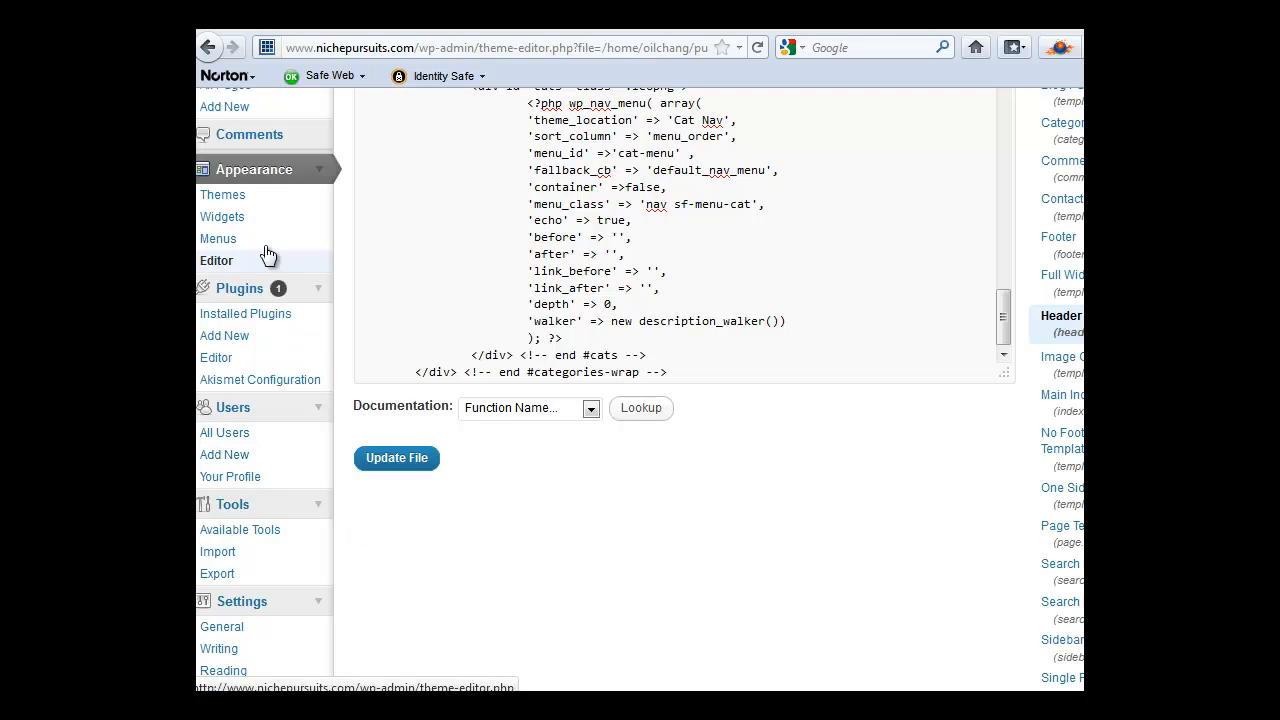
# Step: Place a Text widget in Home Sidebar 1, positioned above Einat Recent Posts
pyautogui.click(222, 216)
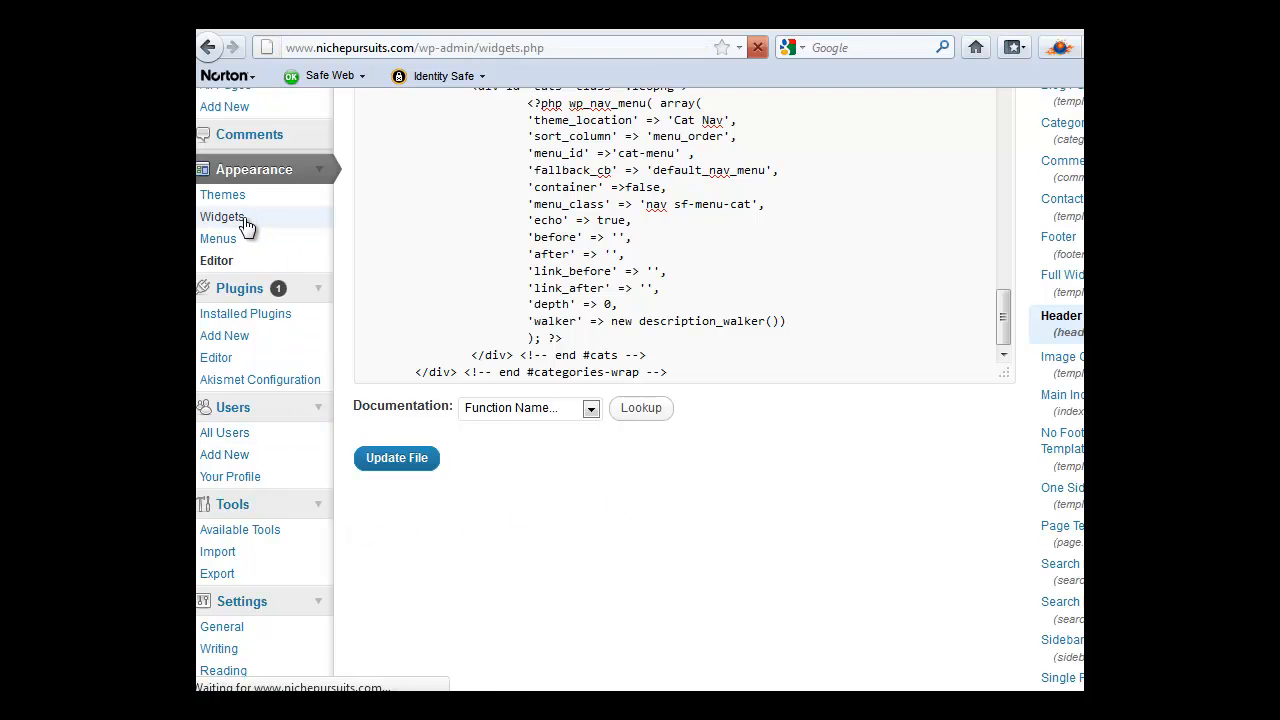
pyautogui.click(222, 216)
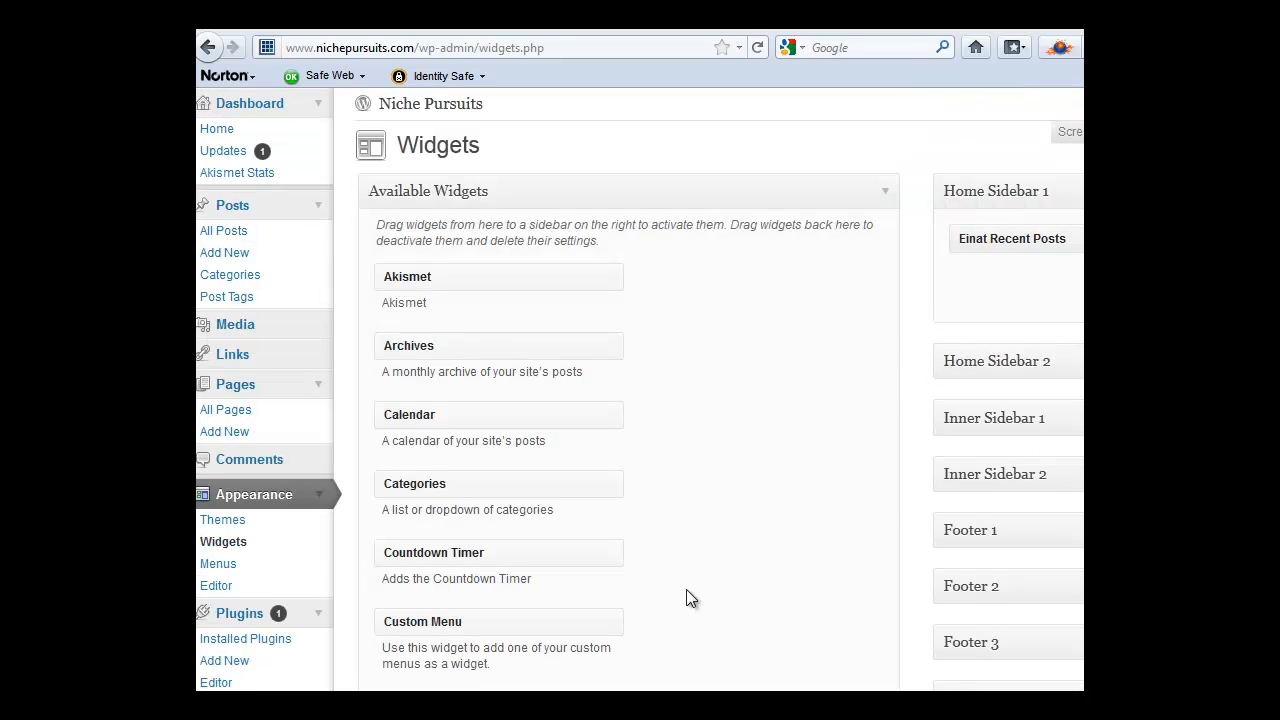
pyautogui.scroll(-3)
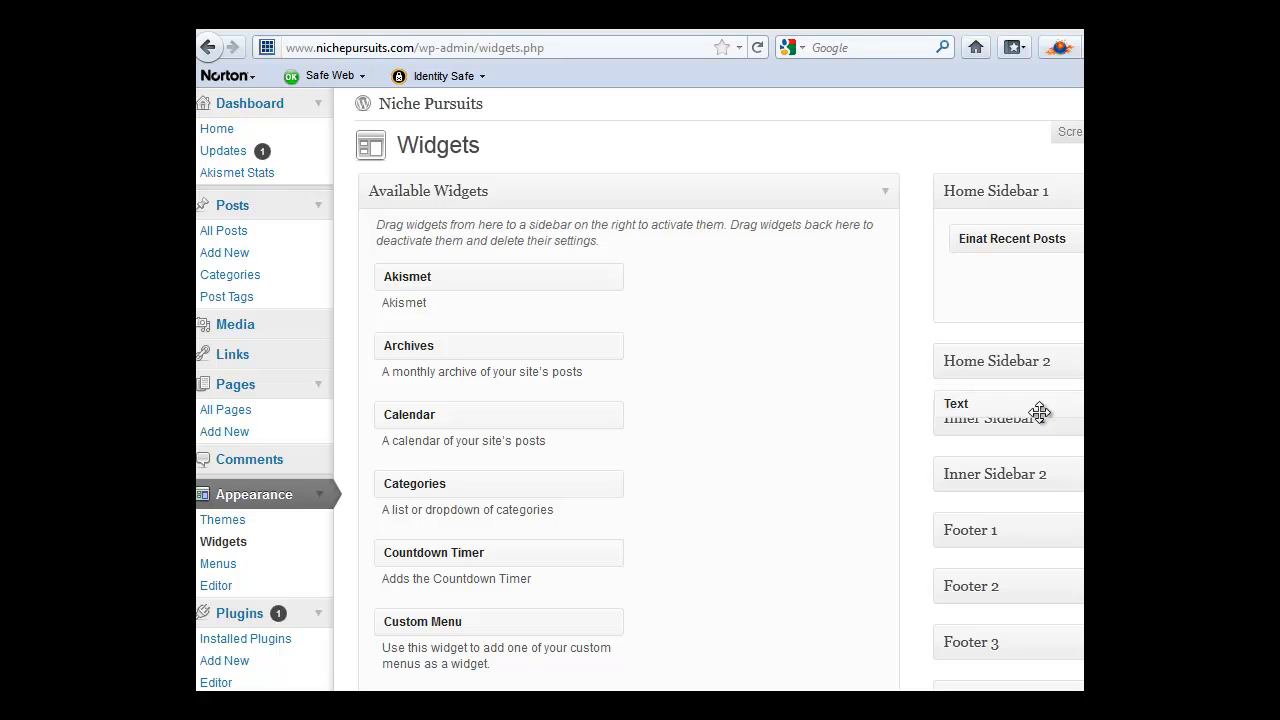
pyautogui.moveTo(1000, 418); pyautogui.dragTo(1016, 280)
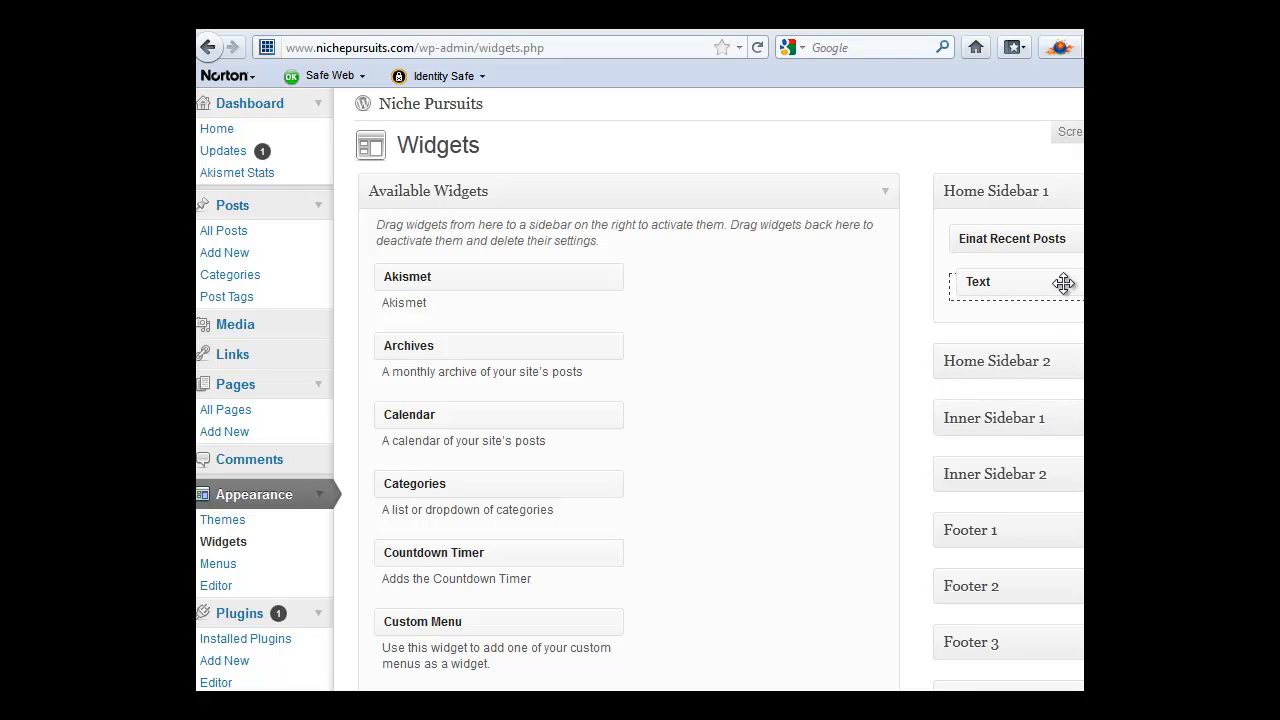
pyautogui.moveTo(1012, 282); pyautogui.dragTo(1012, 240)
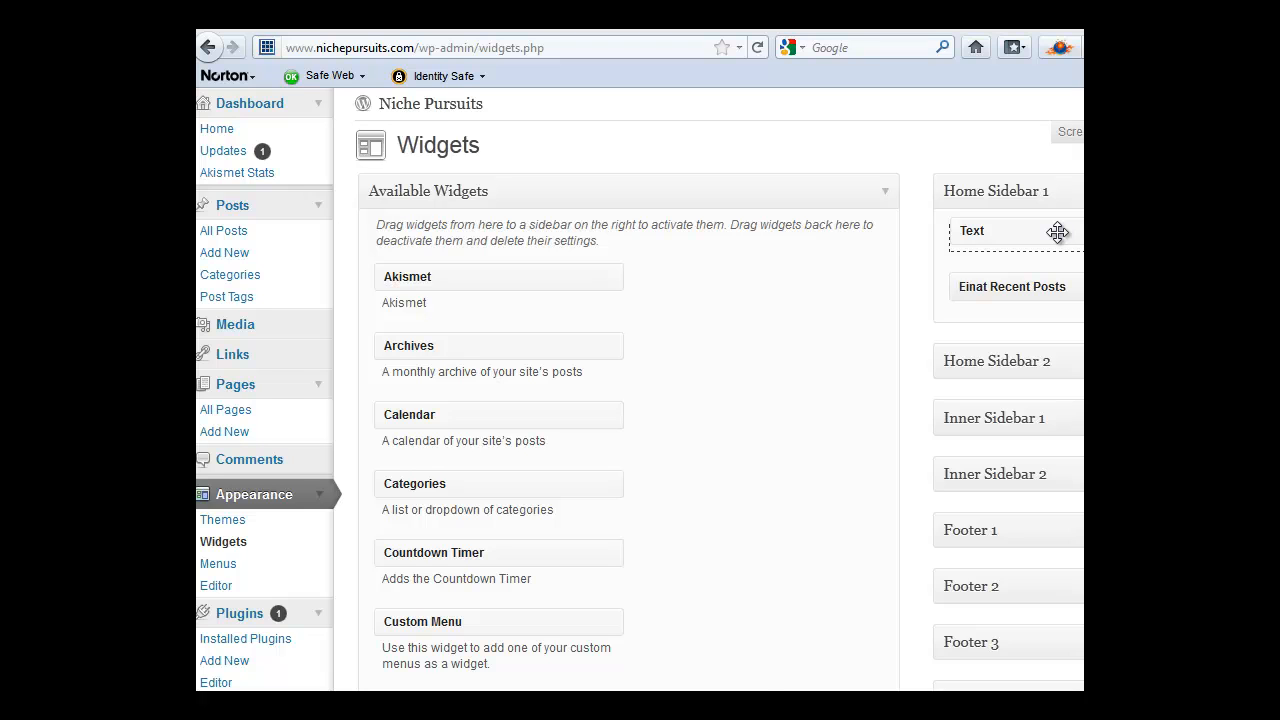
pyautogui.click(972, 230)
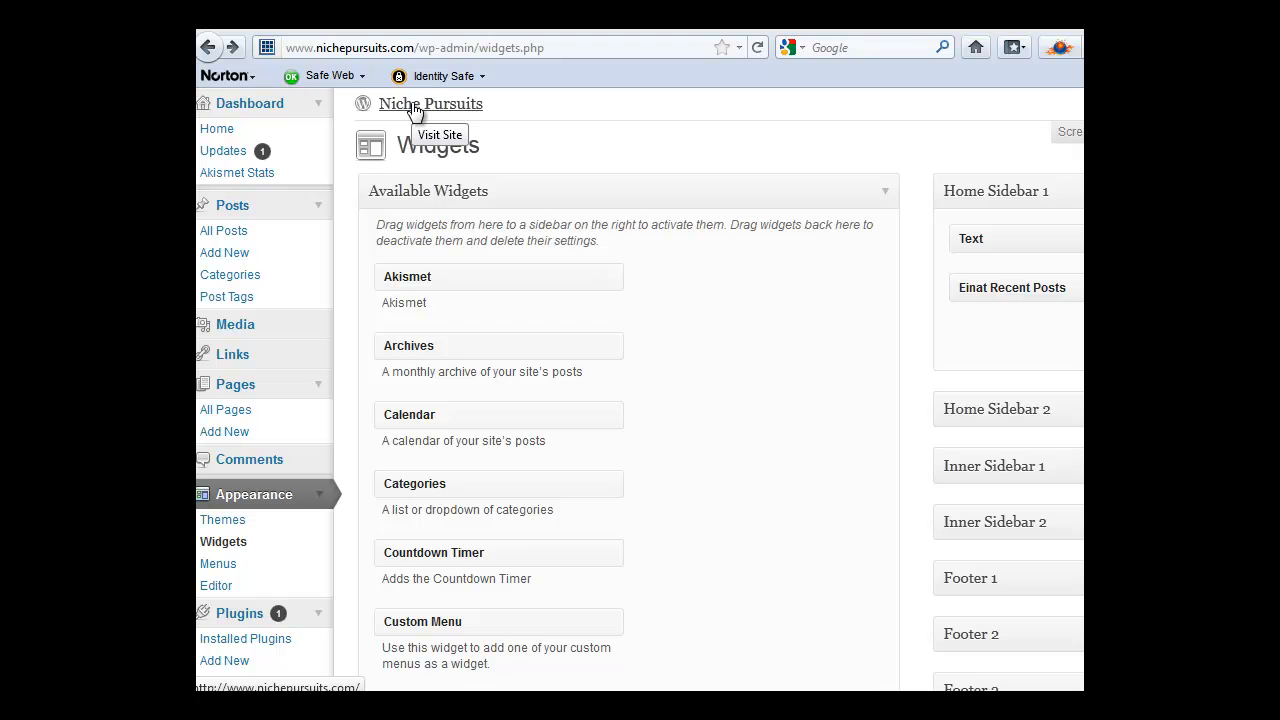
pyautogui.click(430, 104)
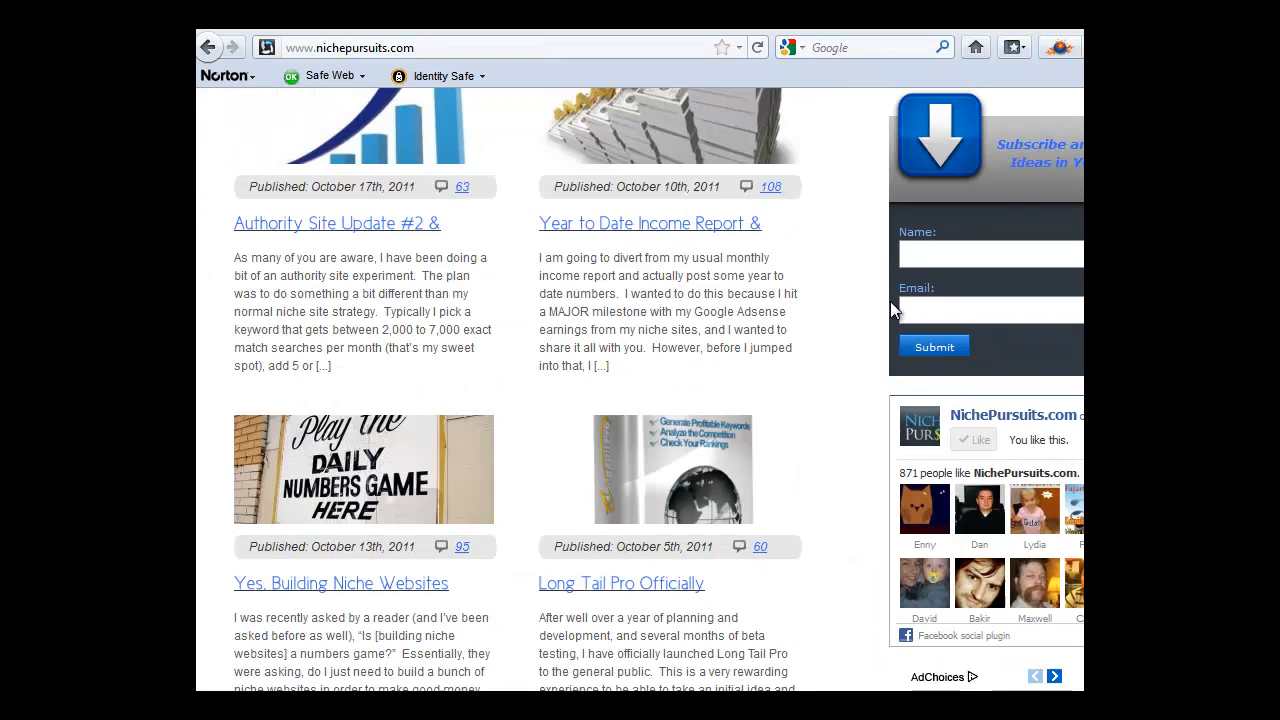
pyautogui.scroll(-3)
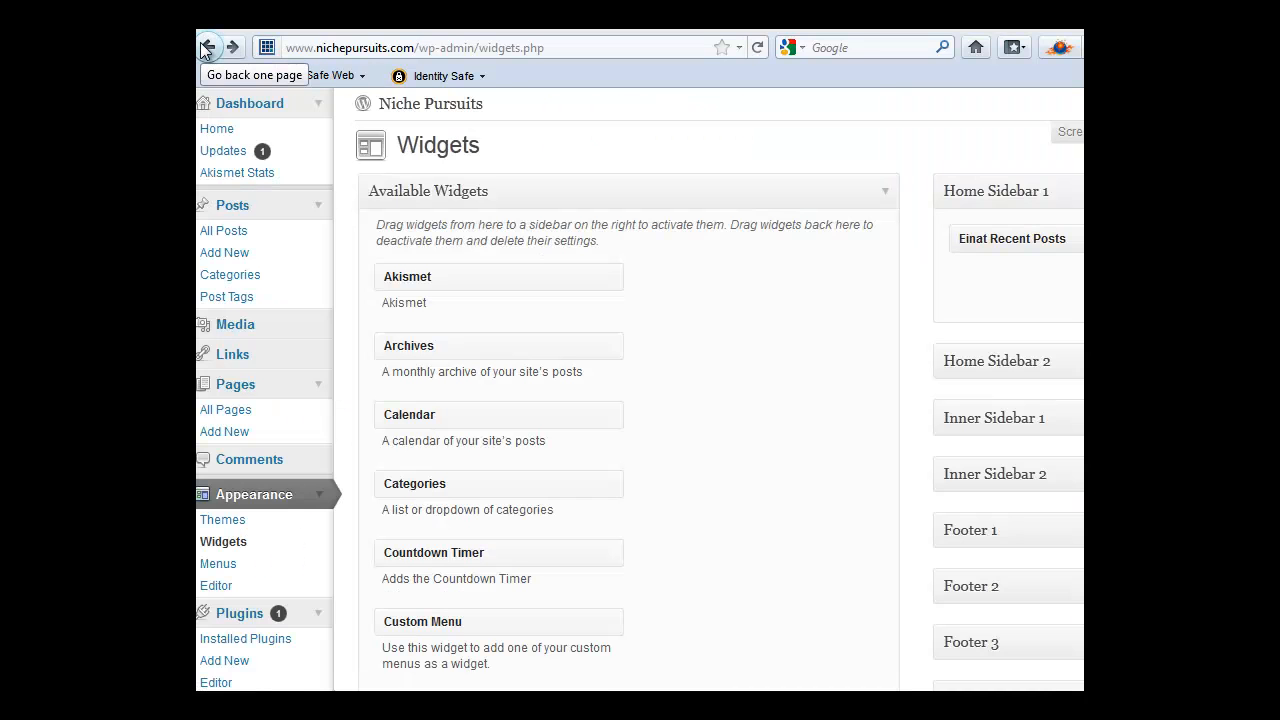
pyautogui.scroll(-3)
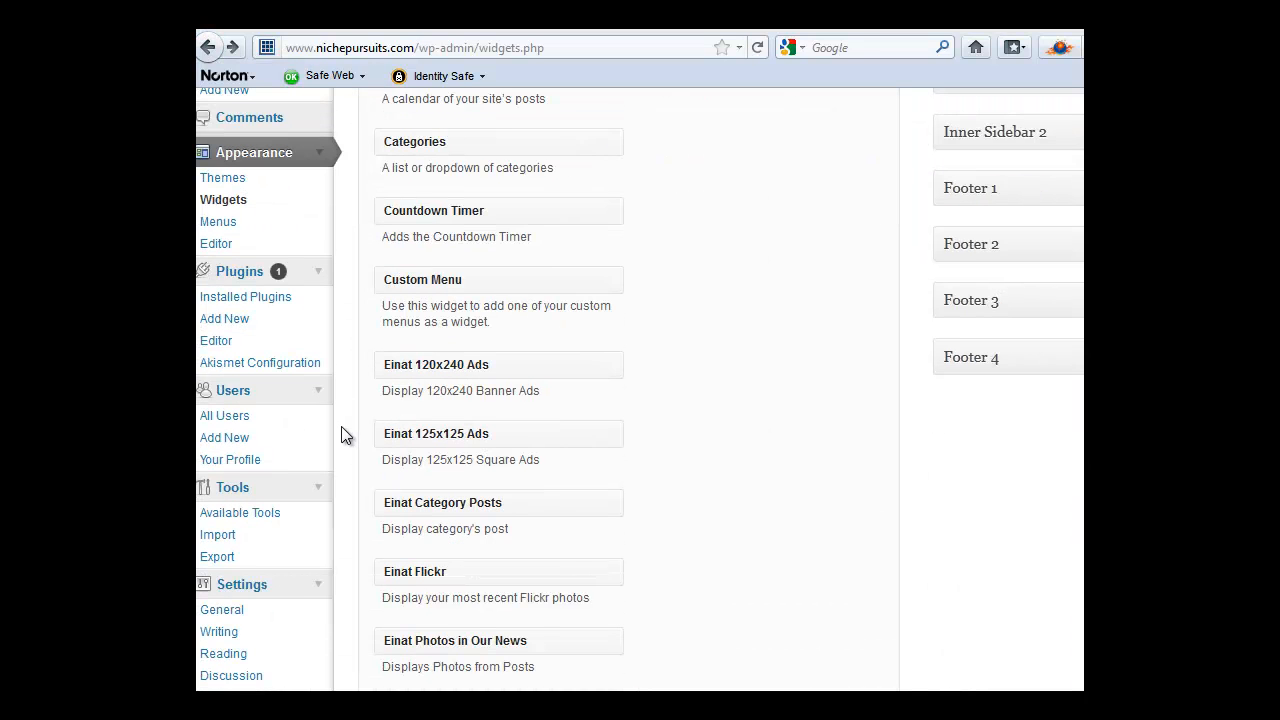
pyautogui.scroll(-3)
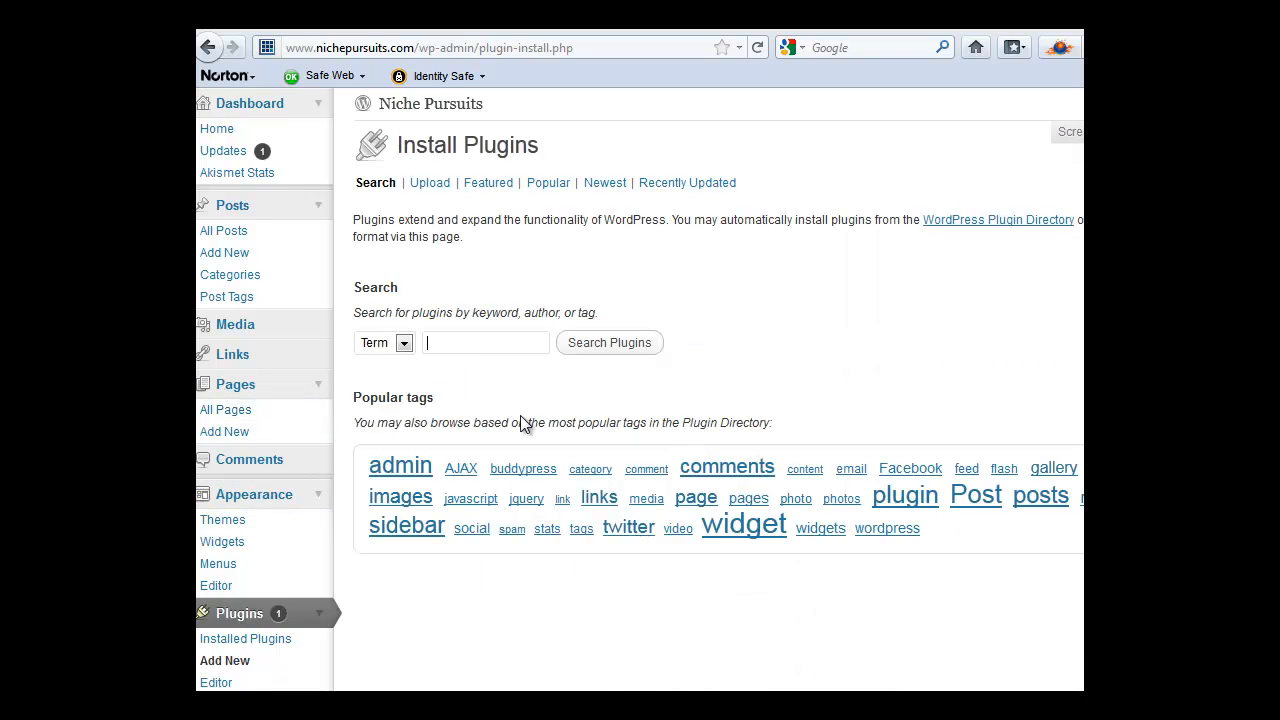
# Step: Search the plugin directory for 'quick adsense' and start installing Quick Adsense
pyautogui.write('quick adsense')
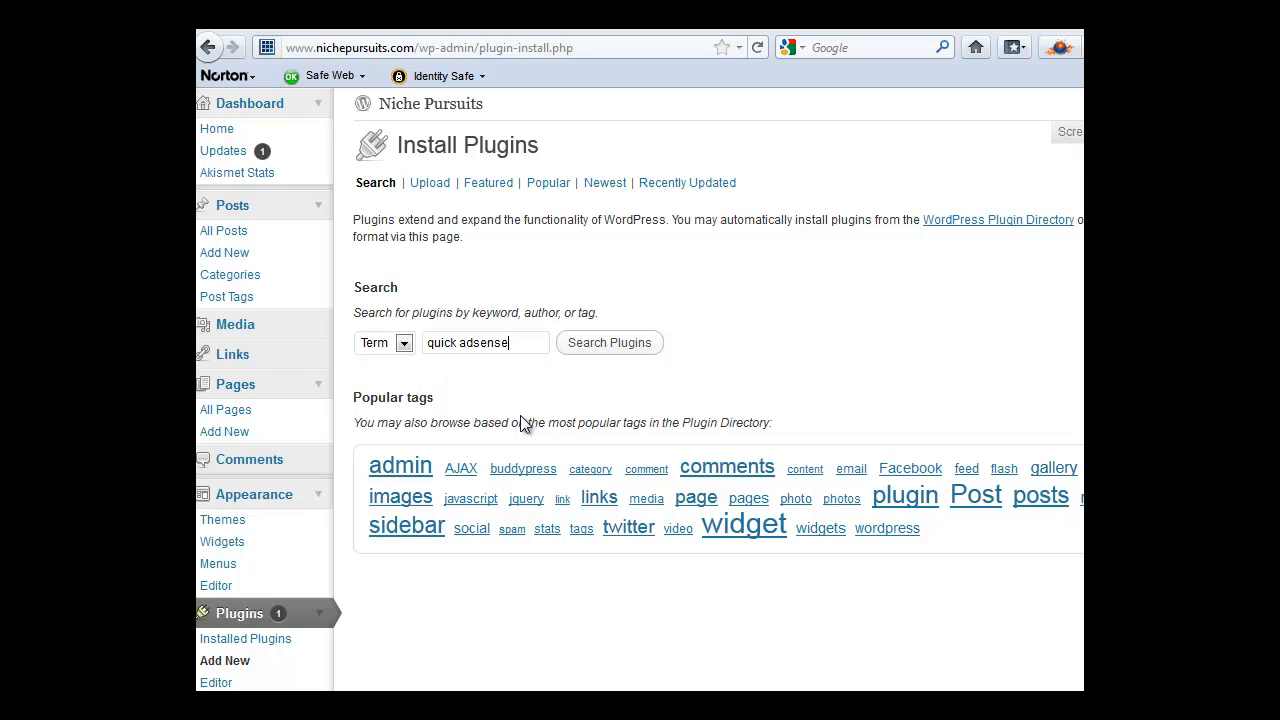
pyautogui.moveTo(596, 350)
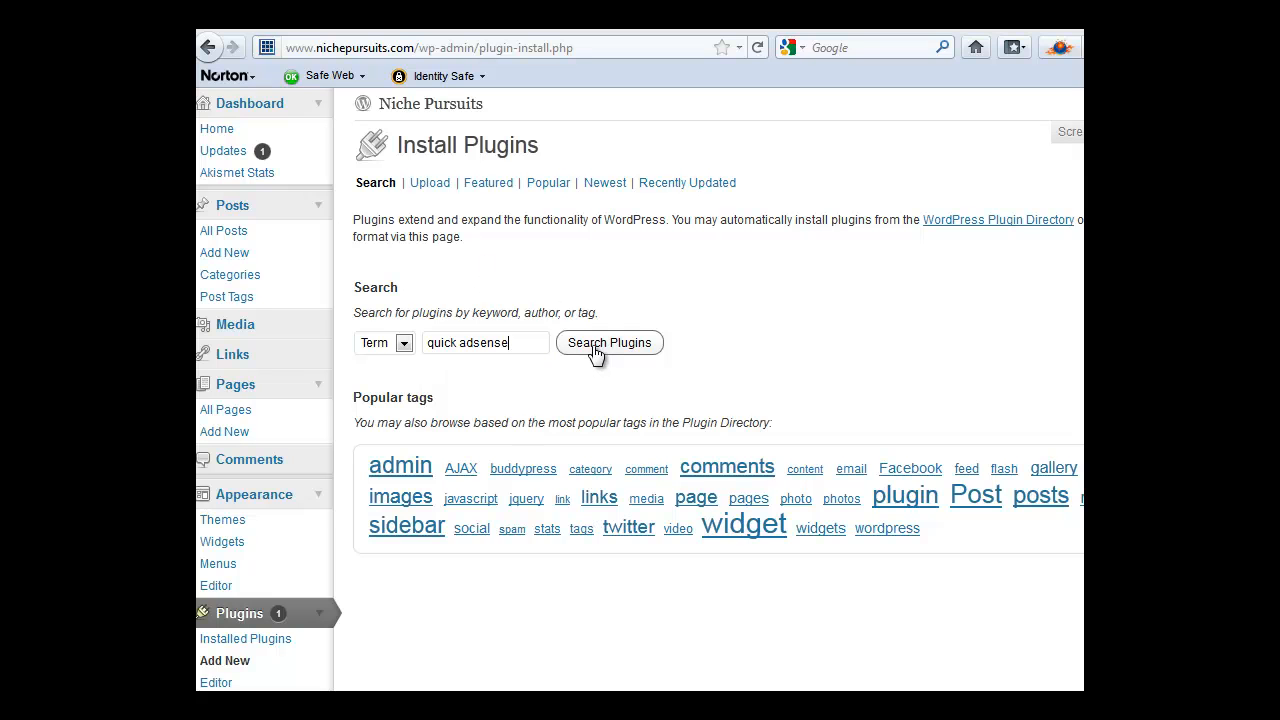
pyautogui.click(608, 342)
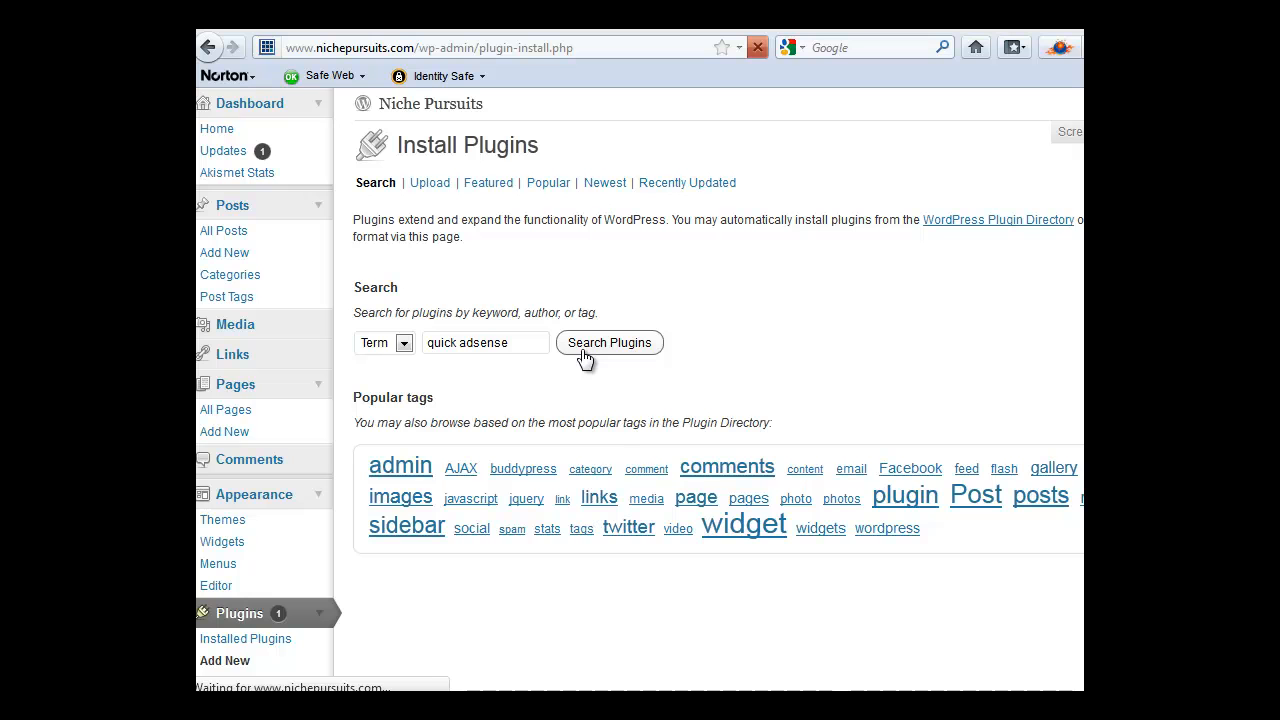
pyautogui.click(608, 342)
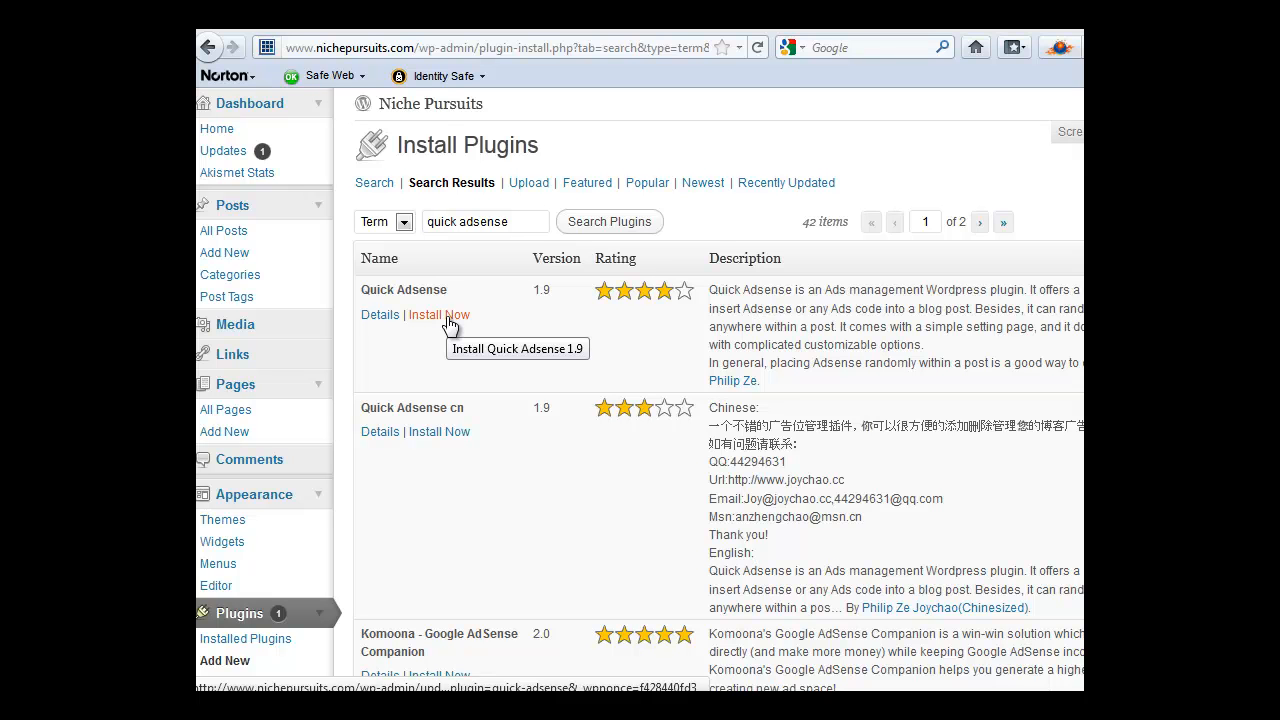
pyautogui.moveTo(444, 328)
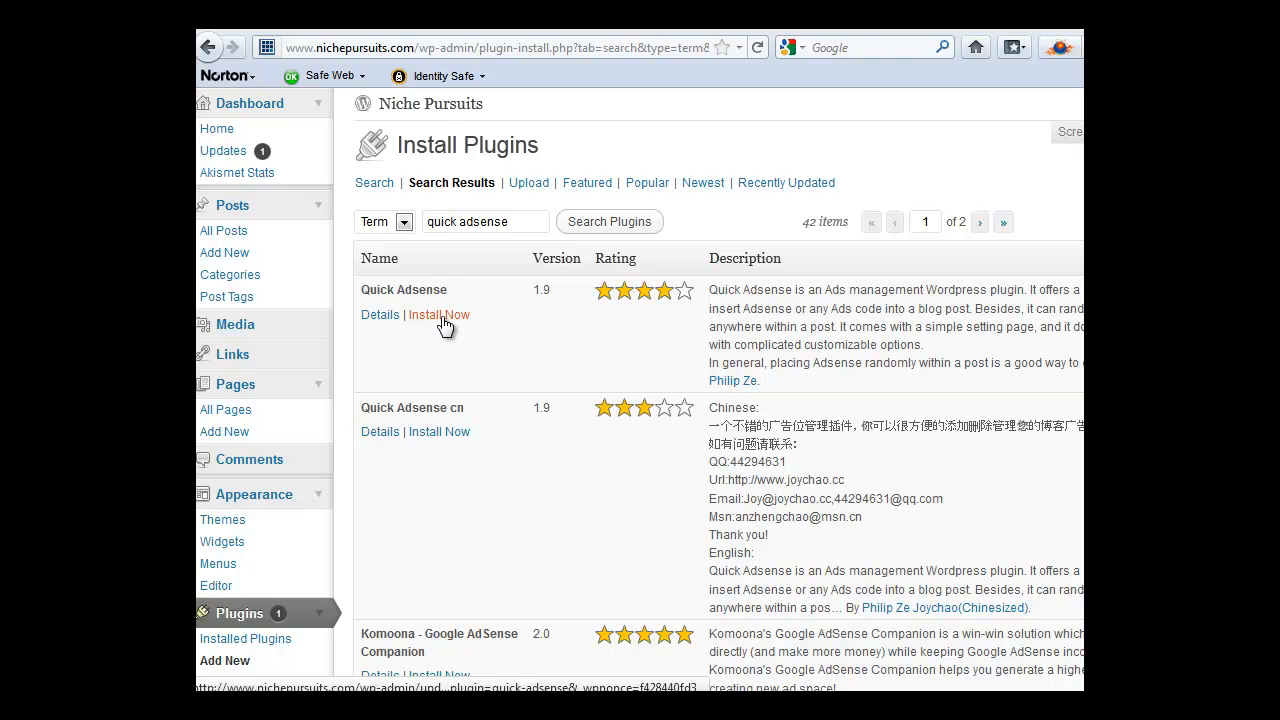
pyautogui.click(440, 314)
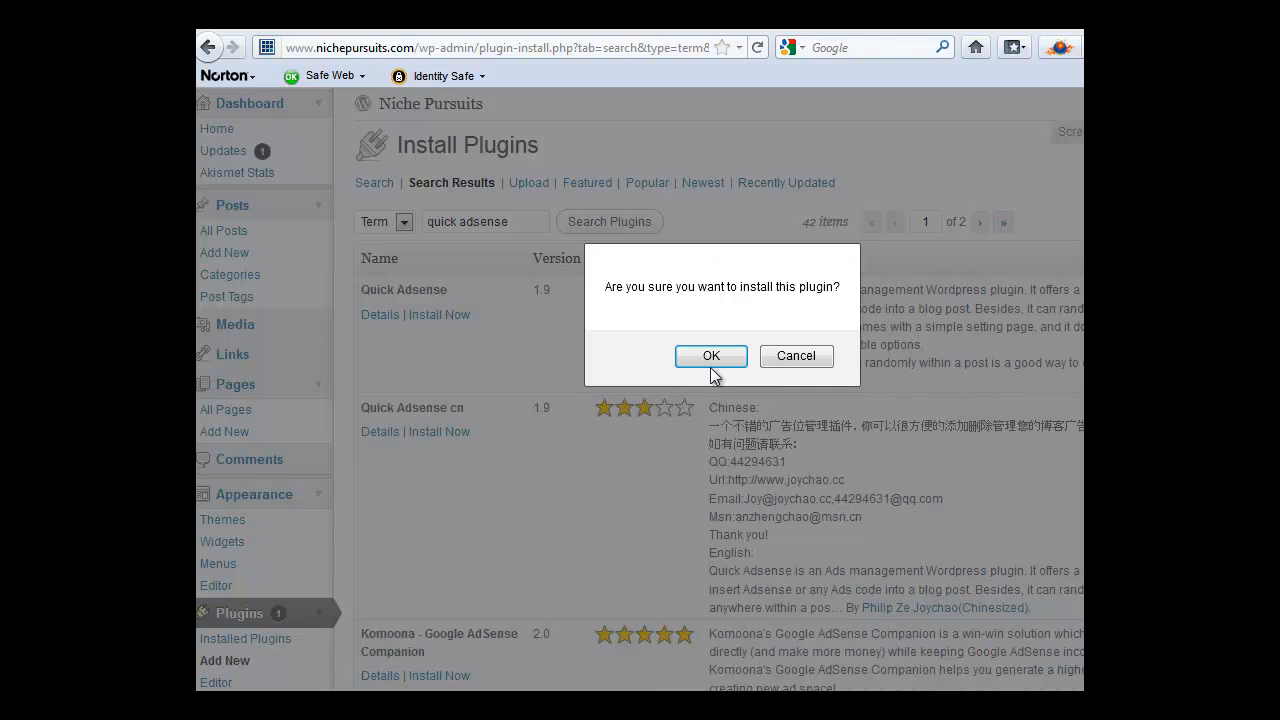
pyautogui.click(712, 356)
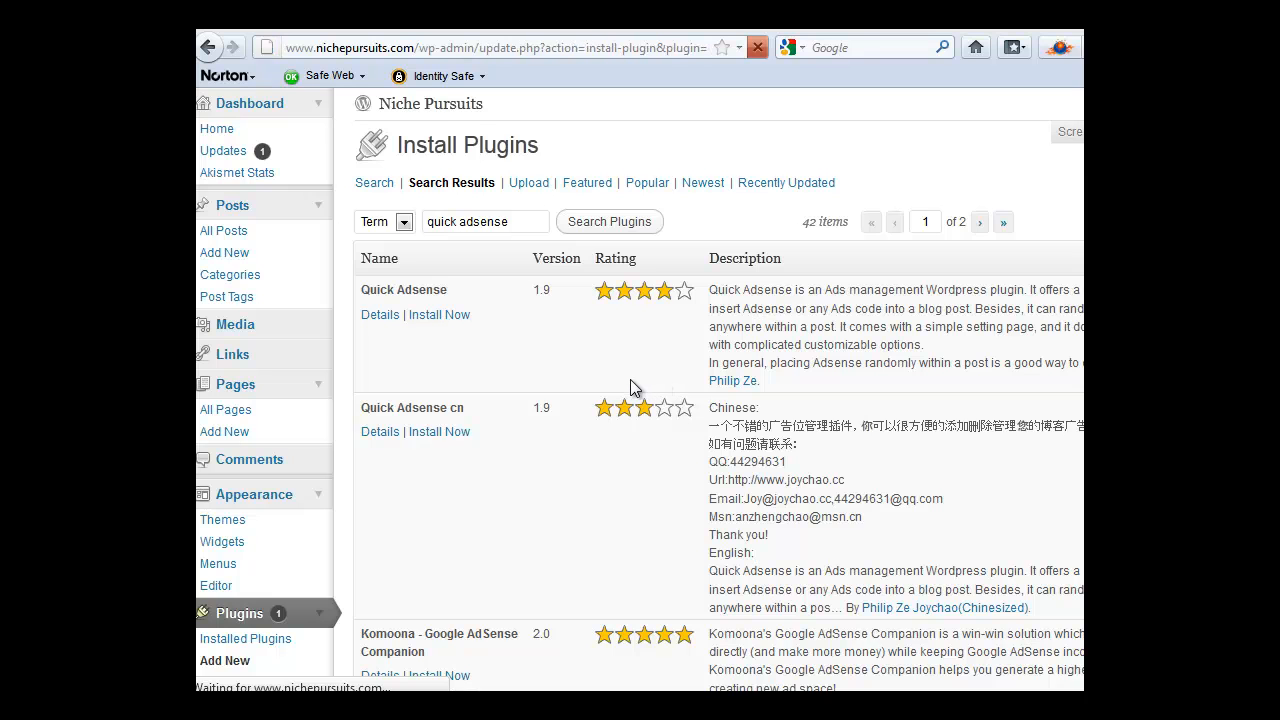
pyautogui.click(438, 314)
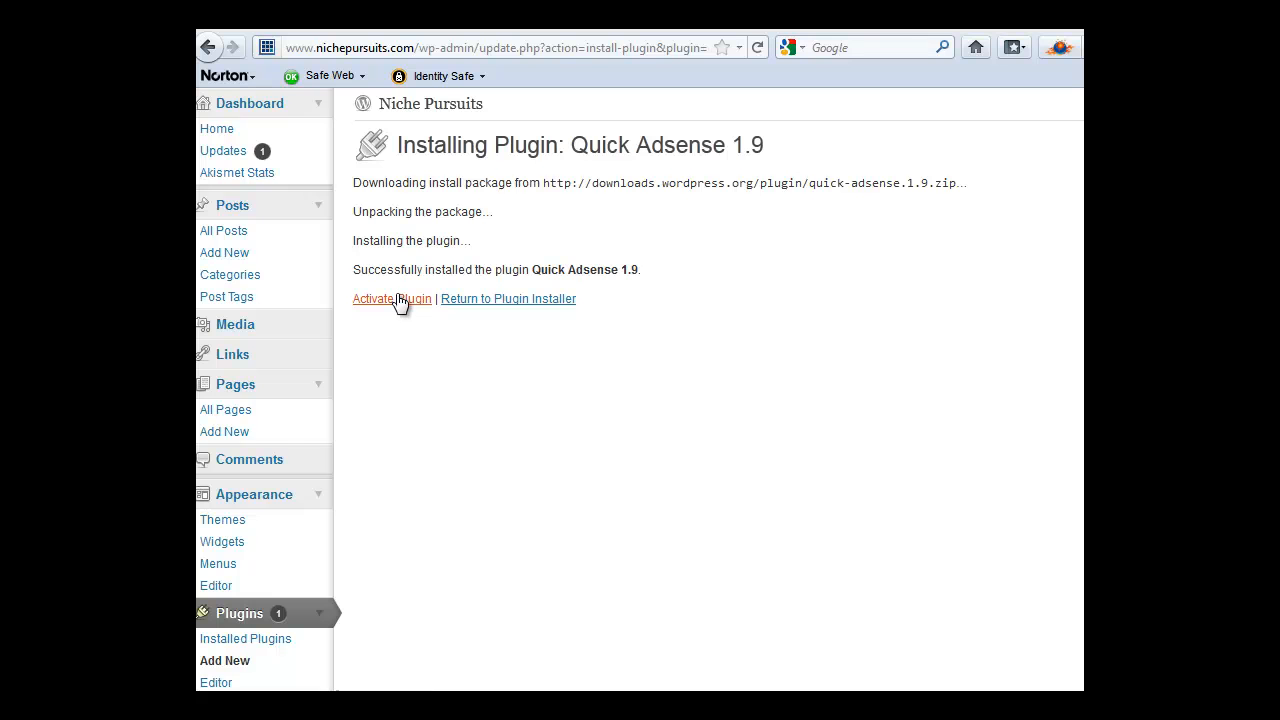
pyautogui.moveTo(392, 298)
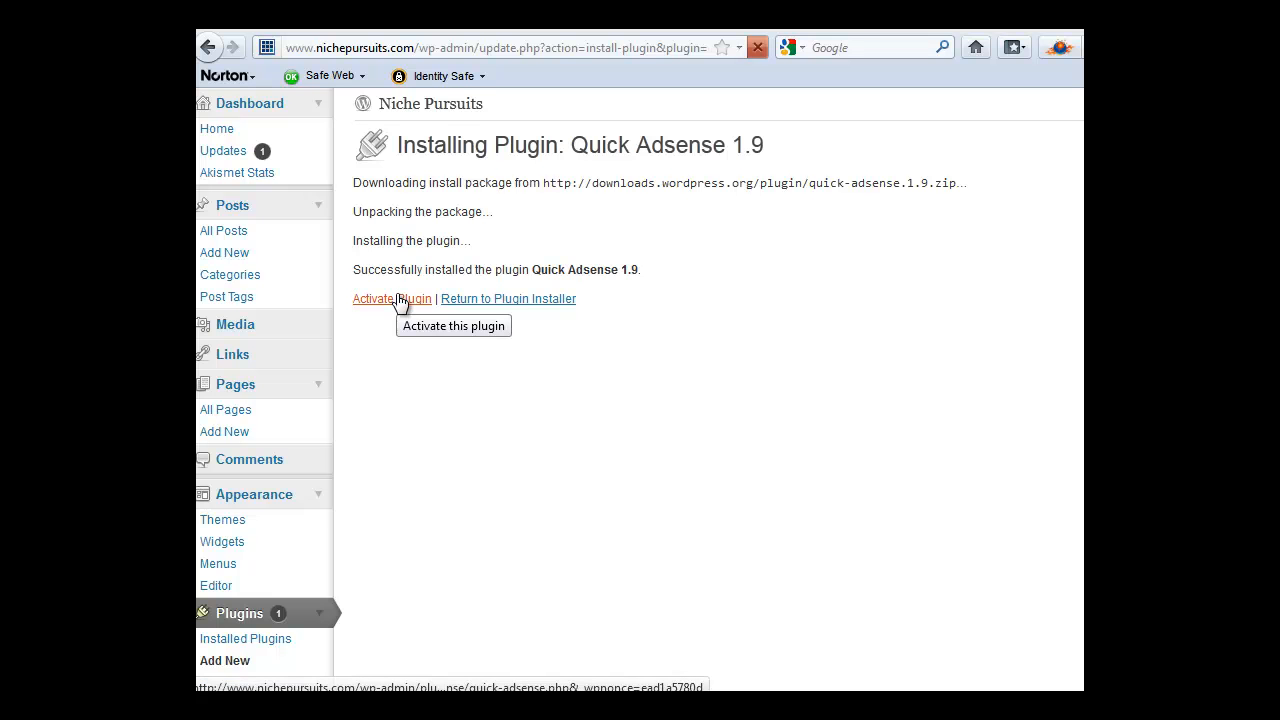
pyautogui.click(372, 300)
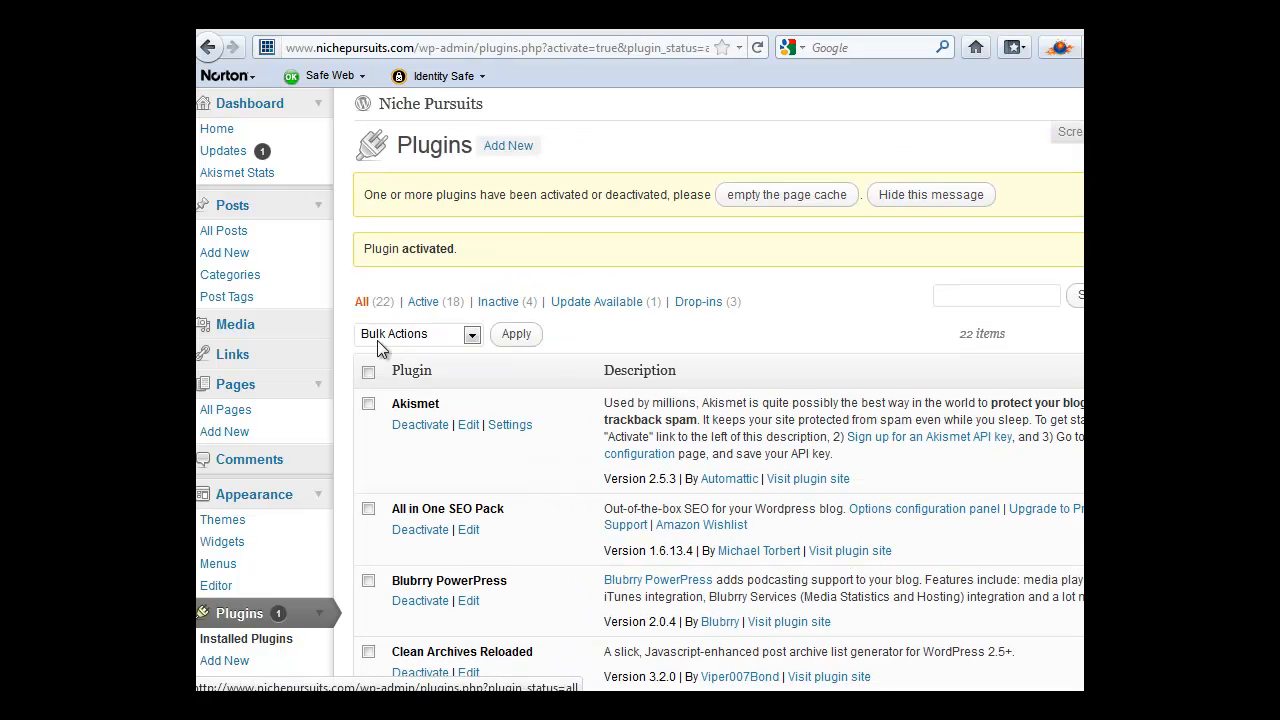
pyautogui.scroll(-3)
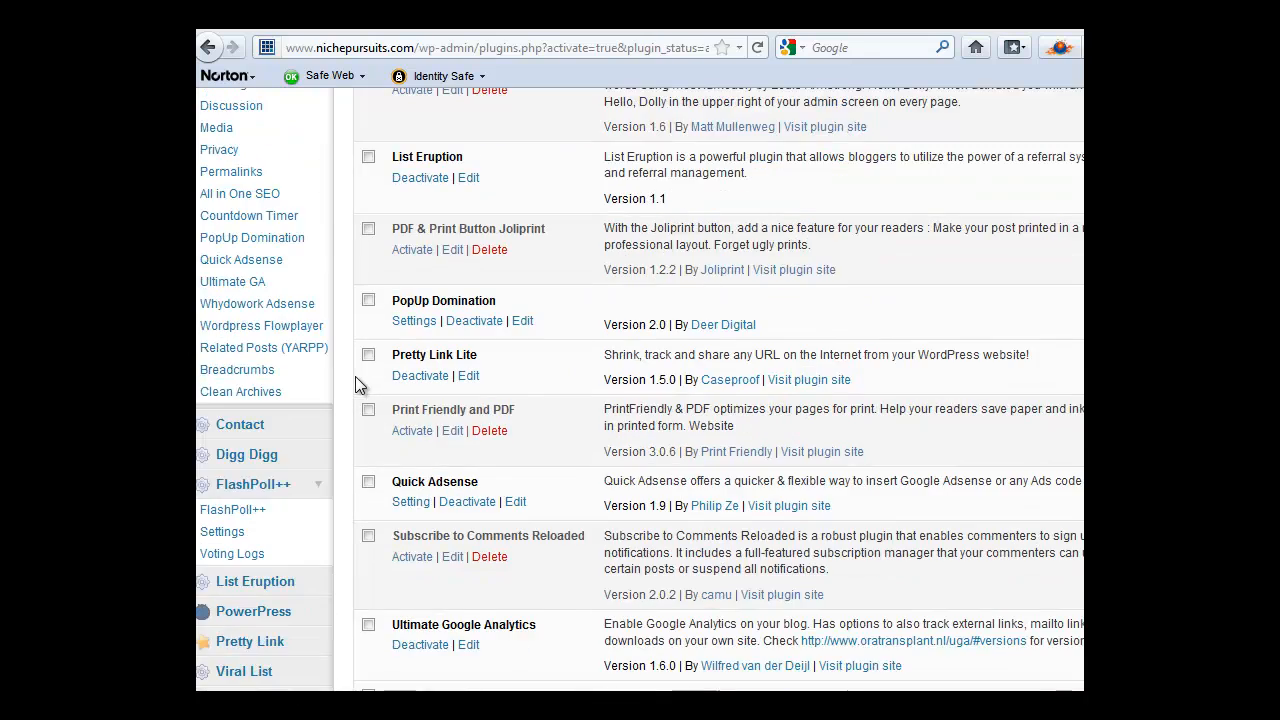
pyautogui.scroll(-3)
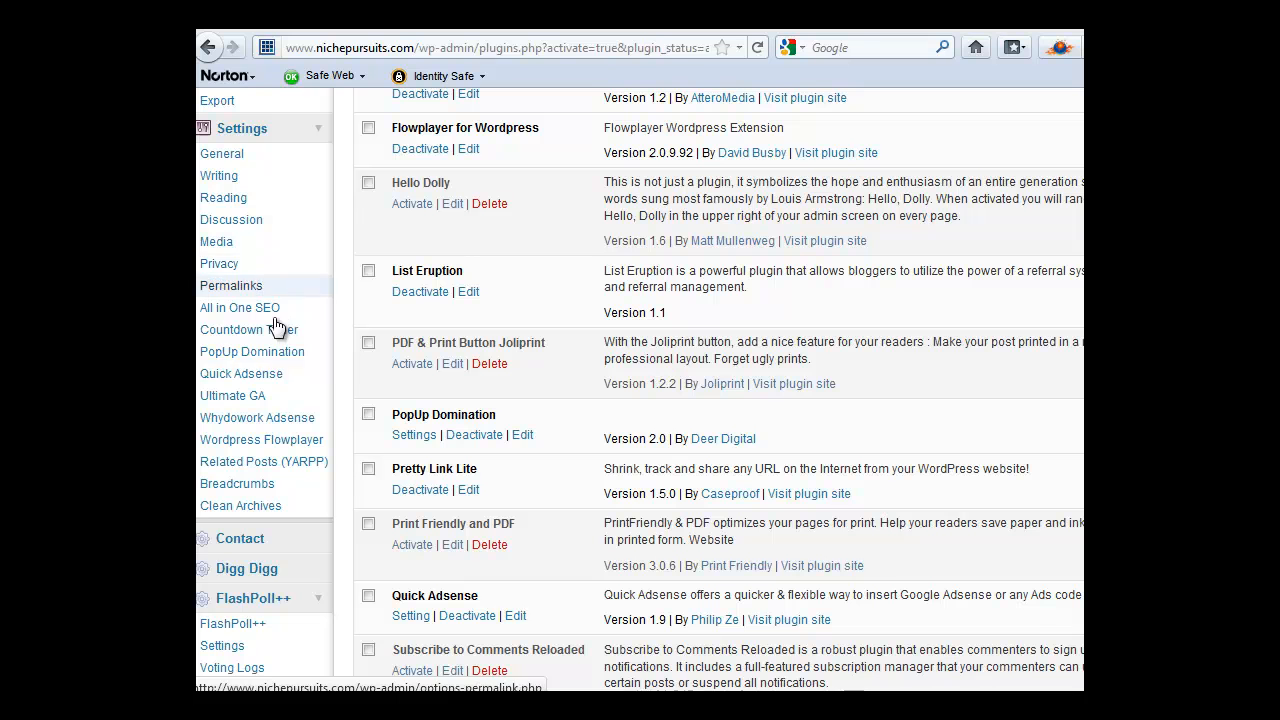
# Step: Paste the AdSense script code into the Ads1 slot of the Quick Adsense settings
pyautogui.click(240, 374)
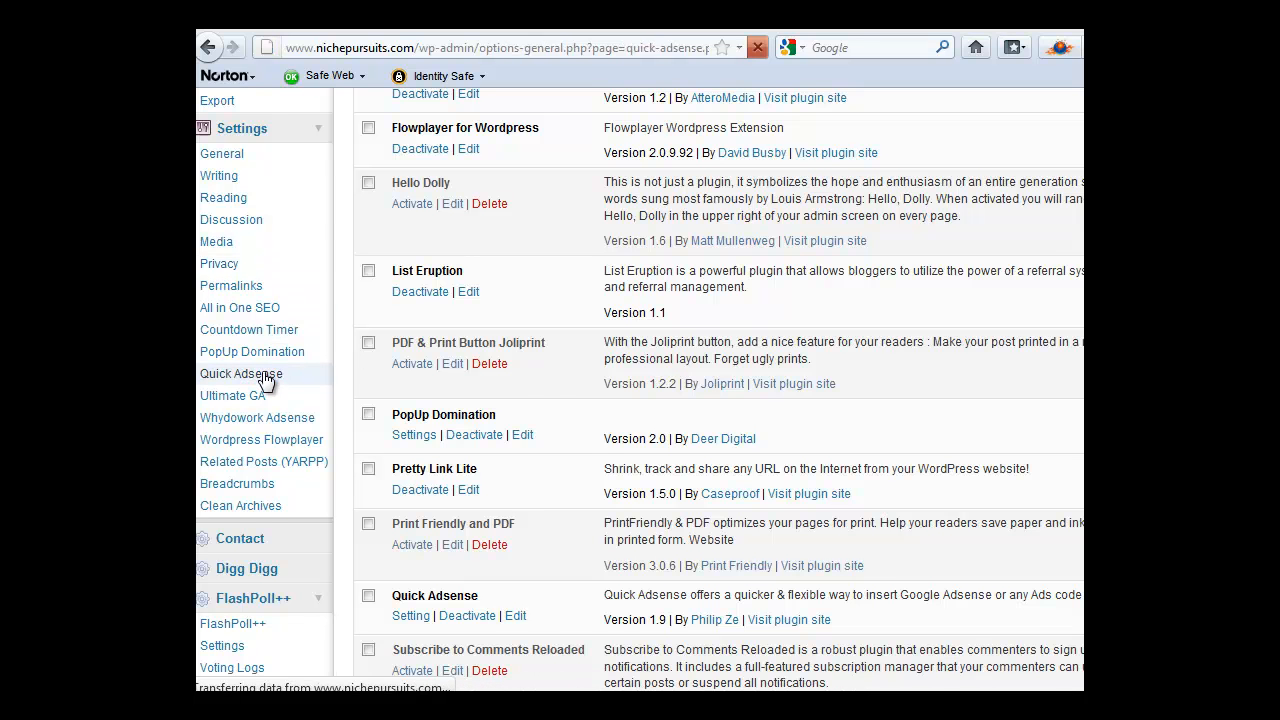
pyautogui.click(240, 374)
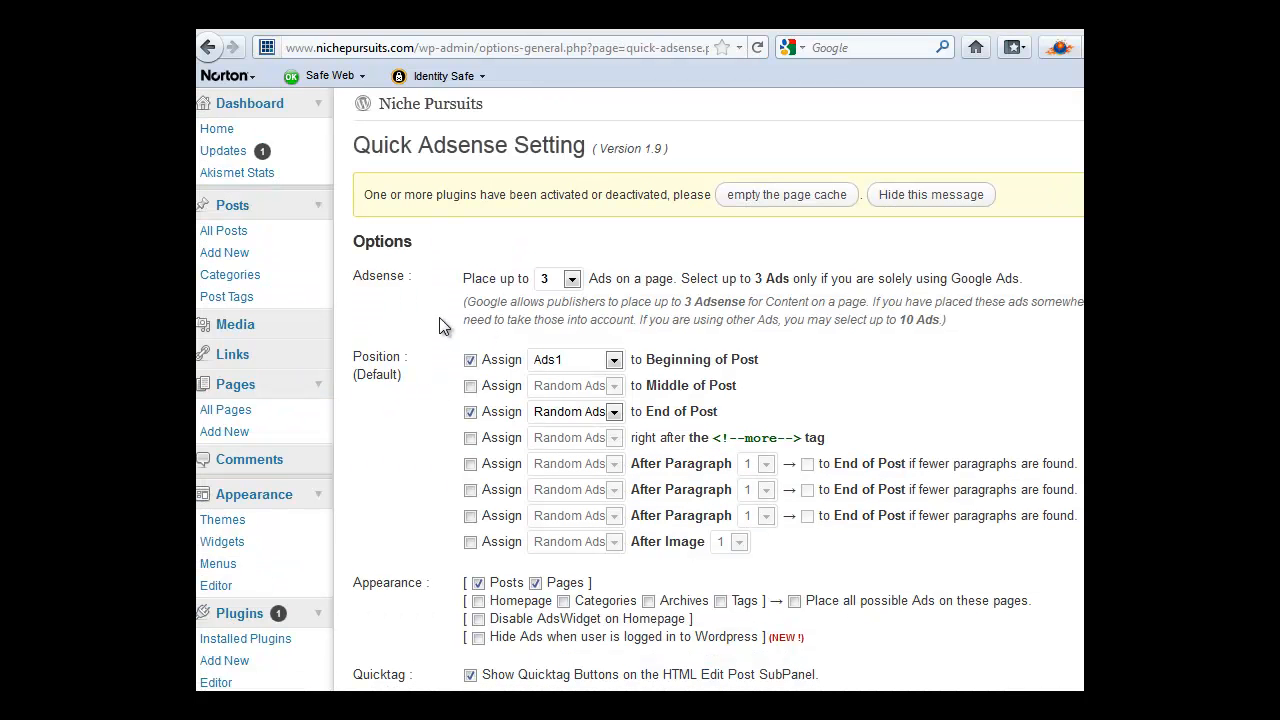
pyautogui.scroll(-3)
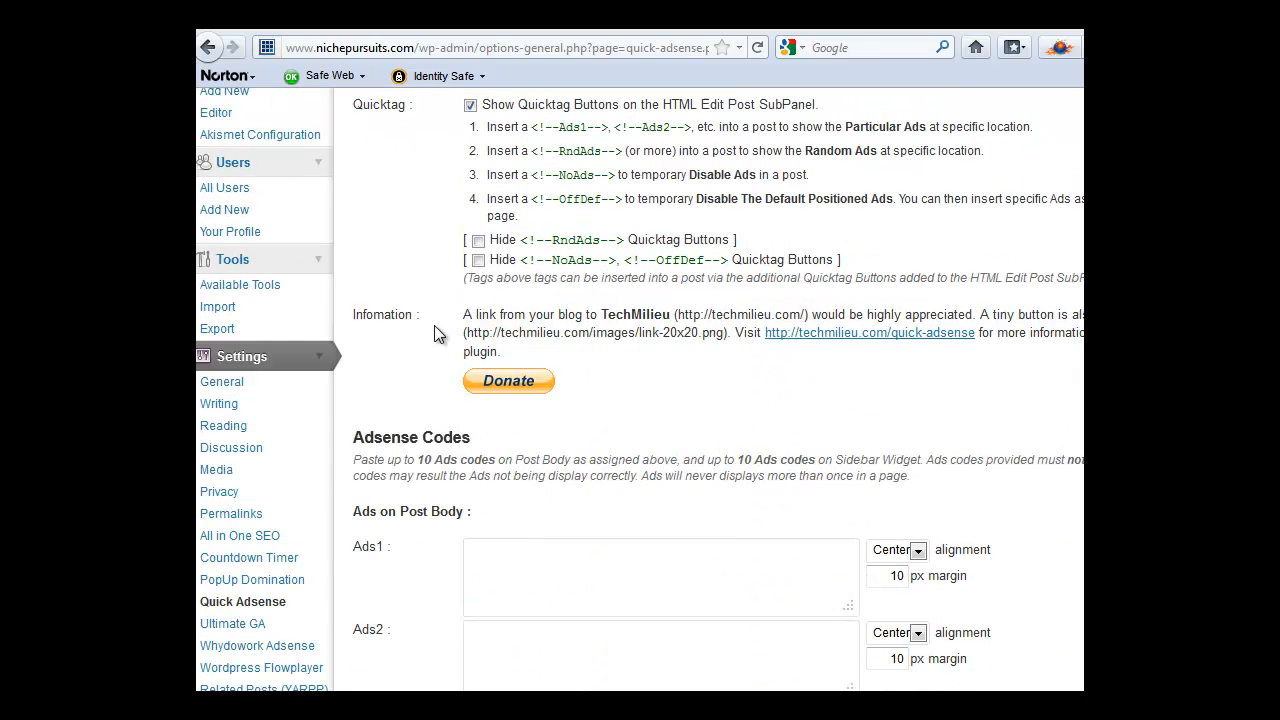
pyautogui.scroll(-3)
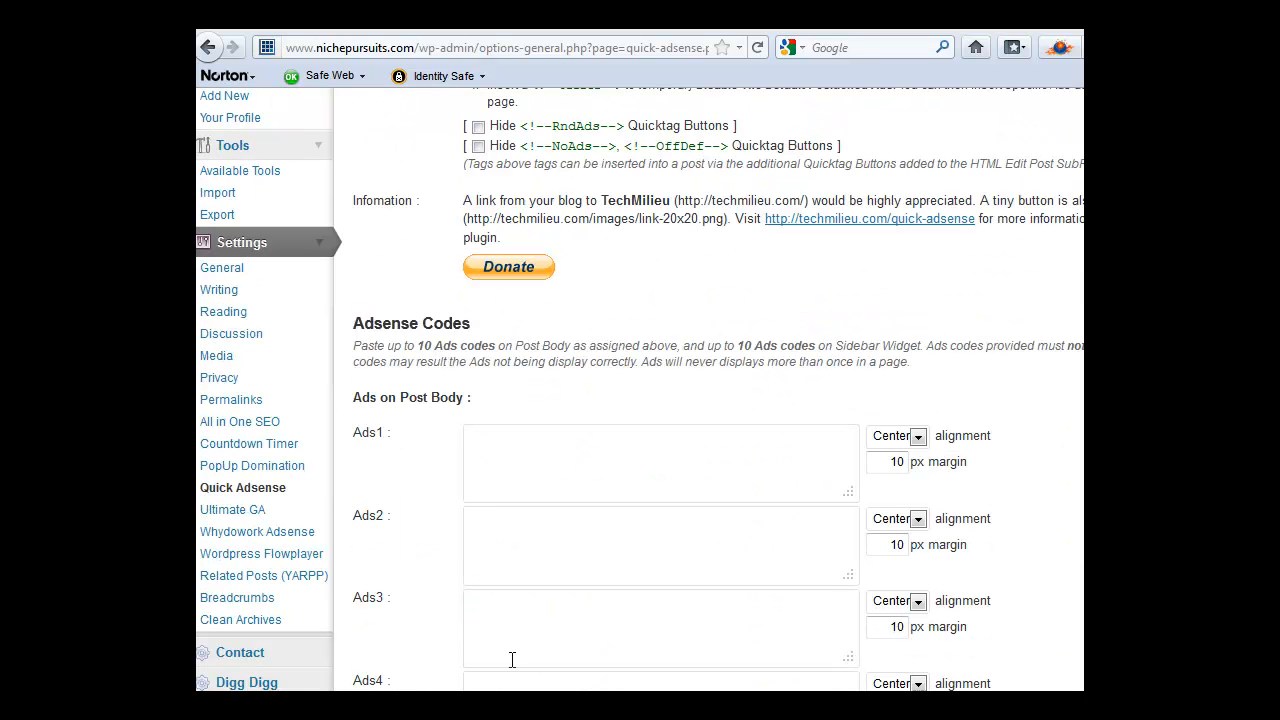
pyautogui.write('<script type="text/javascript" src="http://pagead2.googlesyndication.com/pagead/show_ads.js"></script>')
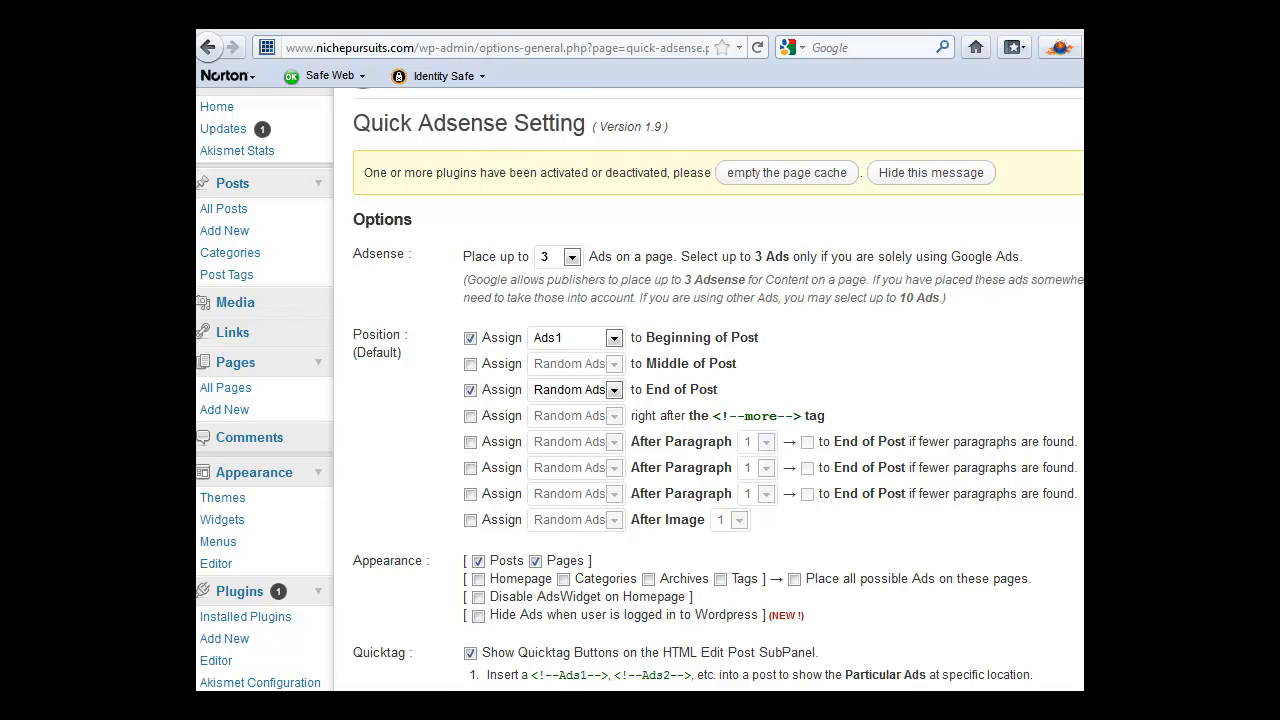
# Step: Set Ads1 alignment to Right and save the Quick Adsense settings
pyautogui.scroll(-3)
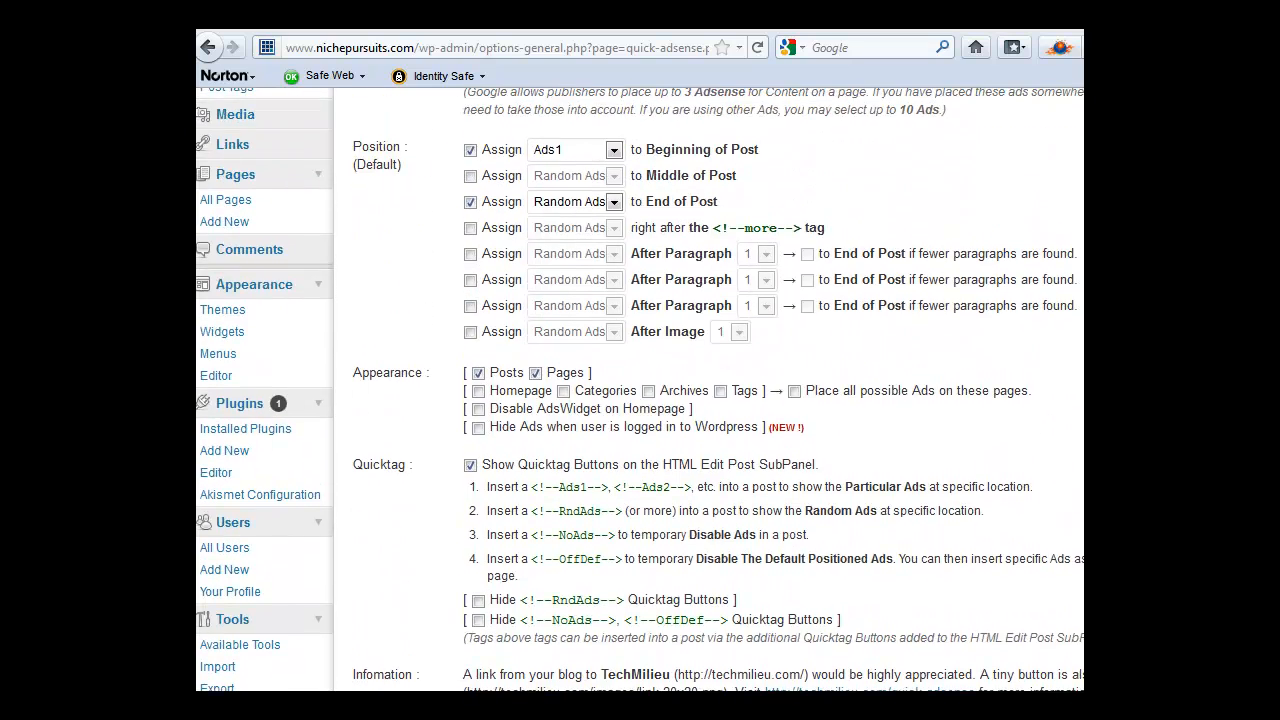
pyautogui.scroll(-3)
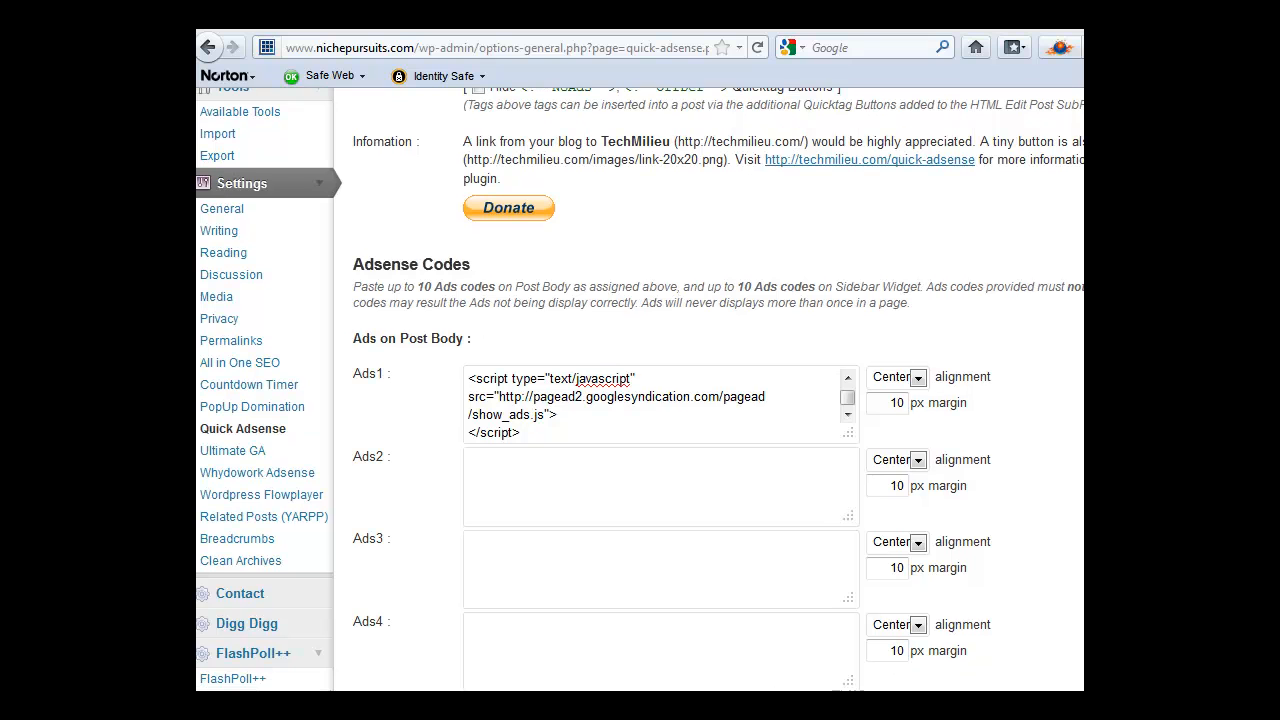
pyautogui.click(916, 376)
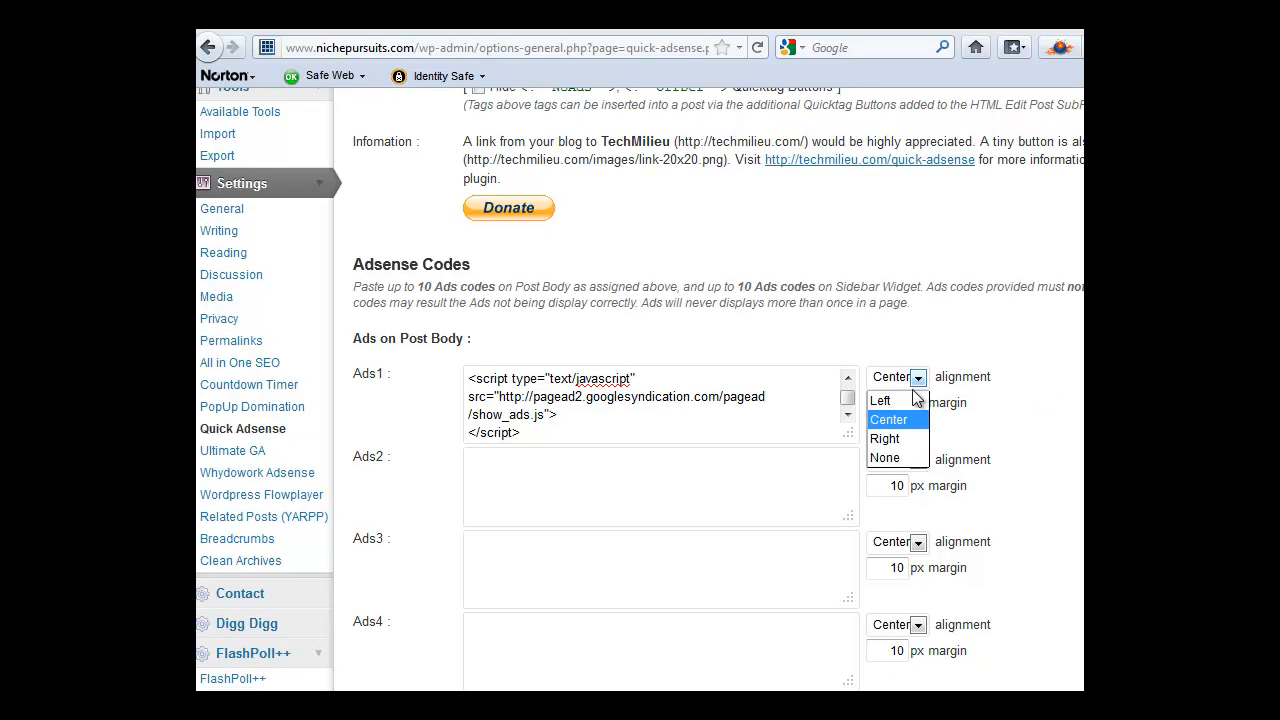
pyautogui.click(884, 438)
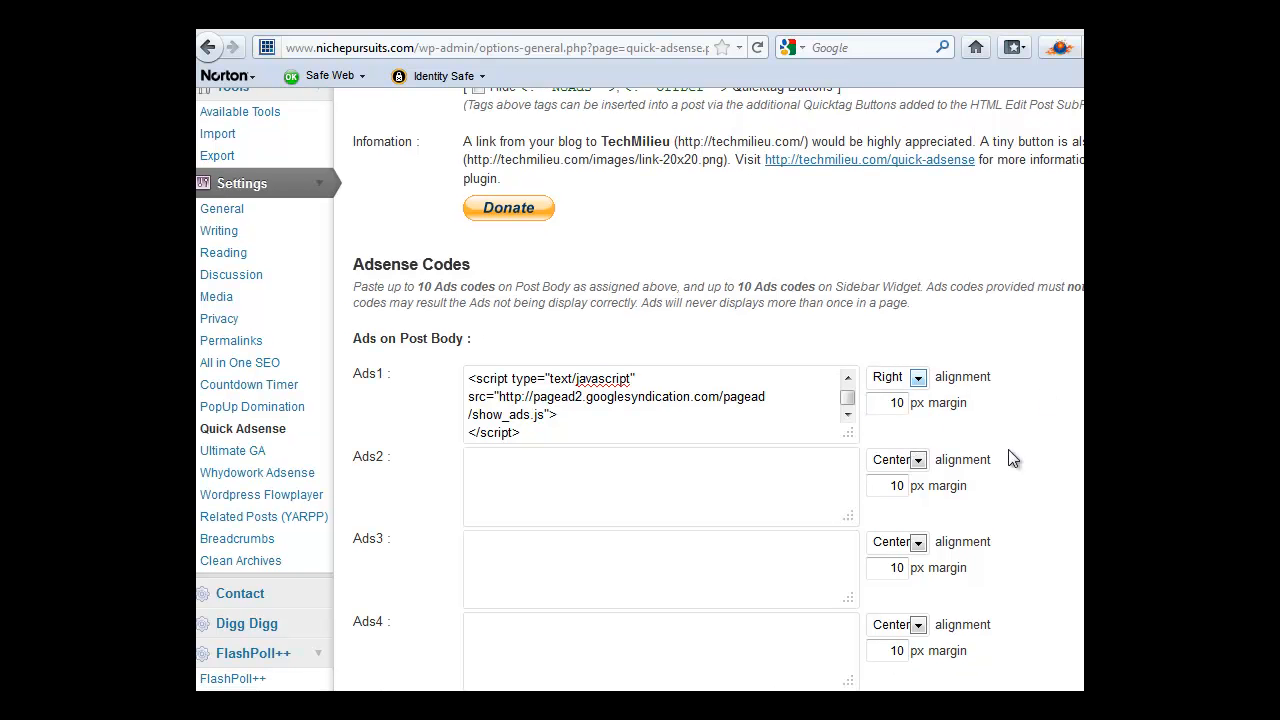
pyautogui.scroll(-3)
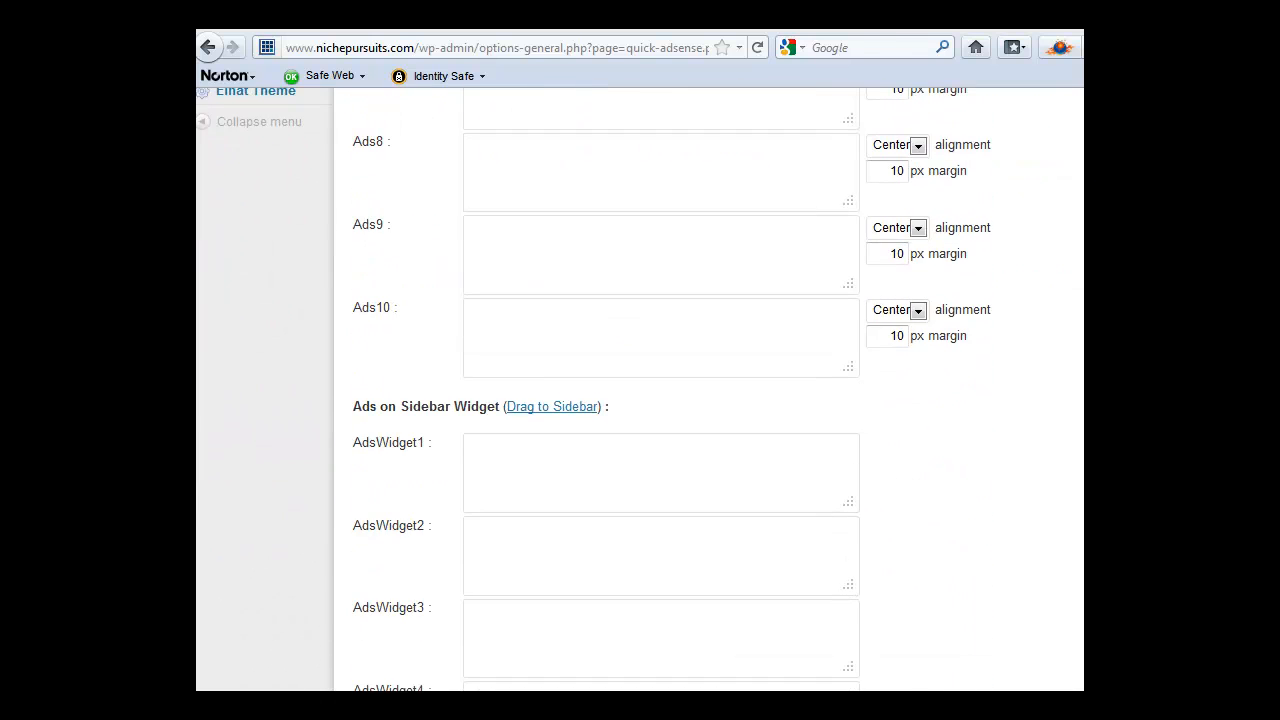
pyautogui.scroll(-3)
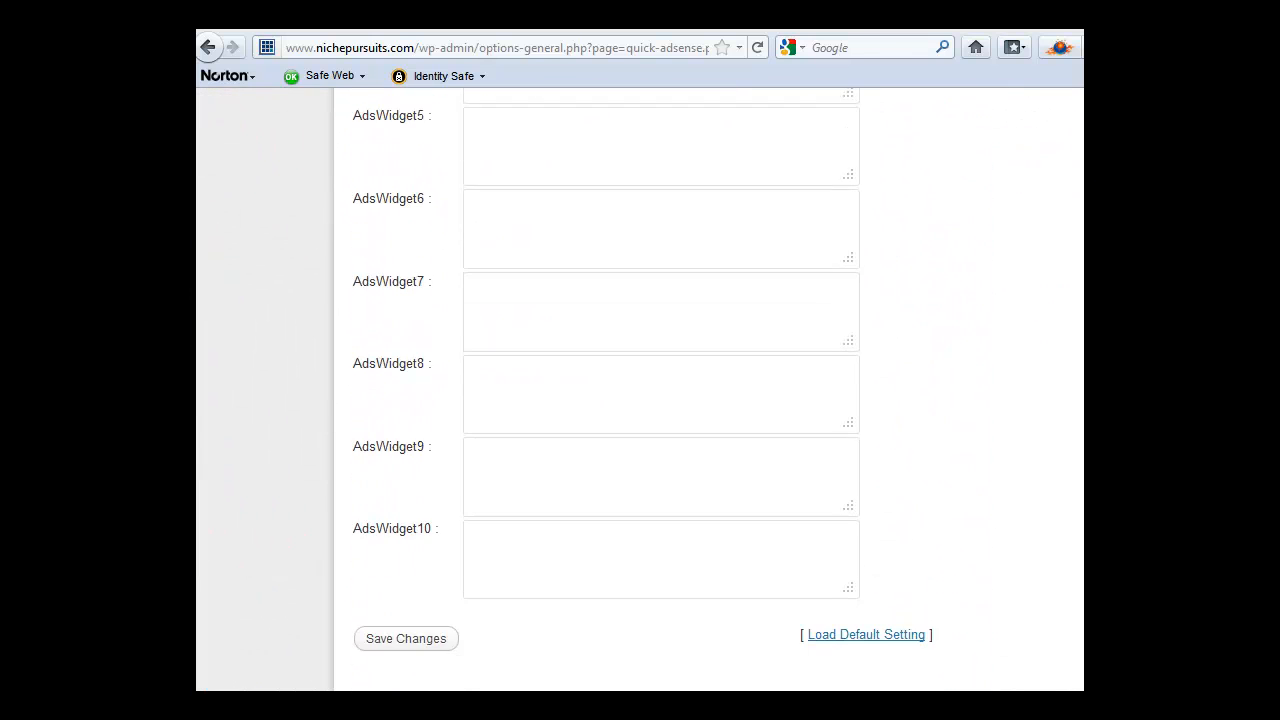
pyautogui.scroll(-3)
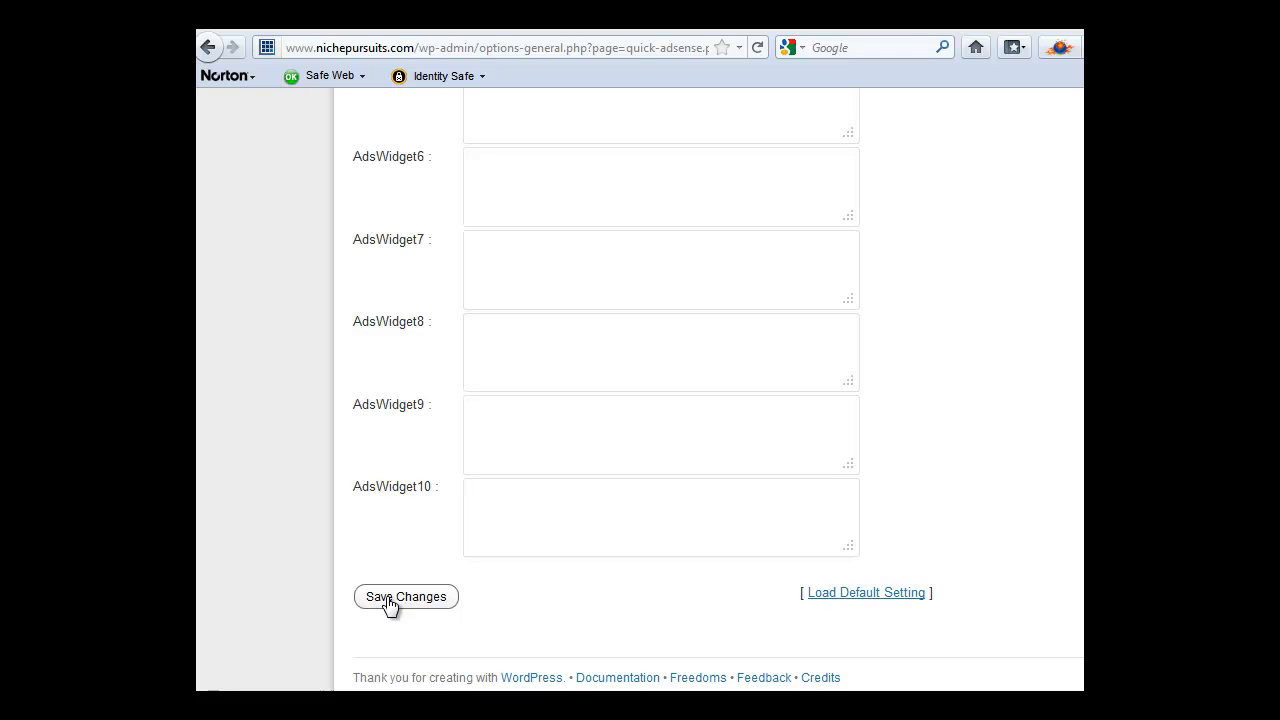
pyautogui.click(404, 596)
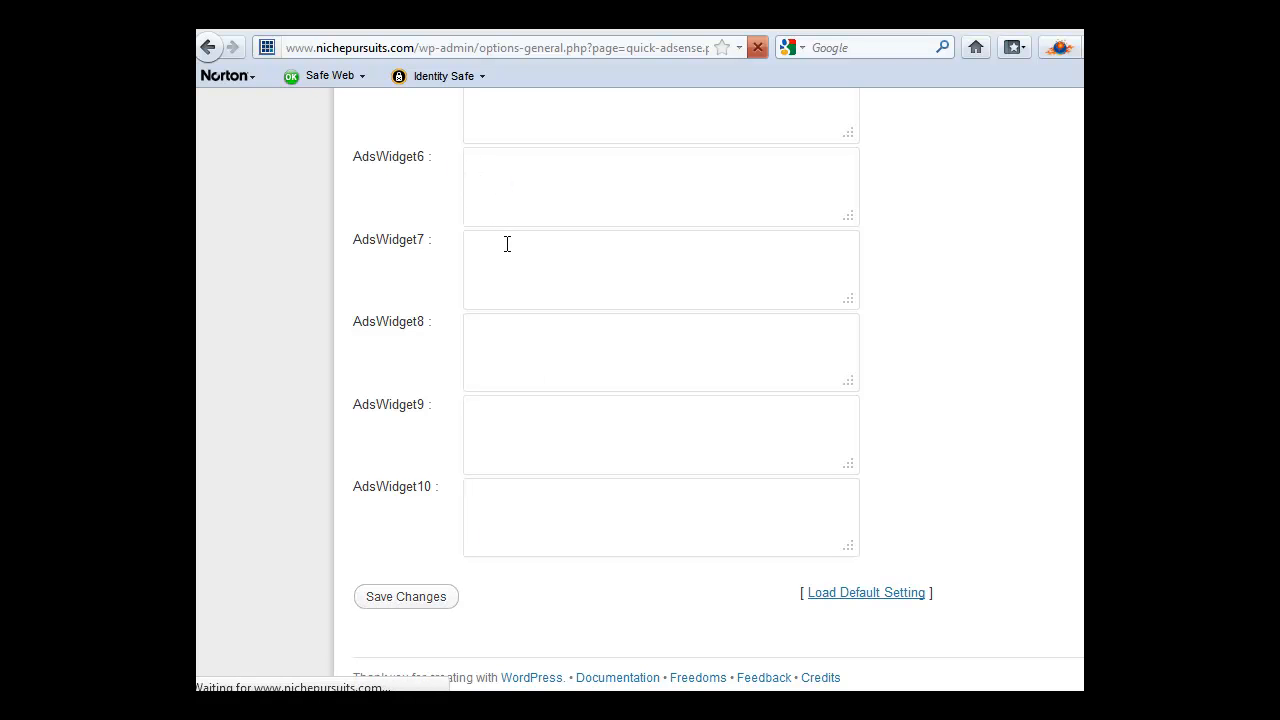
# Step: Confirm the 'Settings saved' notice with Ads1 assigned to the beginning of posts
pyautogui.click(404, 596)
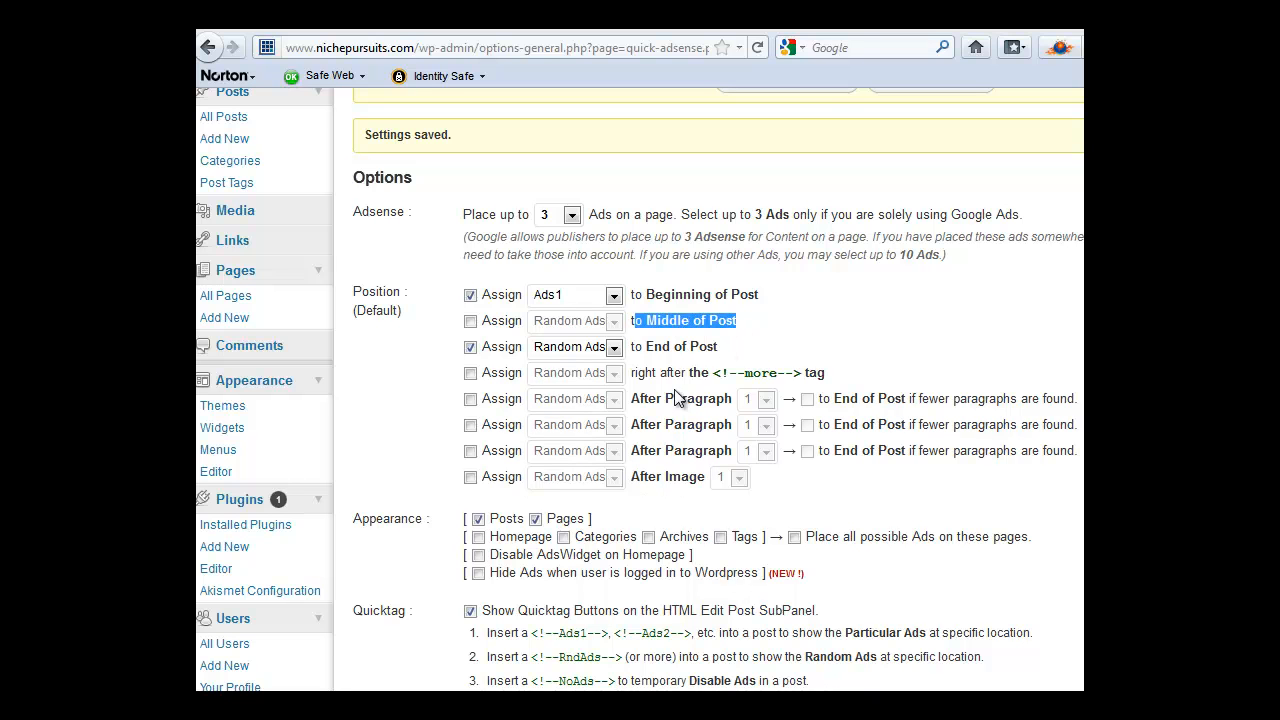
pyautogui.moveTo(672, 392)
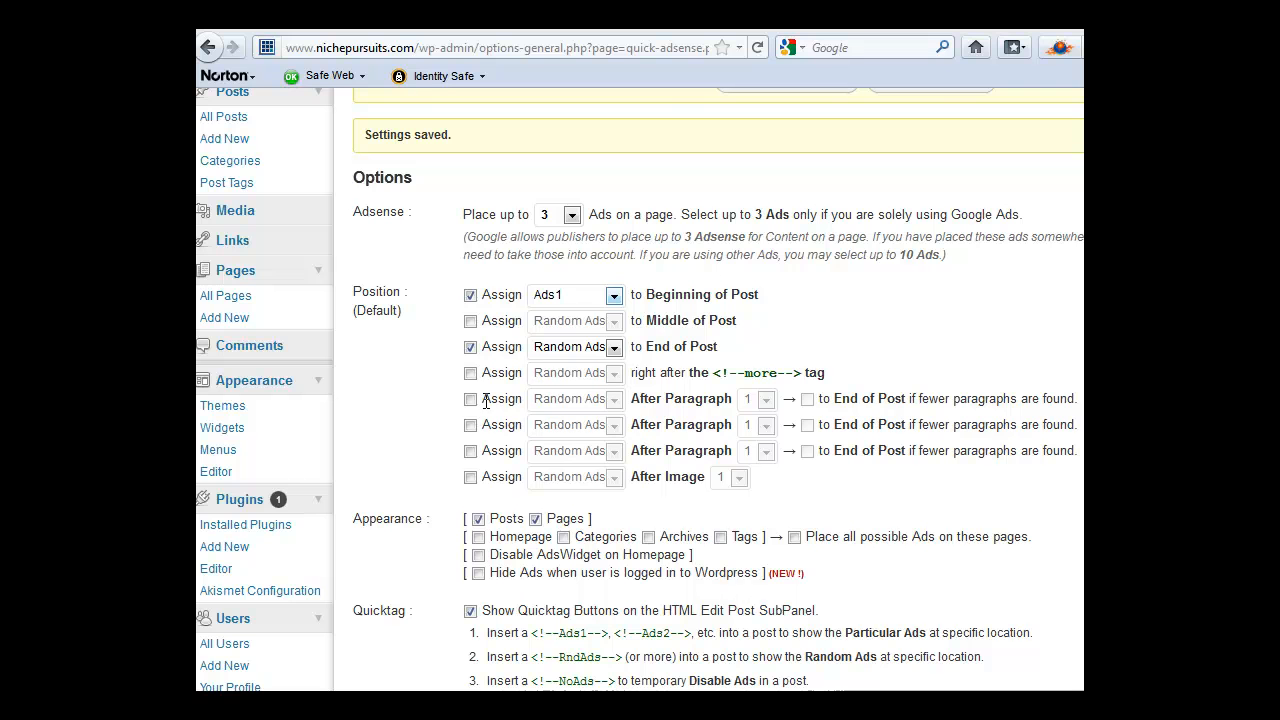
pyautogui.scroll(-3)
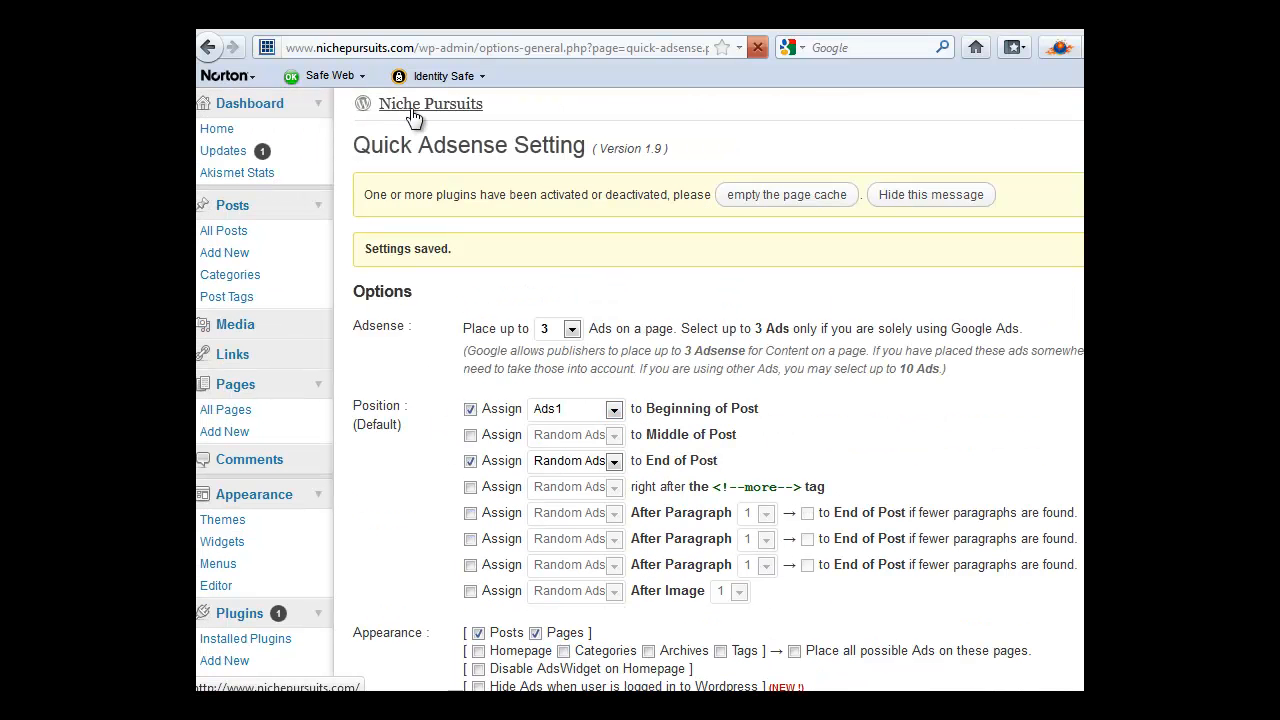
# Step: Visit the live Niche Pursuits blog and view the Authority Site Update #2 post
pyautogui.click(430, 104)
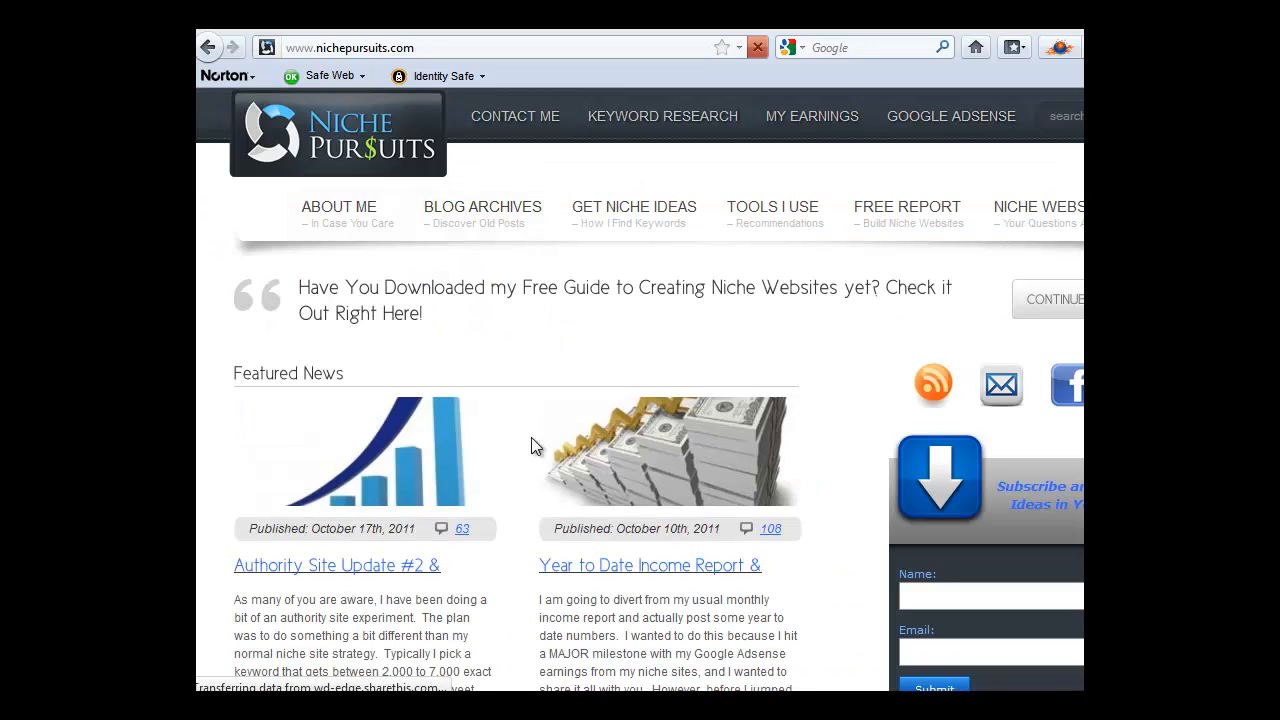
pyautogui.scroll(-3)
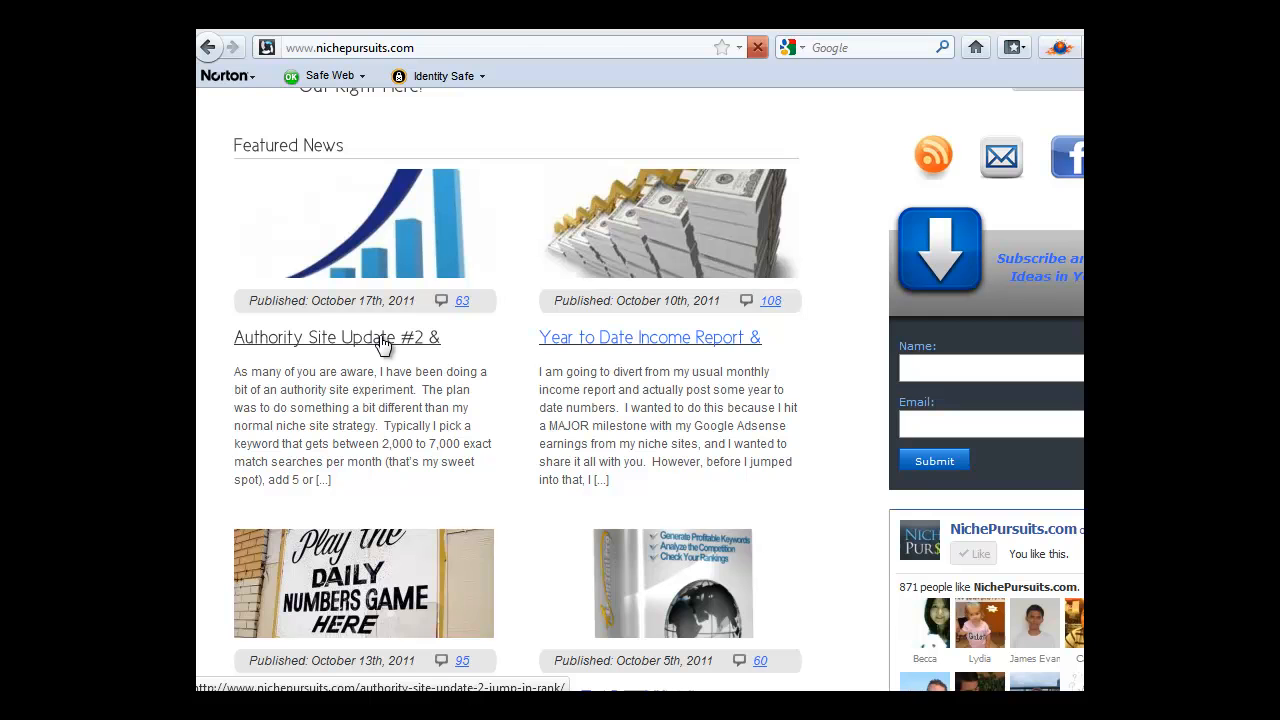
pyautogui.click(336, 336)
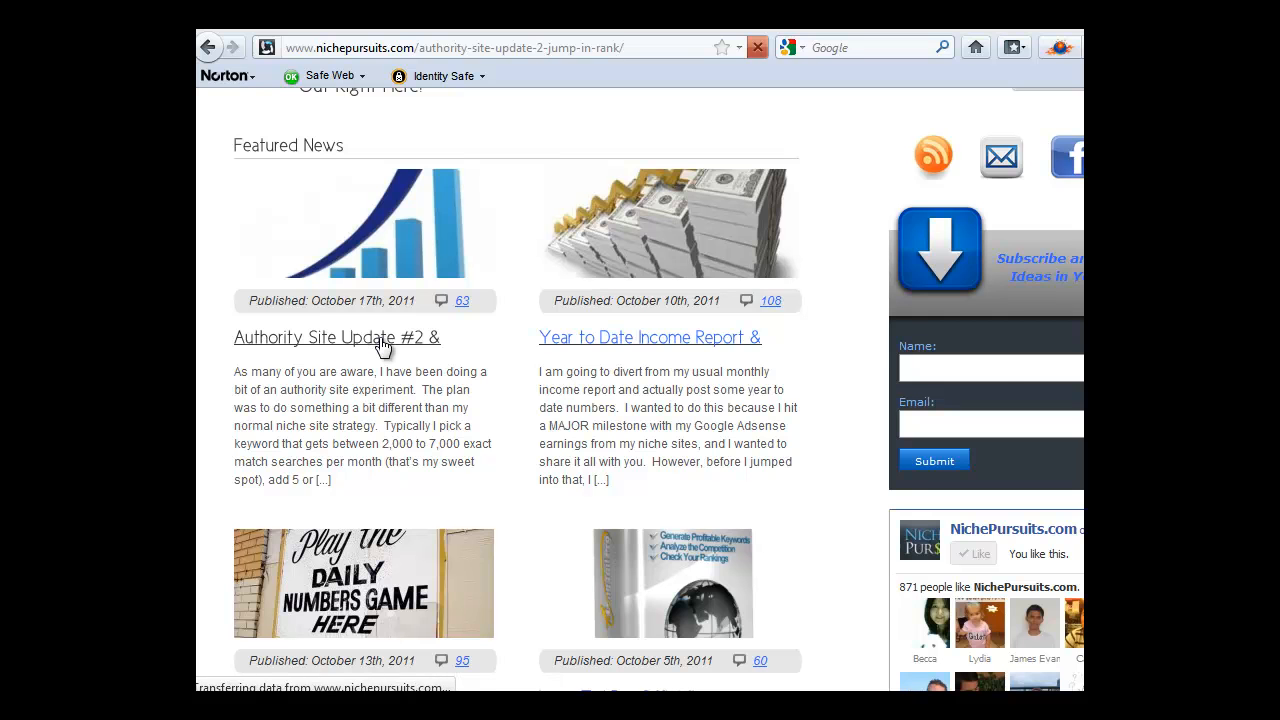
pyautogui.click(336, 336)
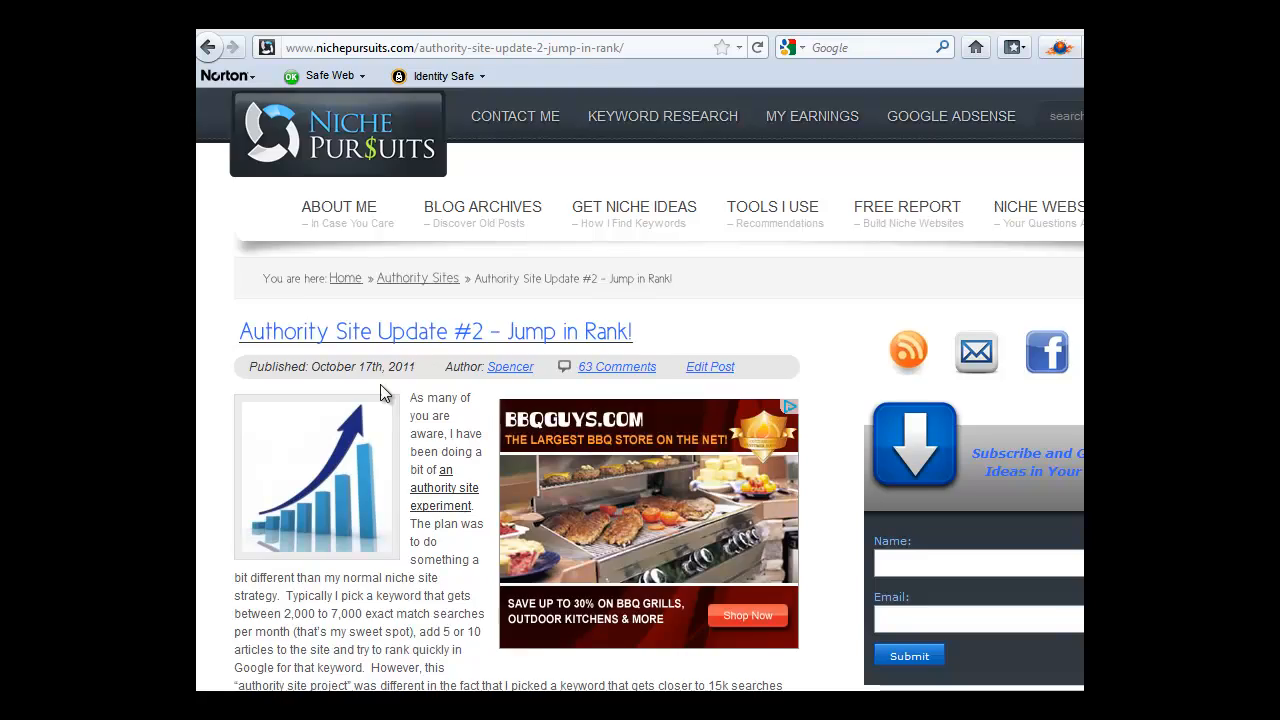
# Step: Scroll through the posts to check the right-aligned ad beside the opening text
pyautogui.scroll(-3)
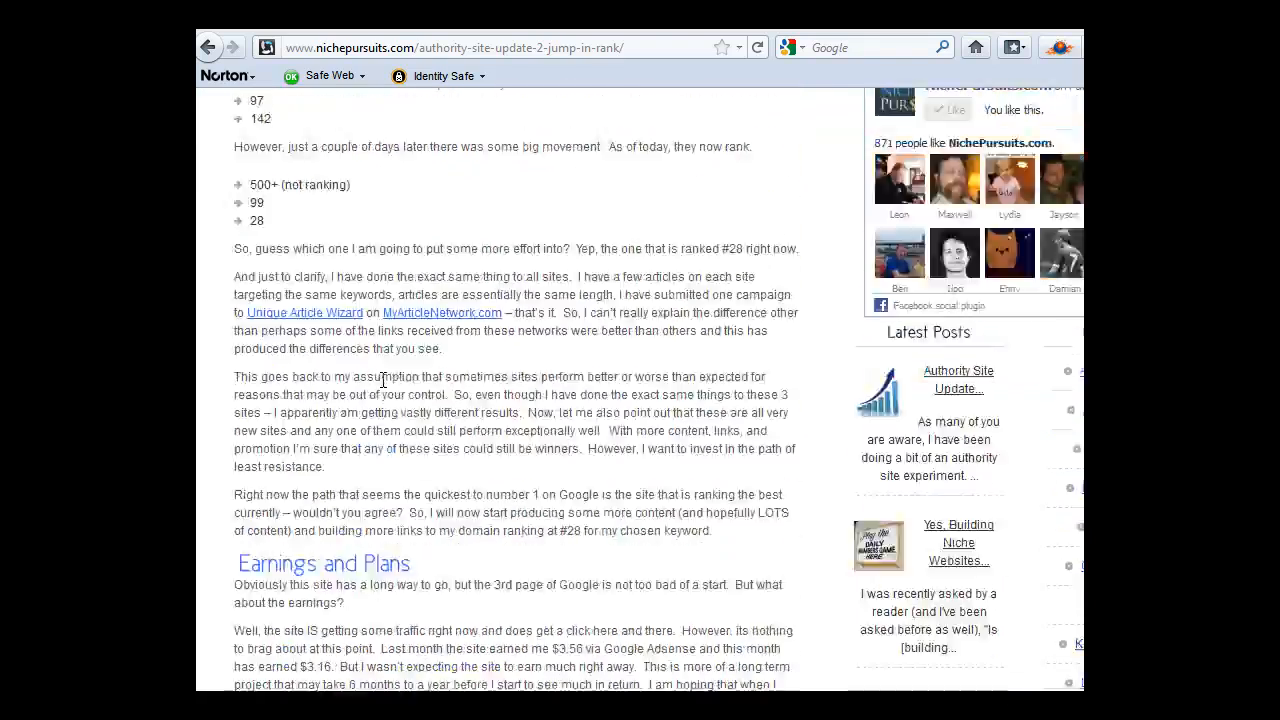
pyautogui.scroll(-3)
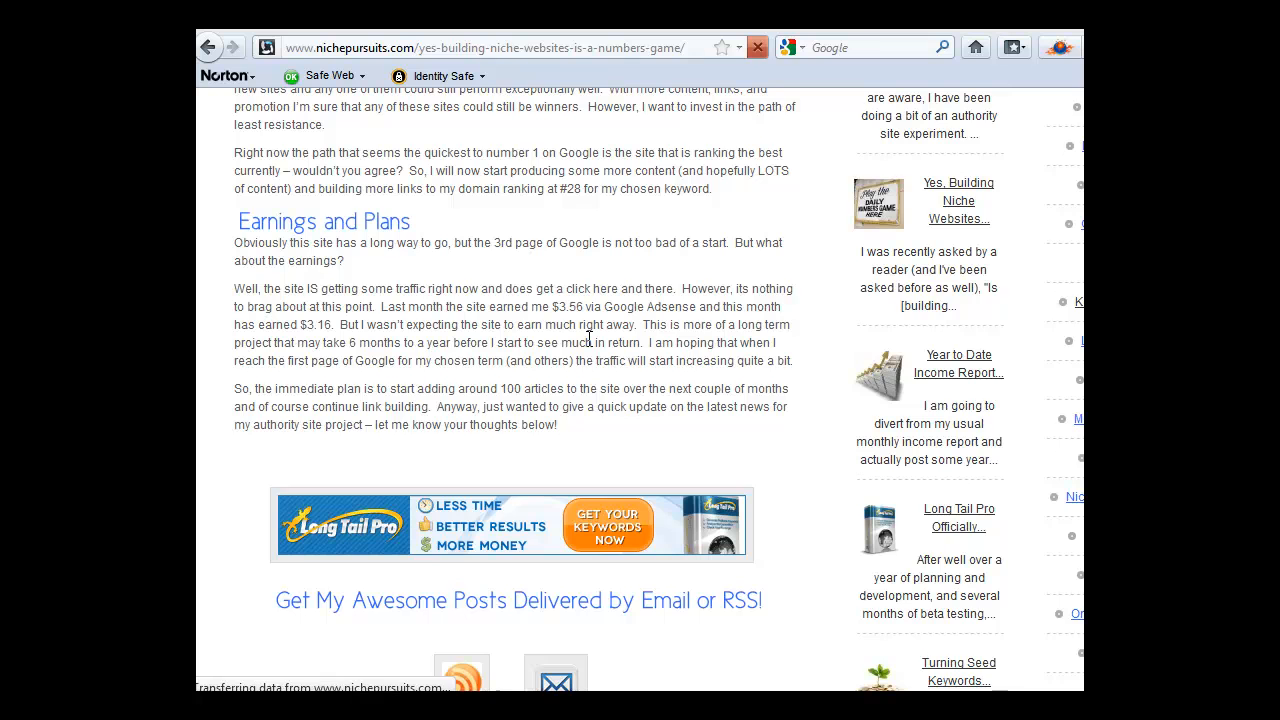
pyautogui.scroll(3)
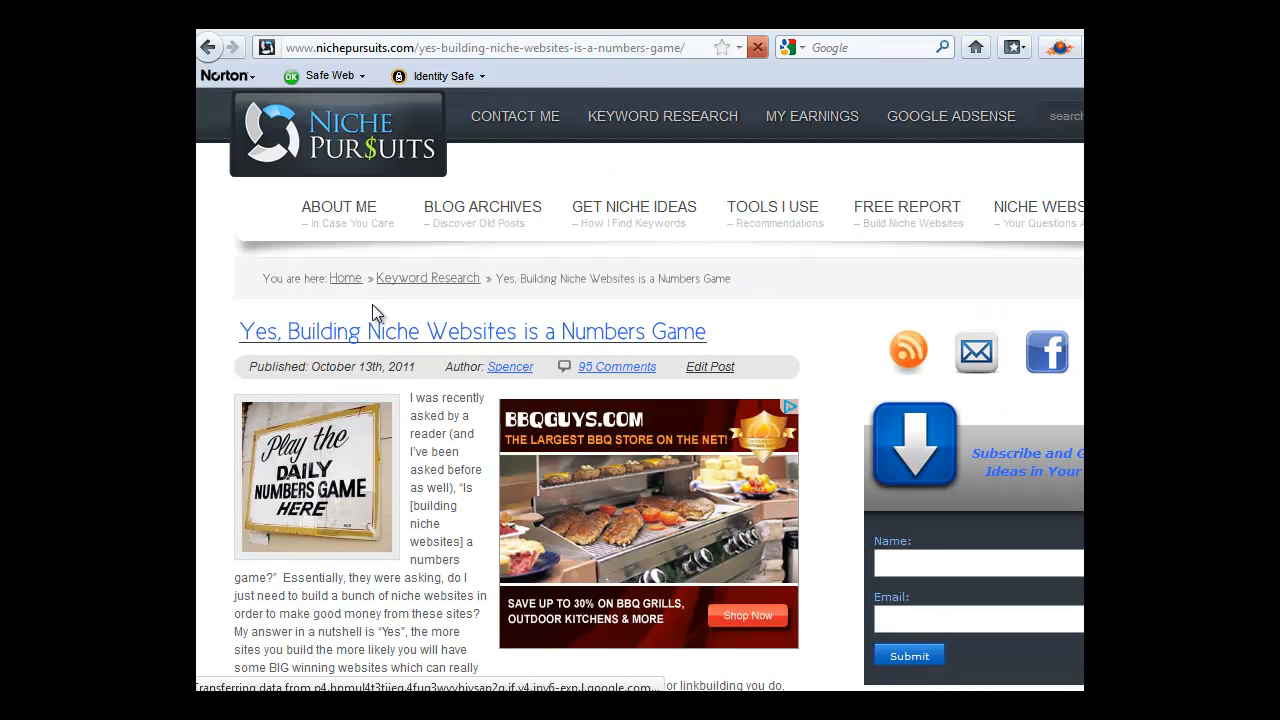
pyautogui.scroll(-3)
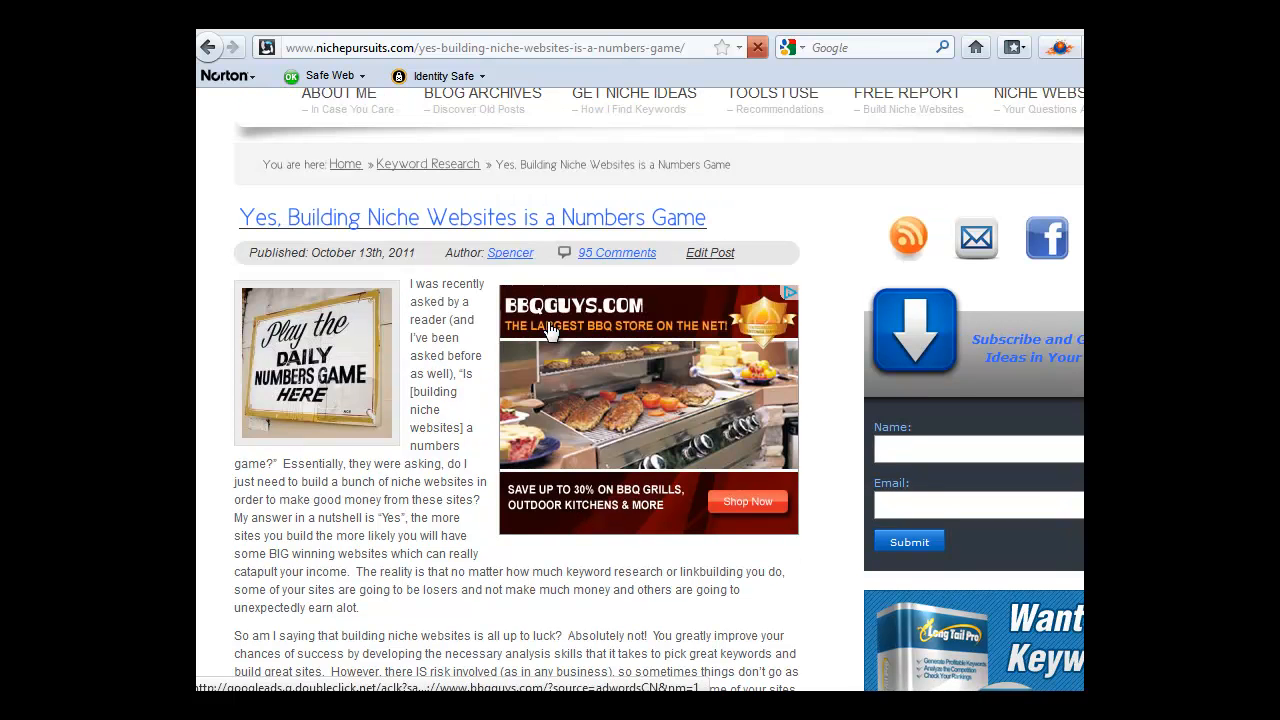
pyautogui.scroll(-3)
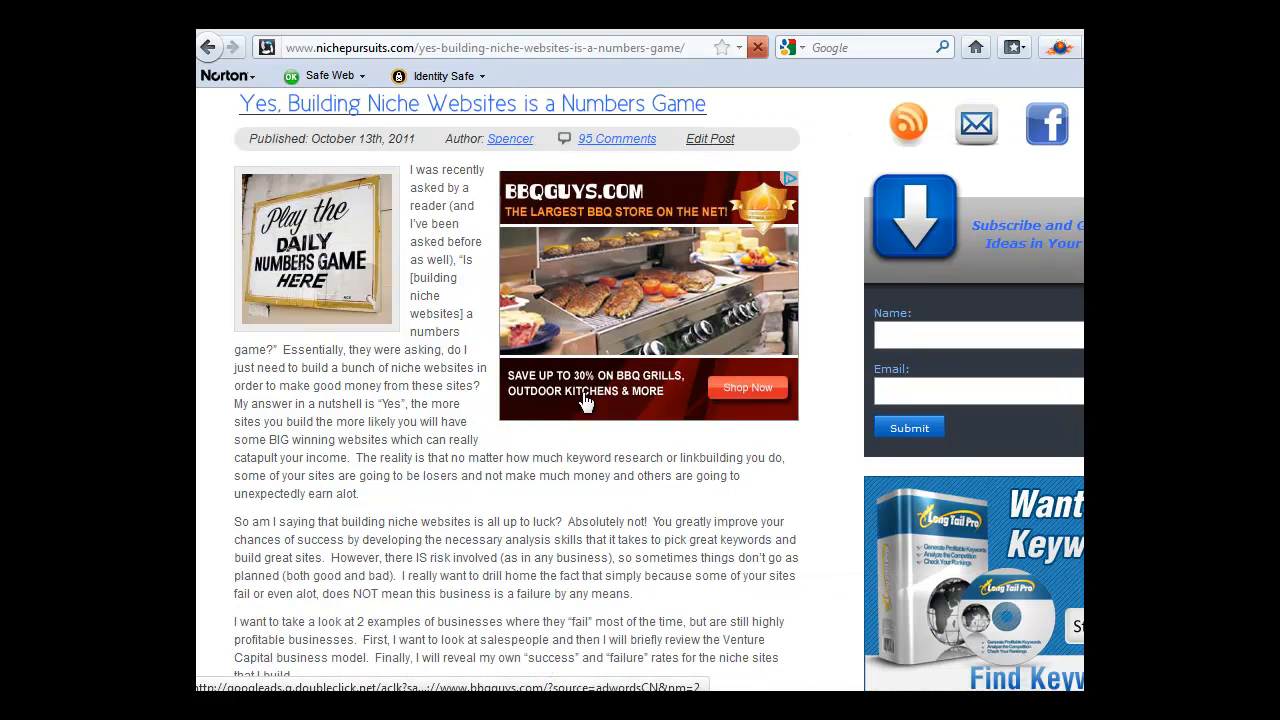
pyautogui.scroll(-3)
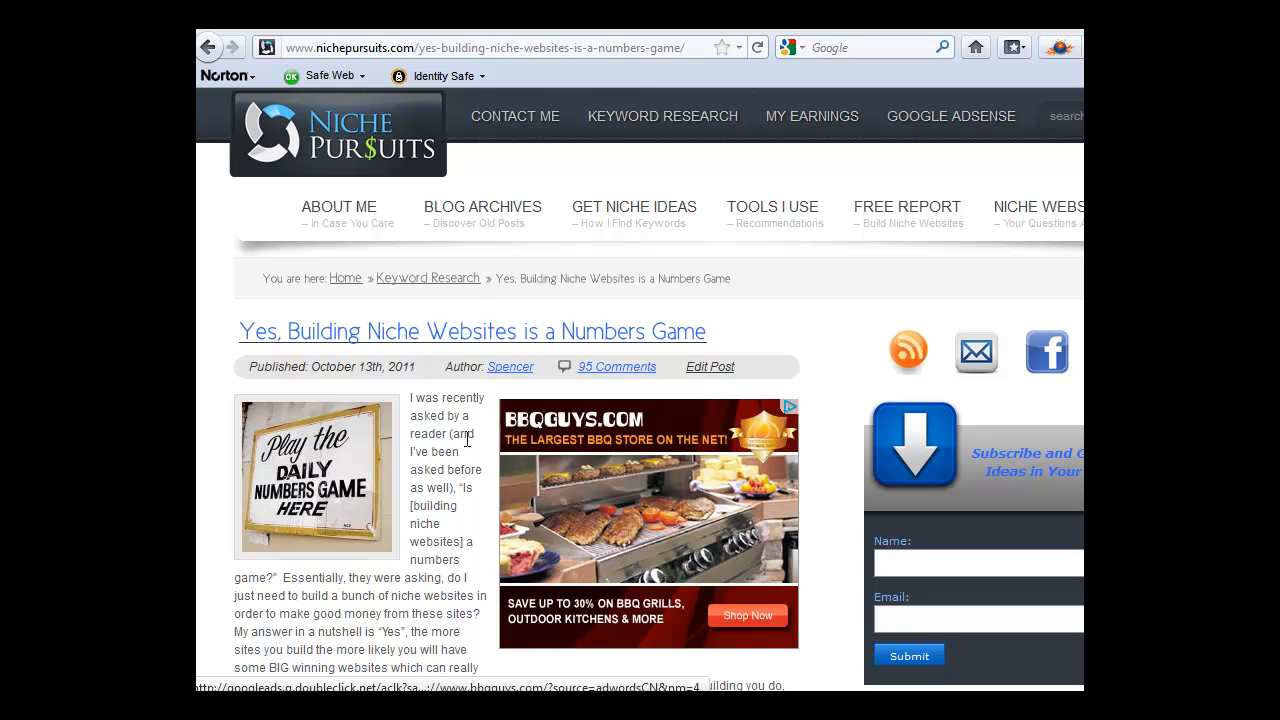
pyautogui.moveTo(444, 452)
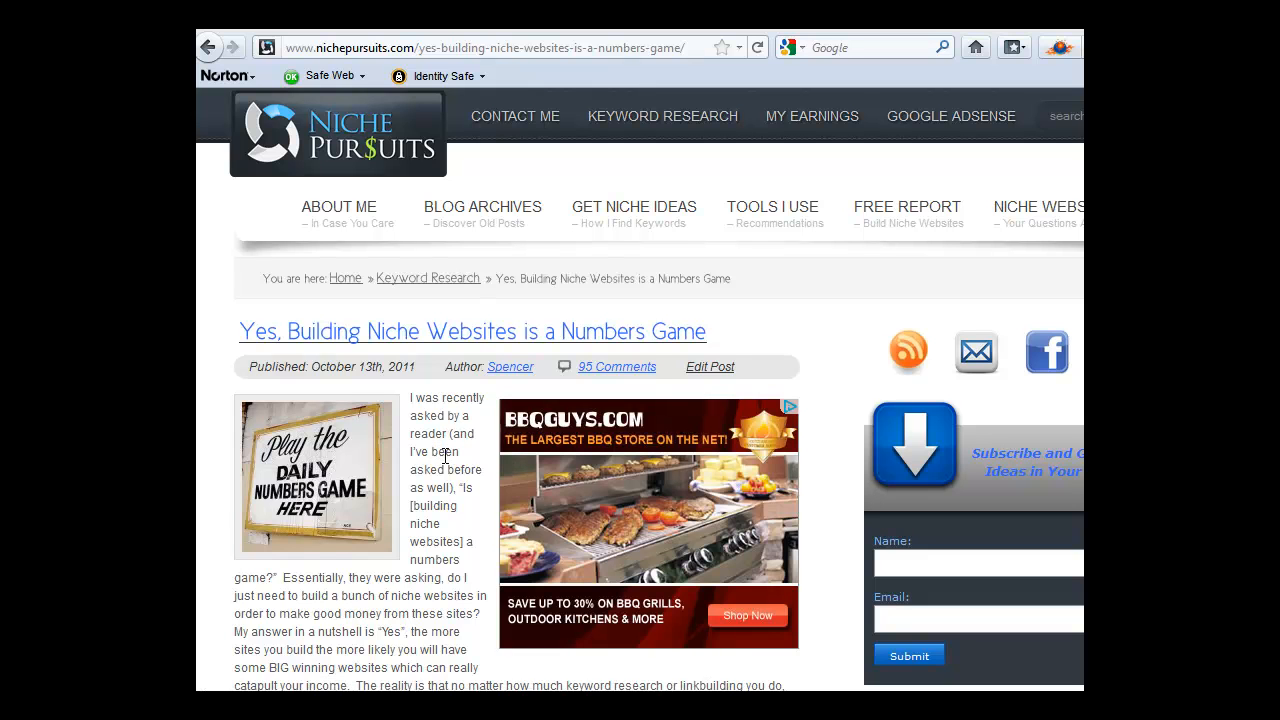